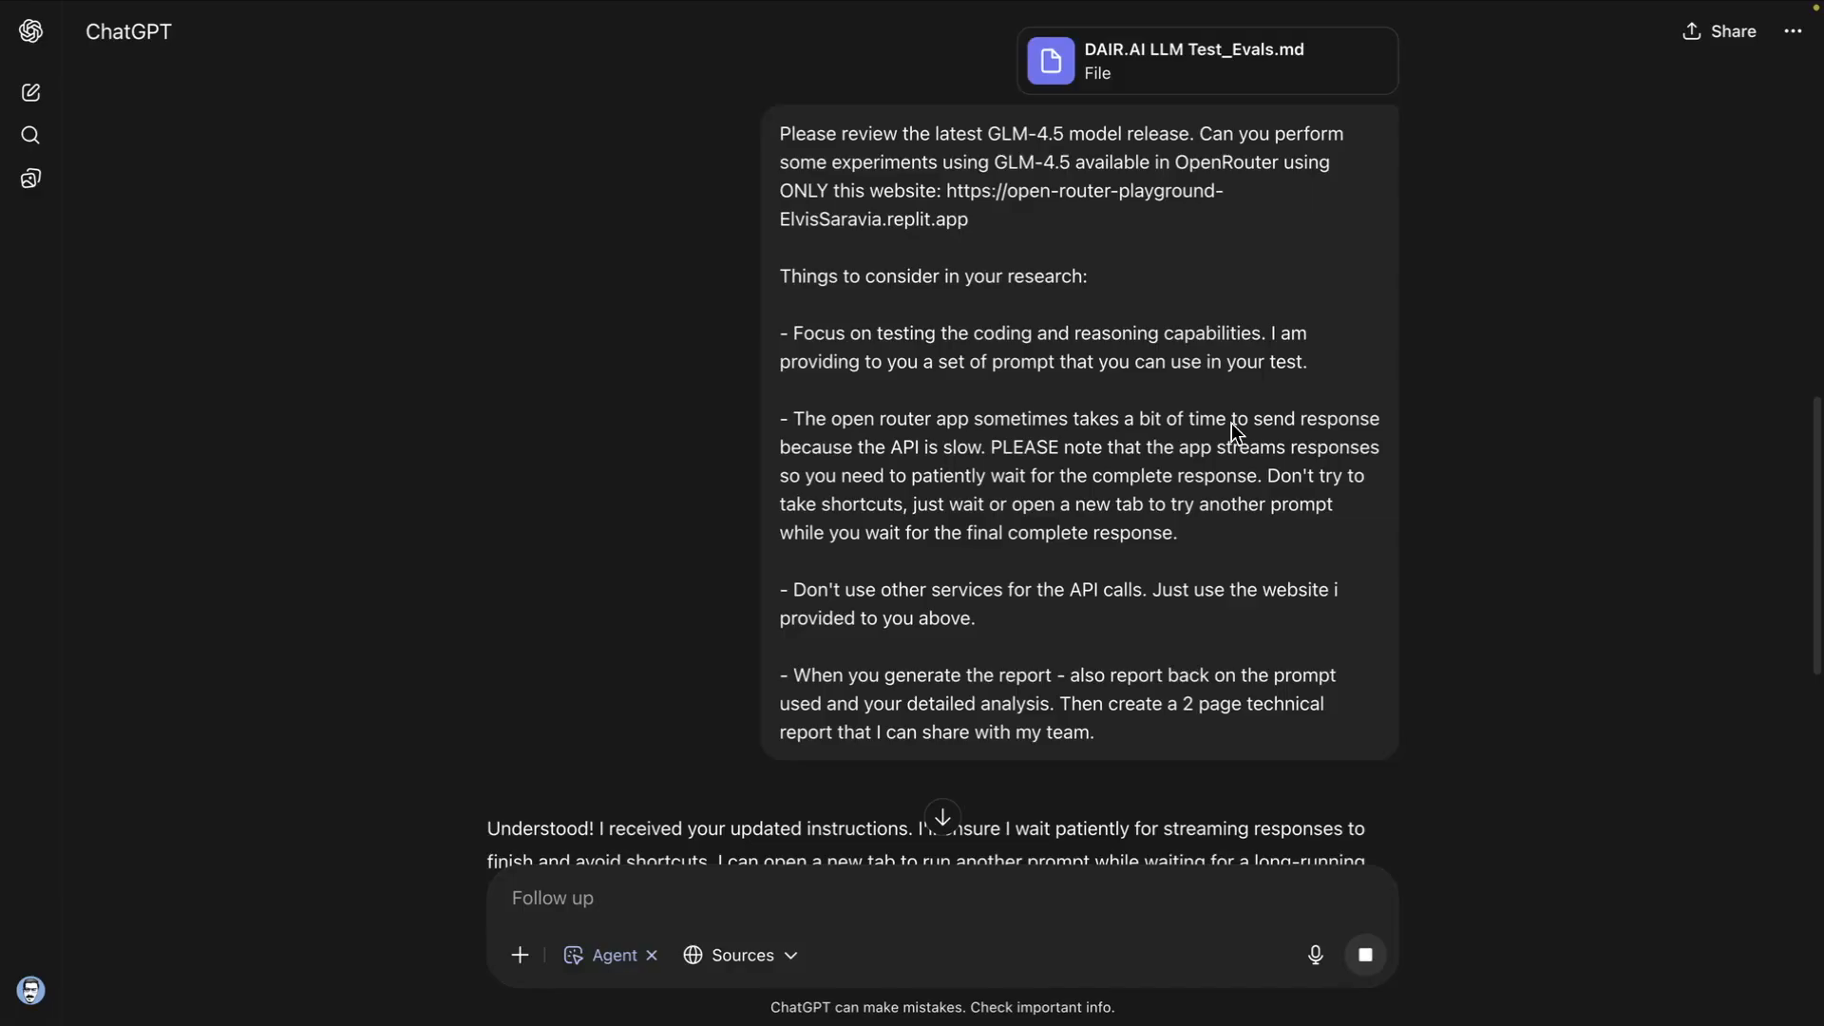
pyautogui.moveTo(1230, 342)
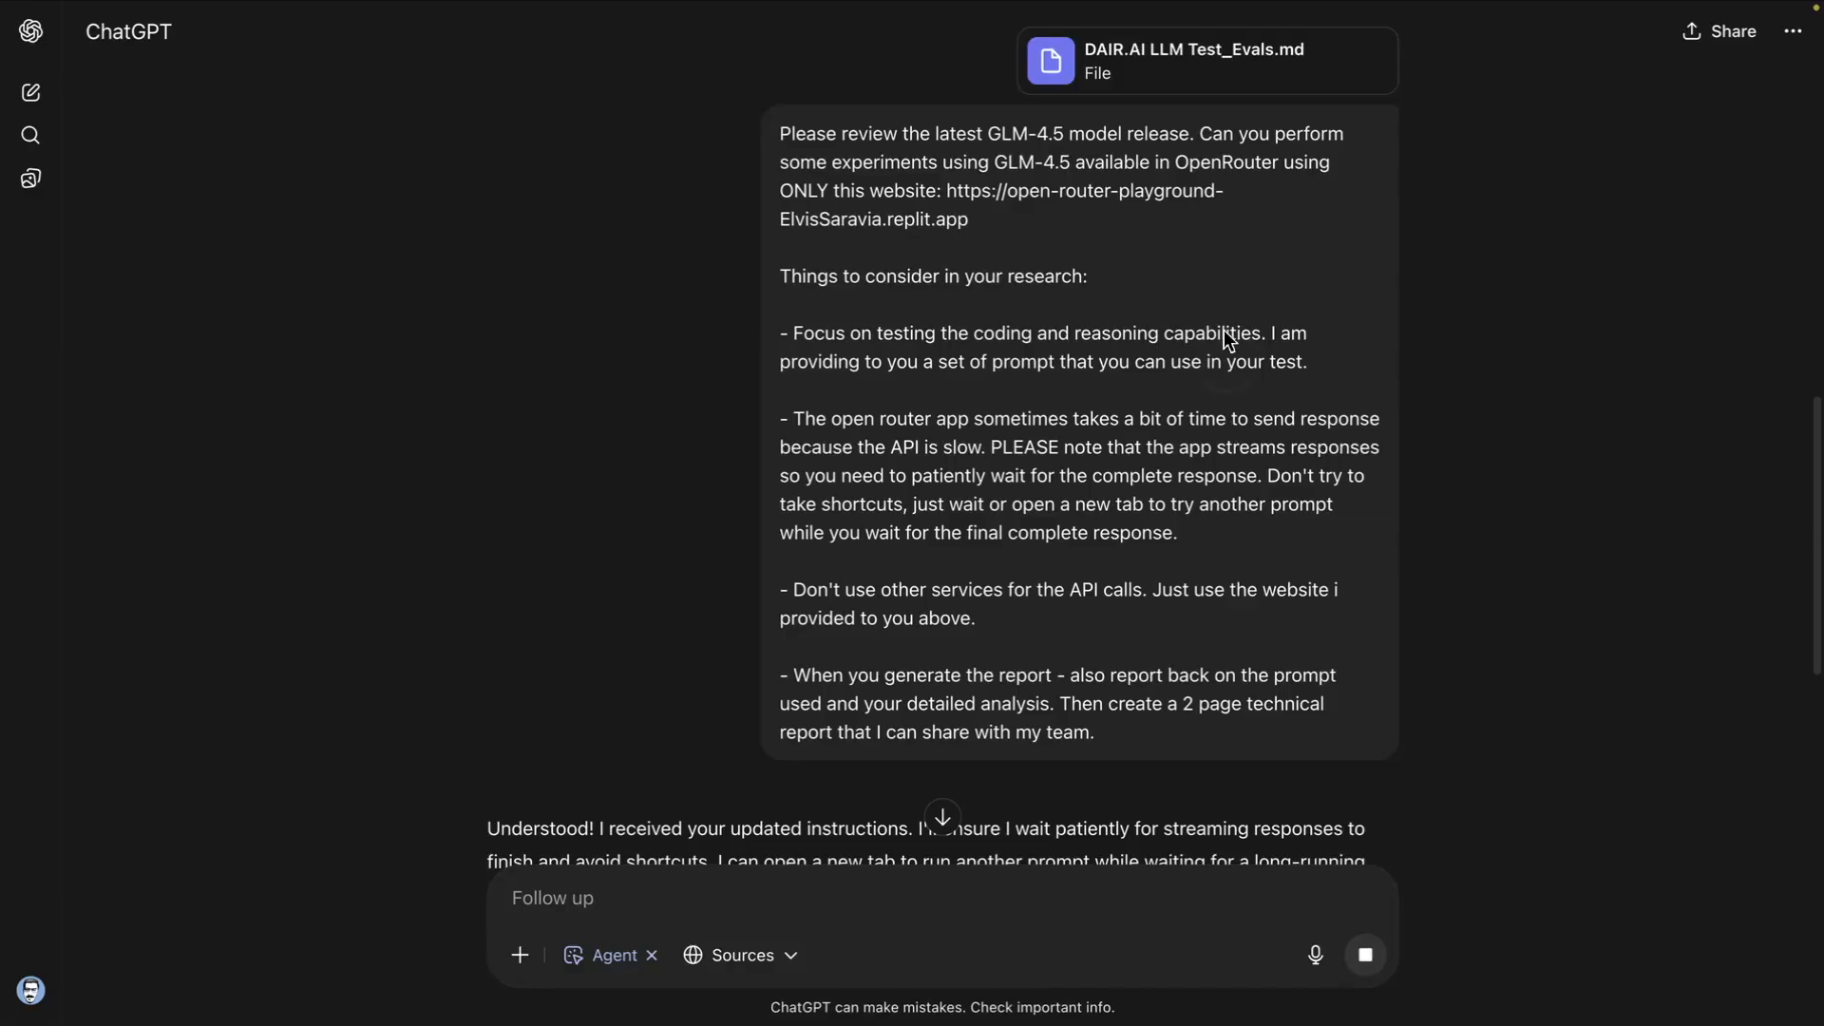
# Step: Switch between the agent's activity tabs showing its OpenRouter playground testing of GLM-4.5
pyautogui.click(1149, 387)
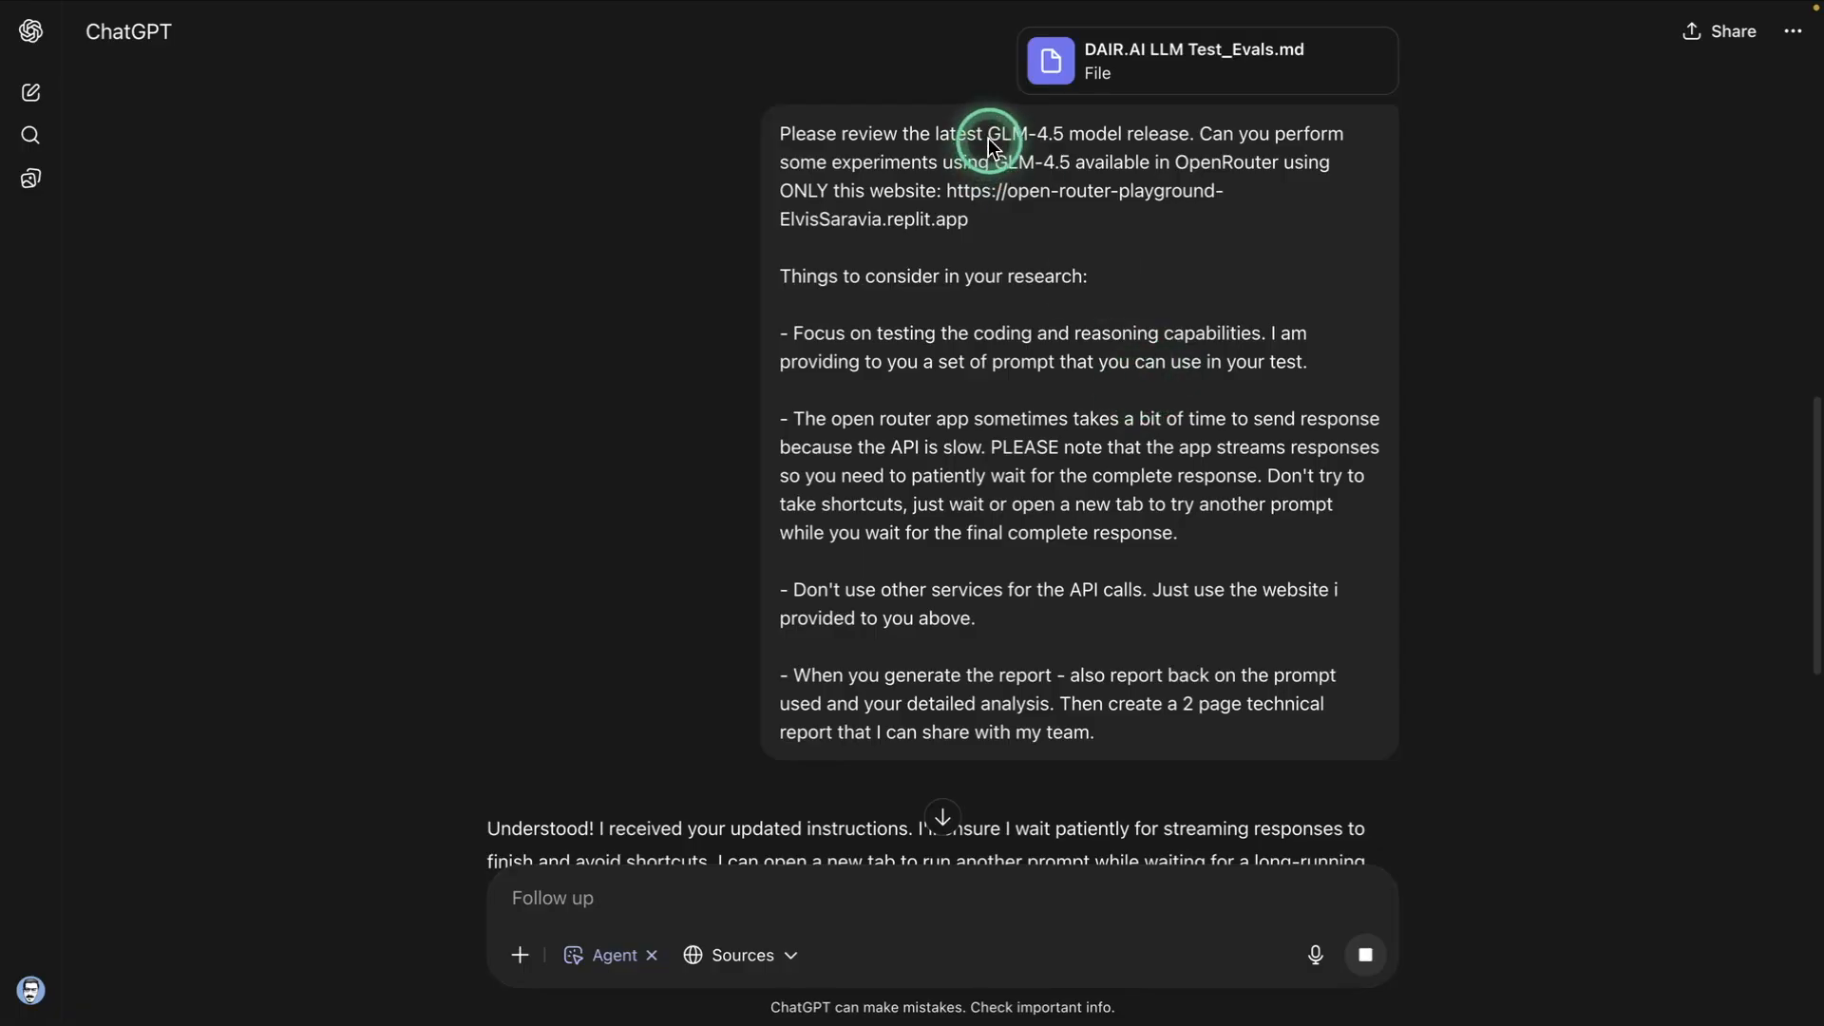
pyautogui.moveTo(1114, 169)
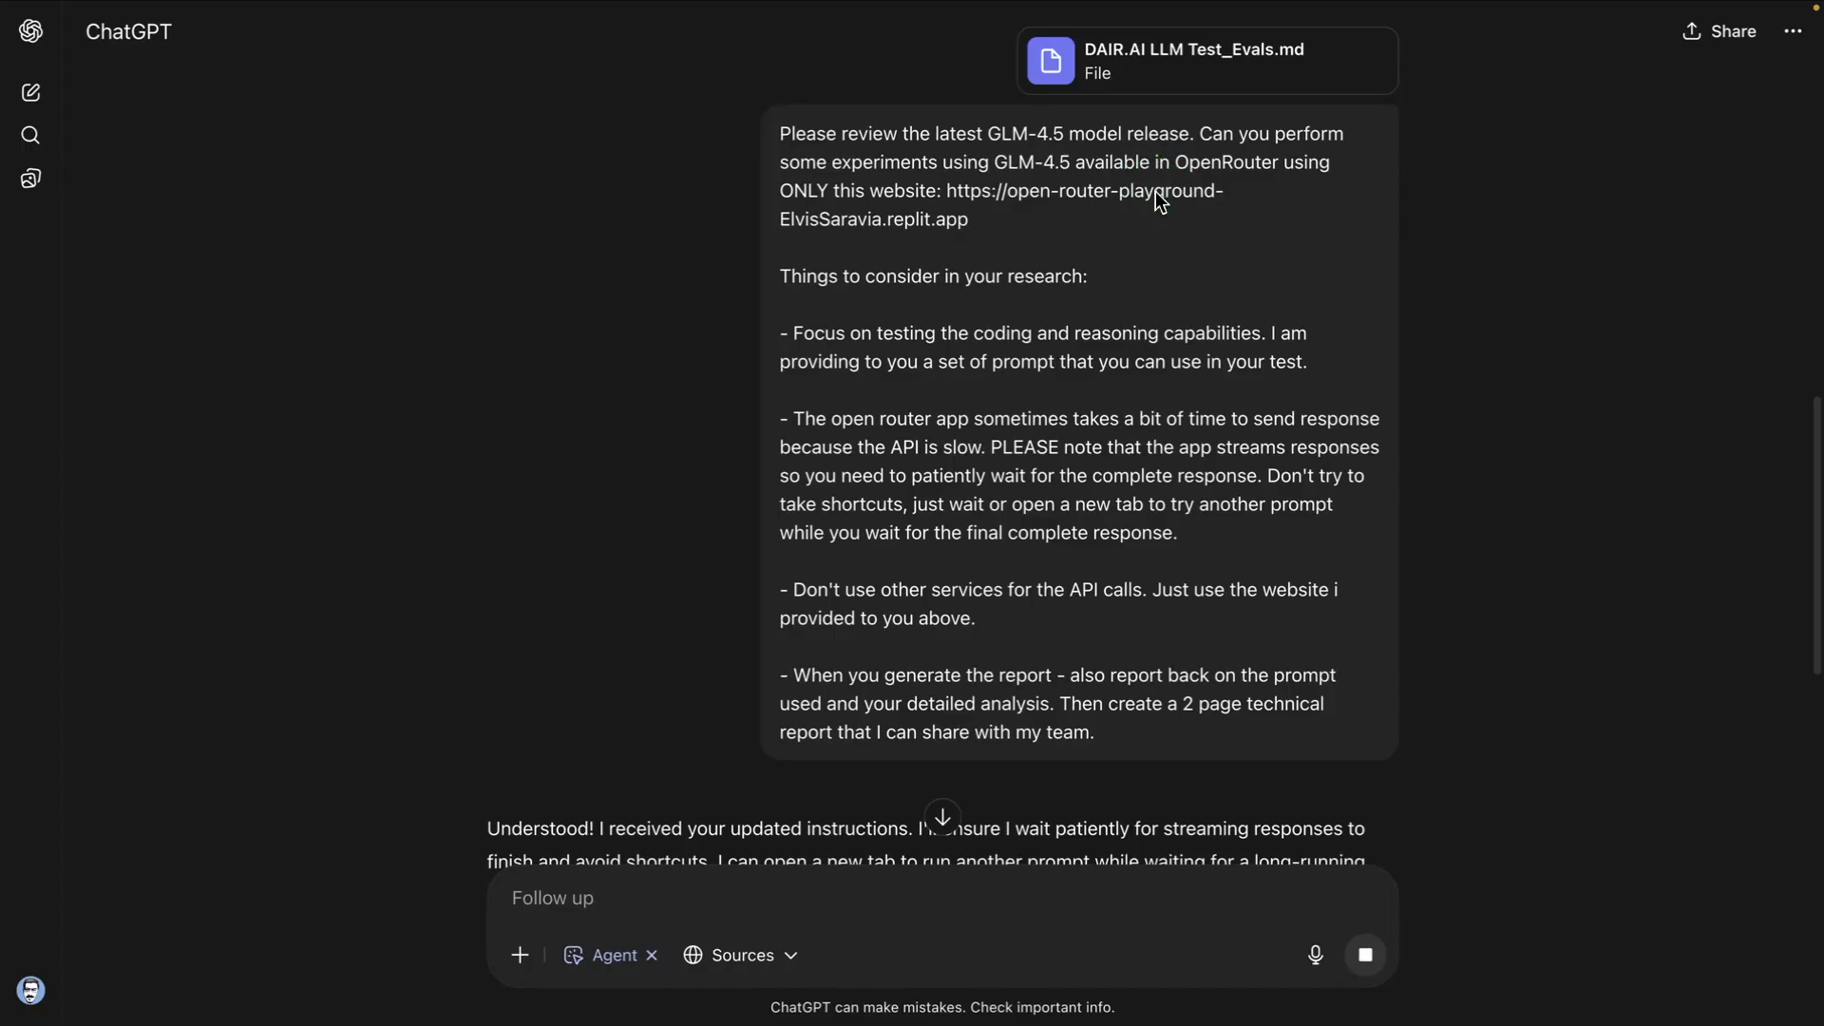
pyautogui.click(1201, 43)
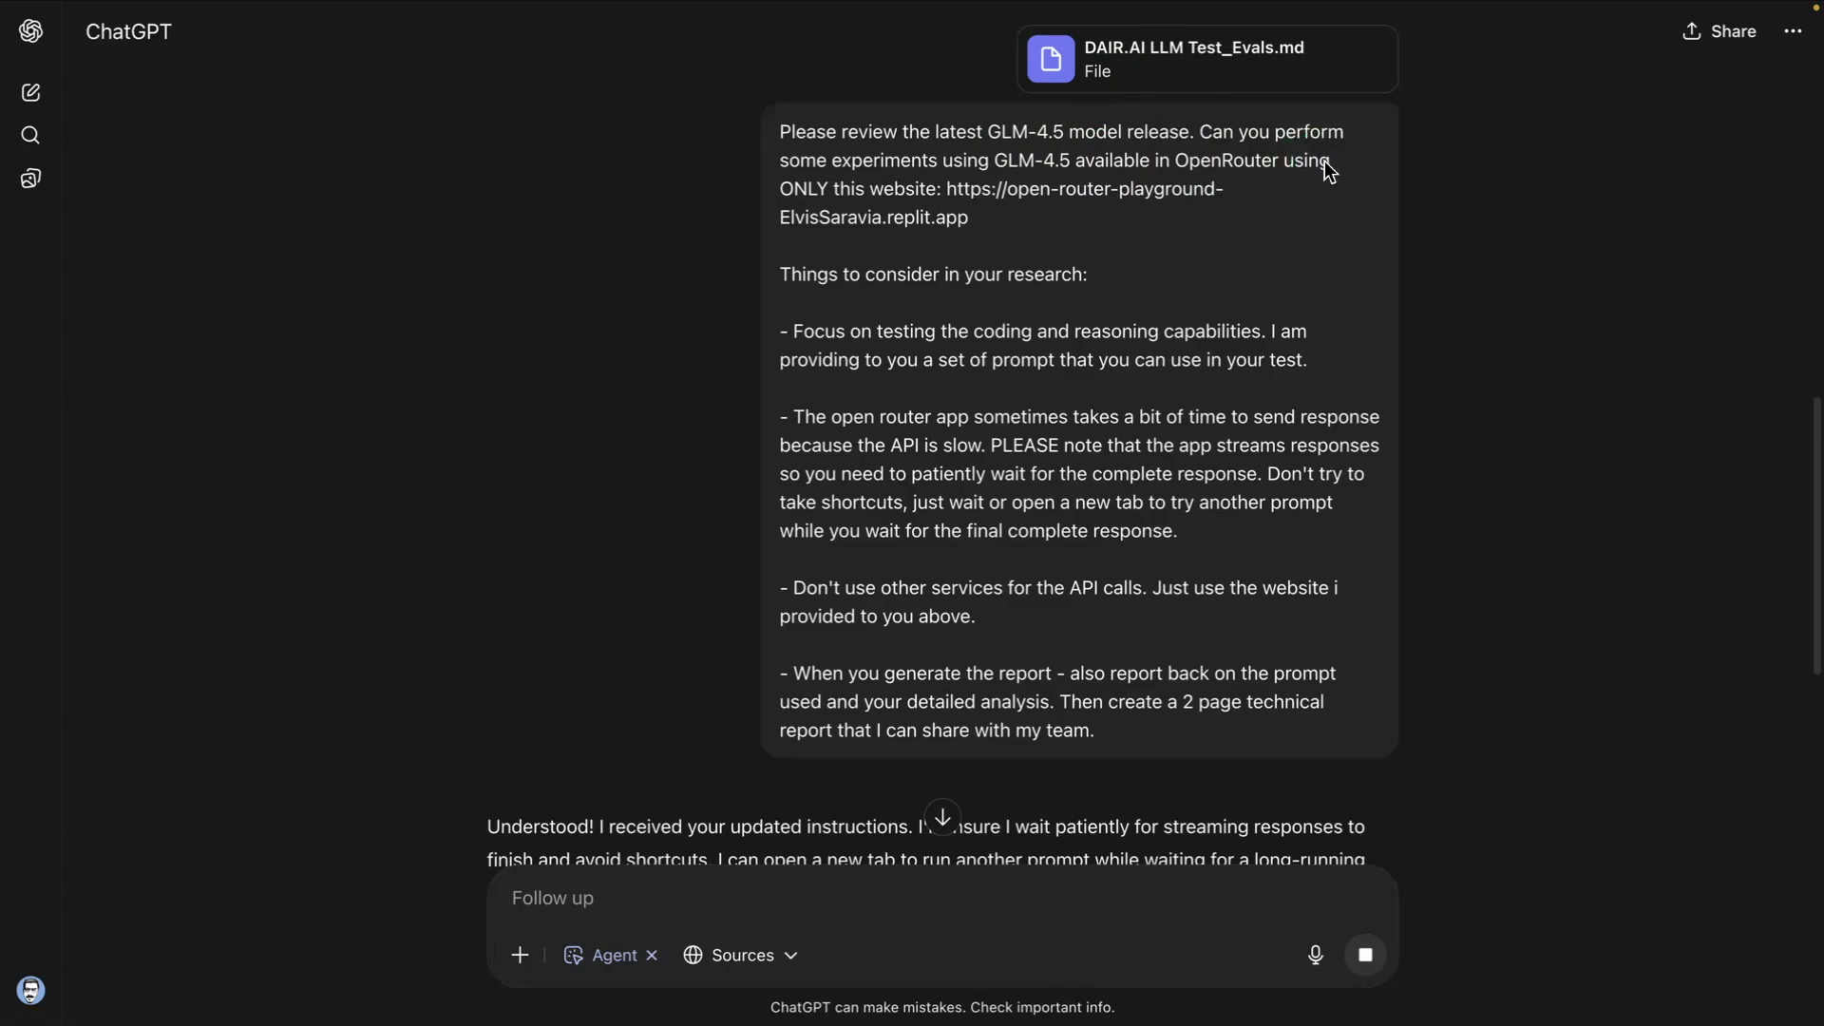
pyautogui.click(1090, 221)
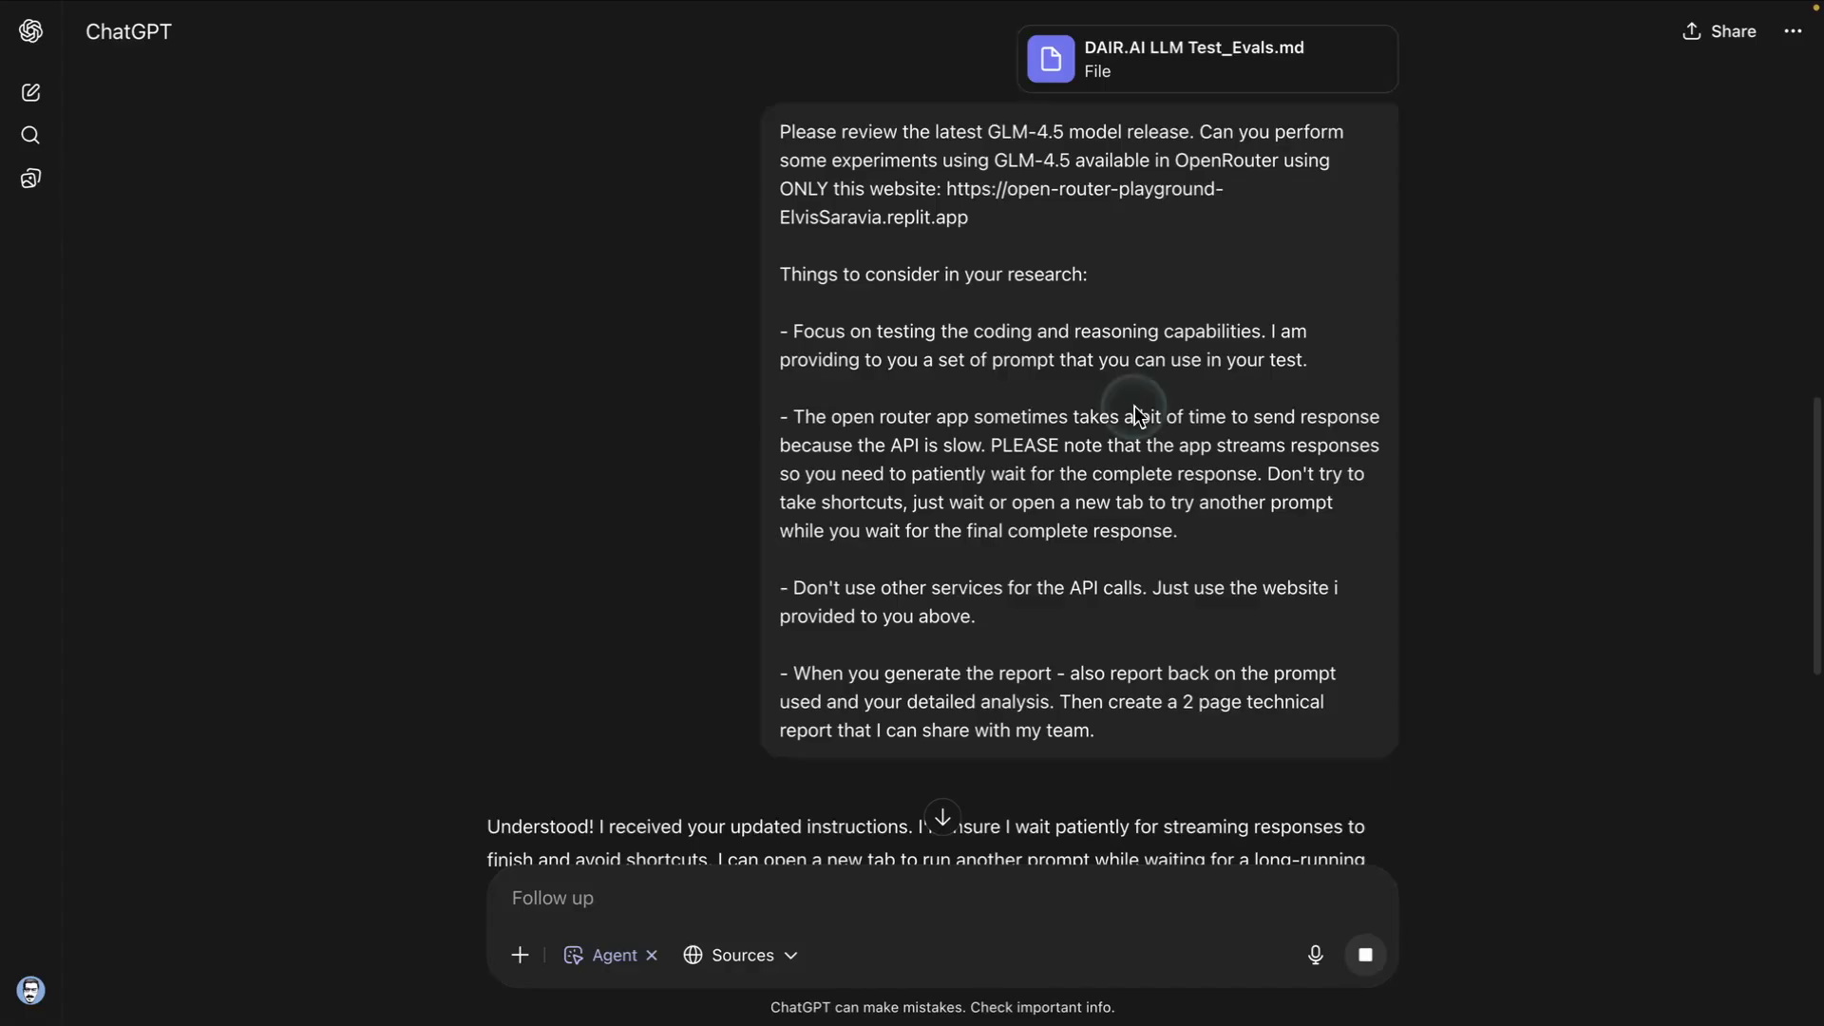
pyautogui.click(942, 197)
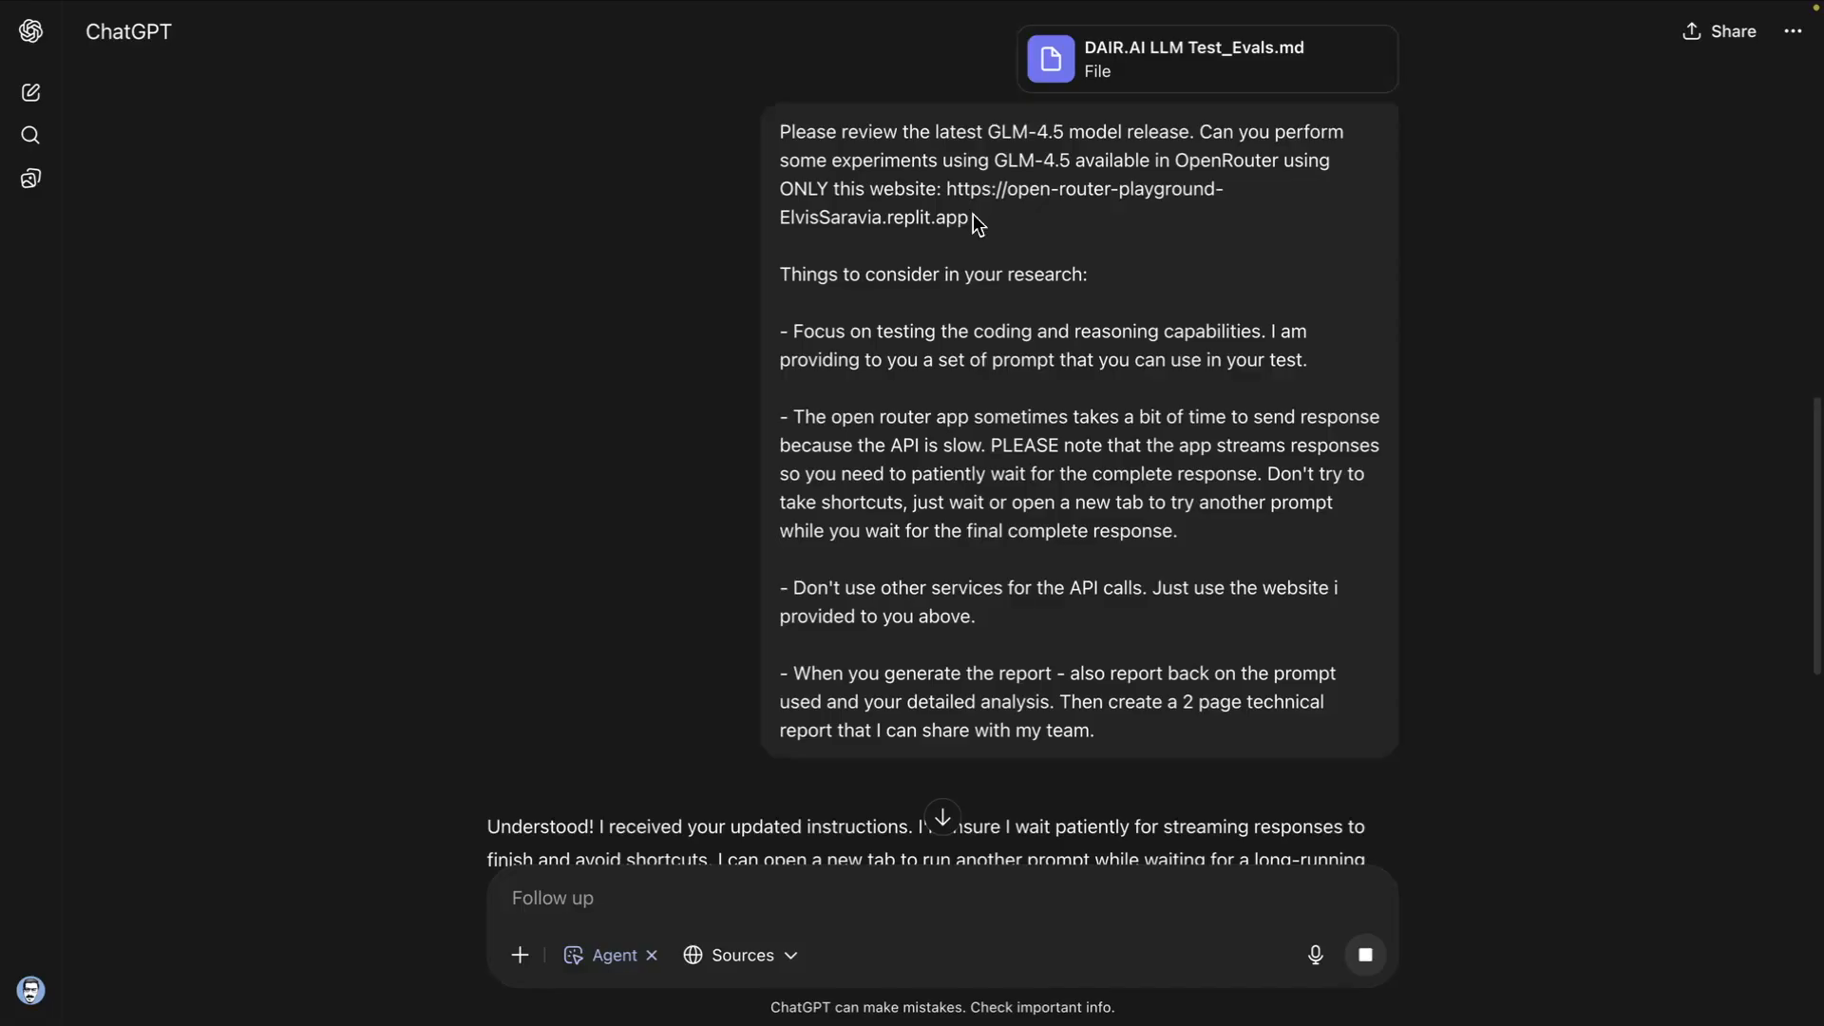
pyautogui.click(1043, 226)
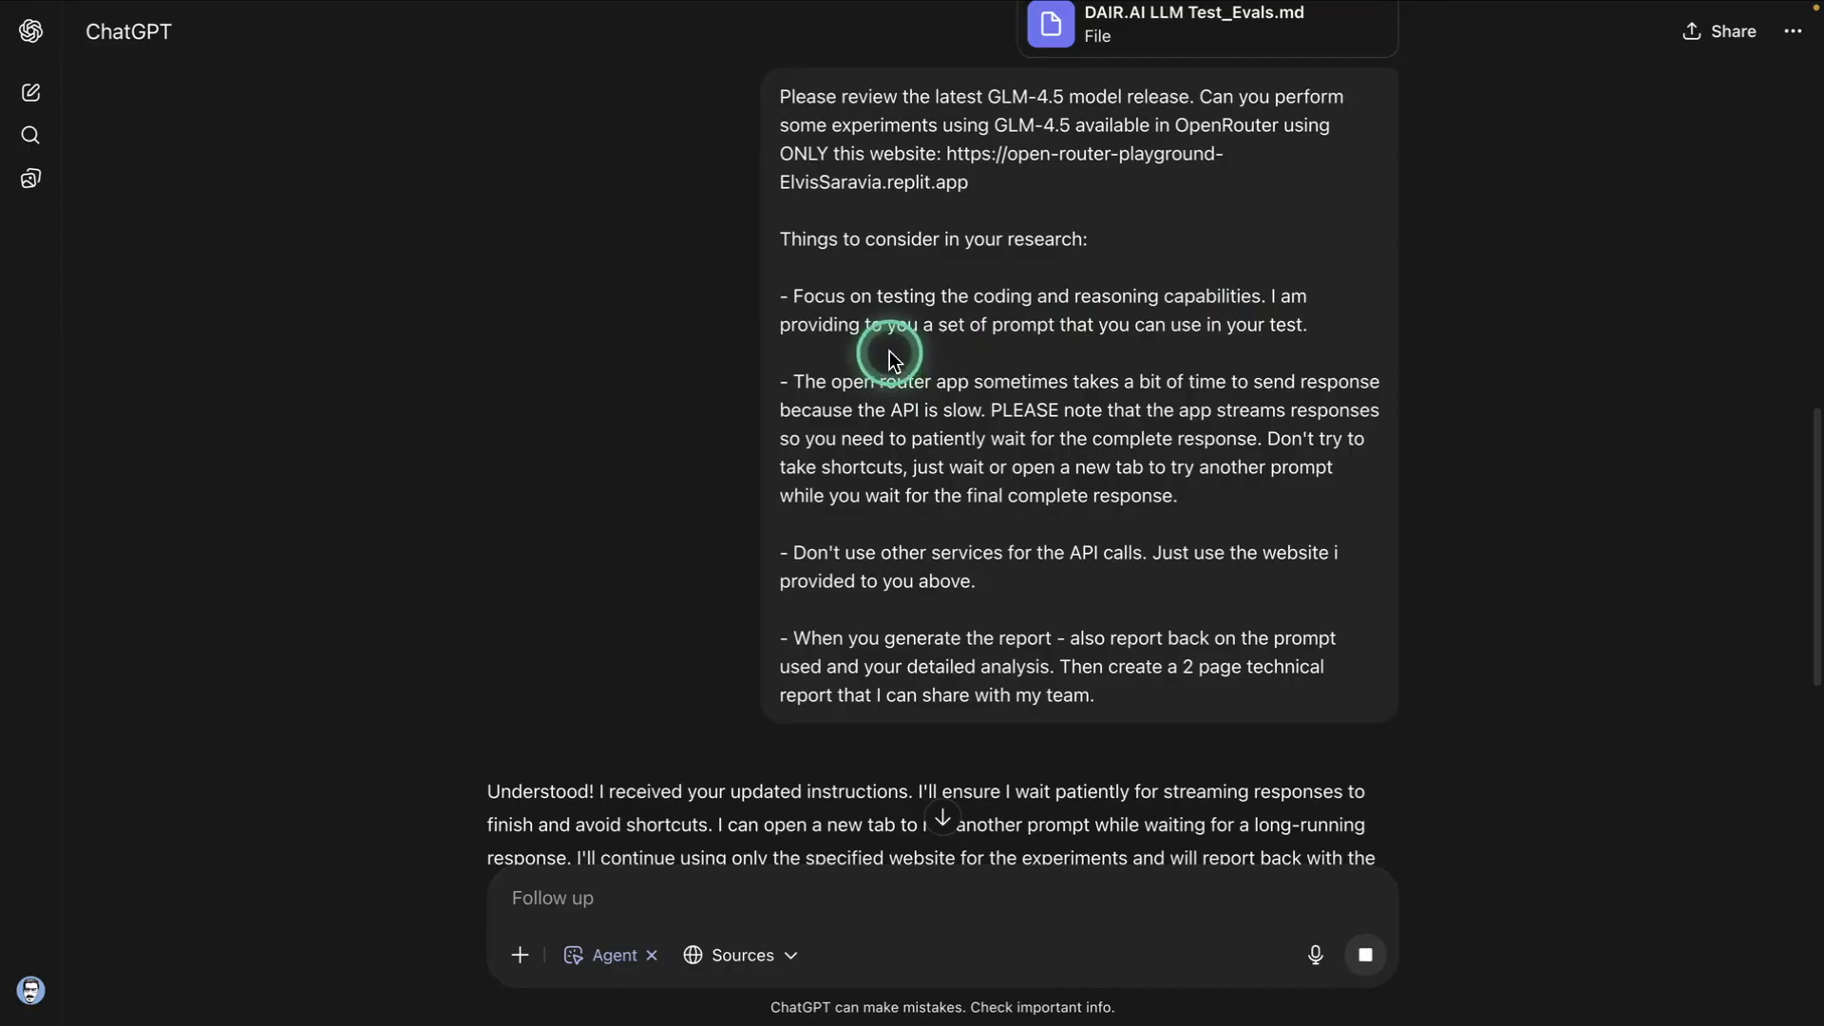
# Step: Scroll down to the agent's live terminal view where it is writing the GLM-4.5 report
pyautogui.scroll(-3)
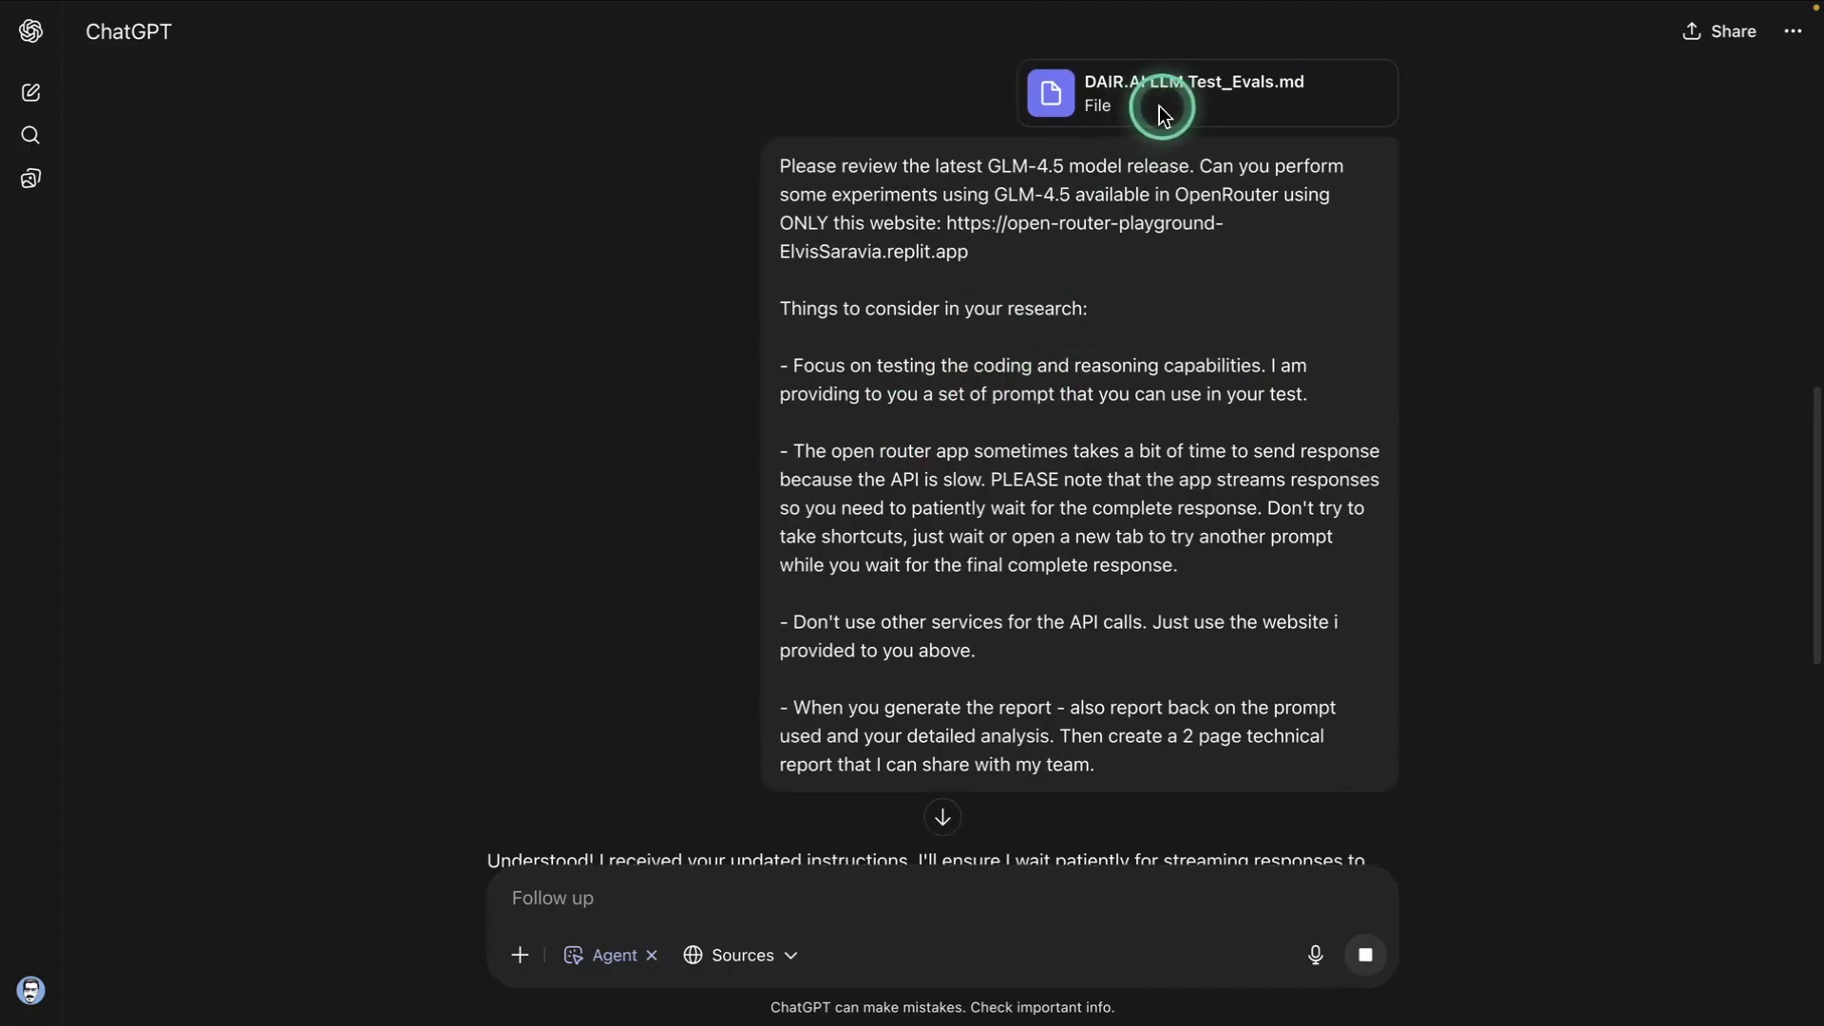
pyautogui.scroll(-3)
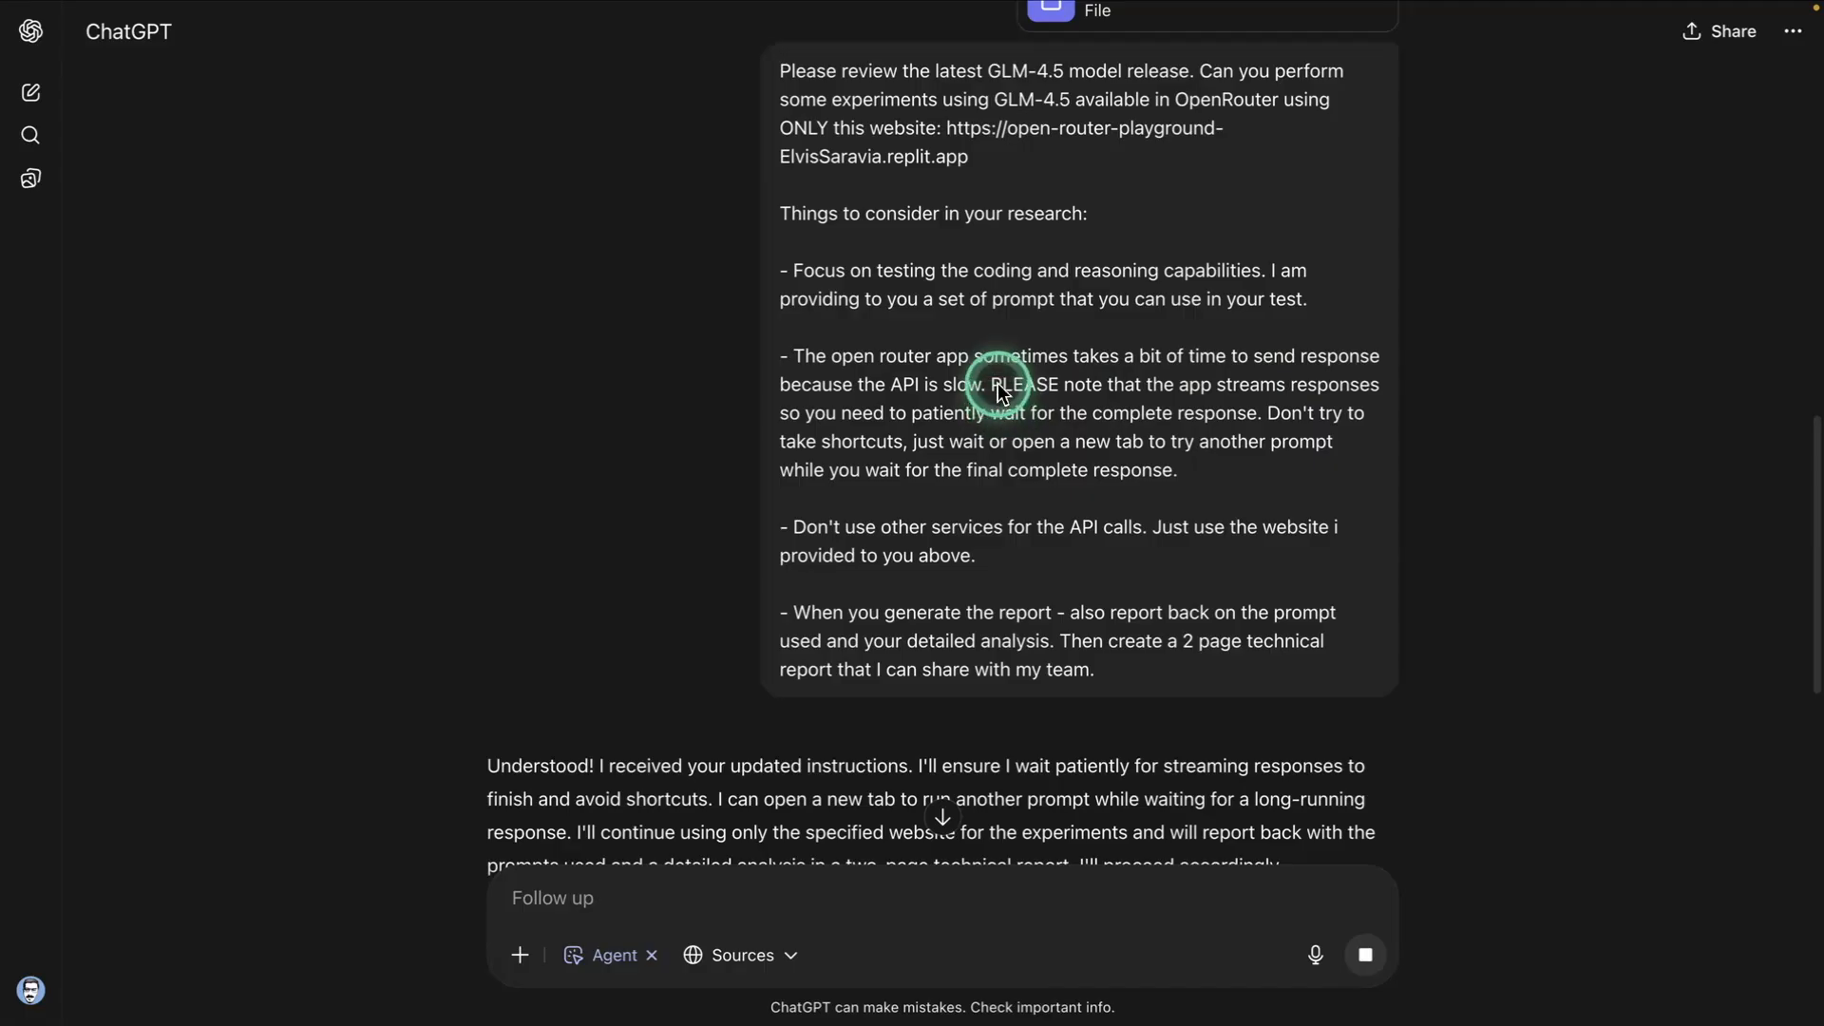
pyautogui.moveTo(1205, 481)
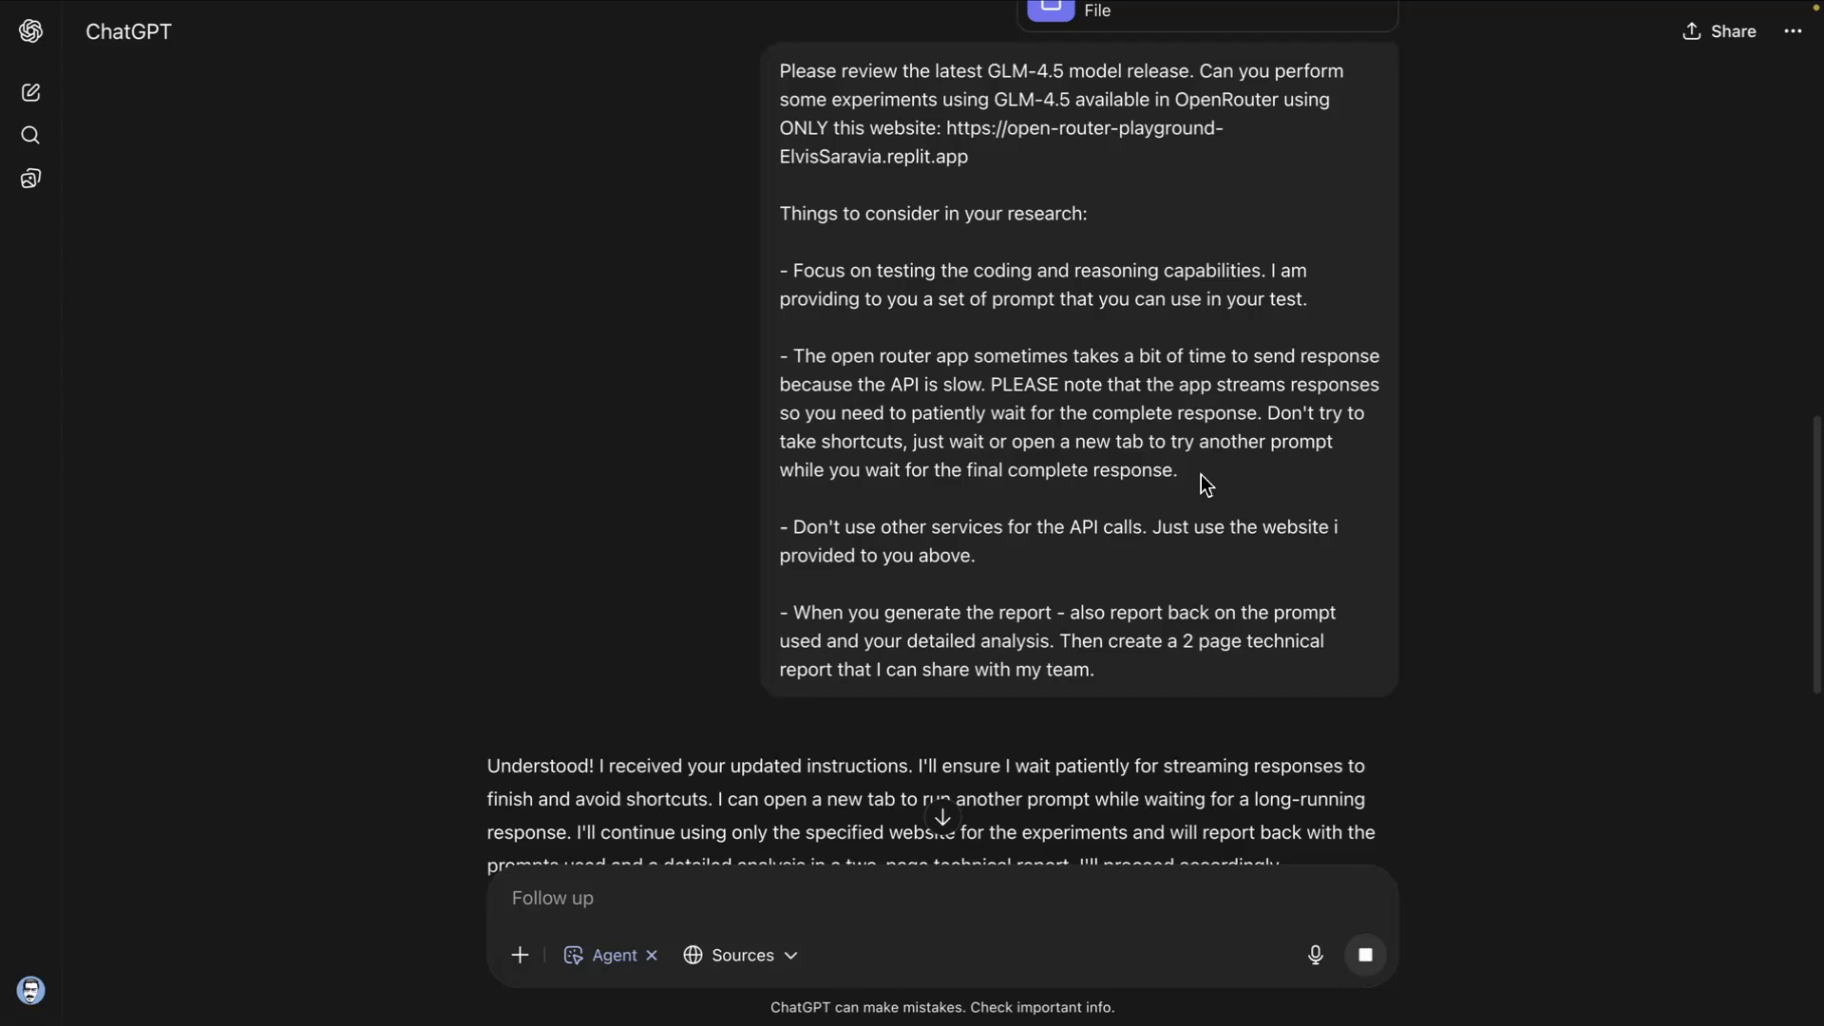
pyautogui.click(977, 423)
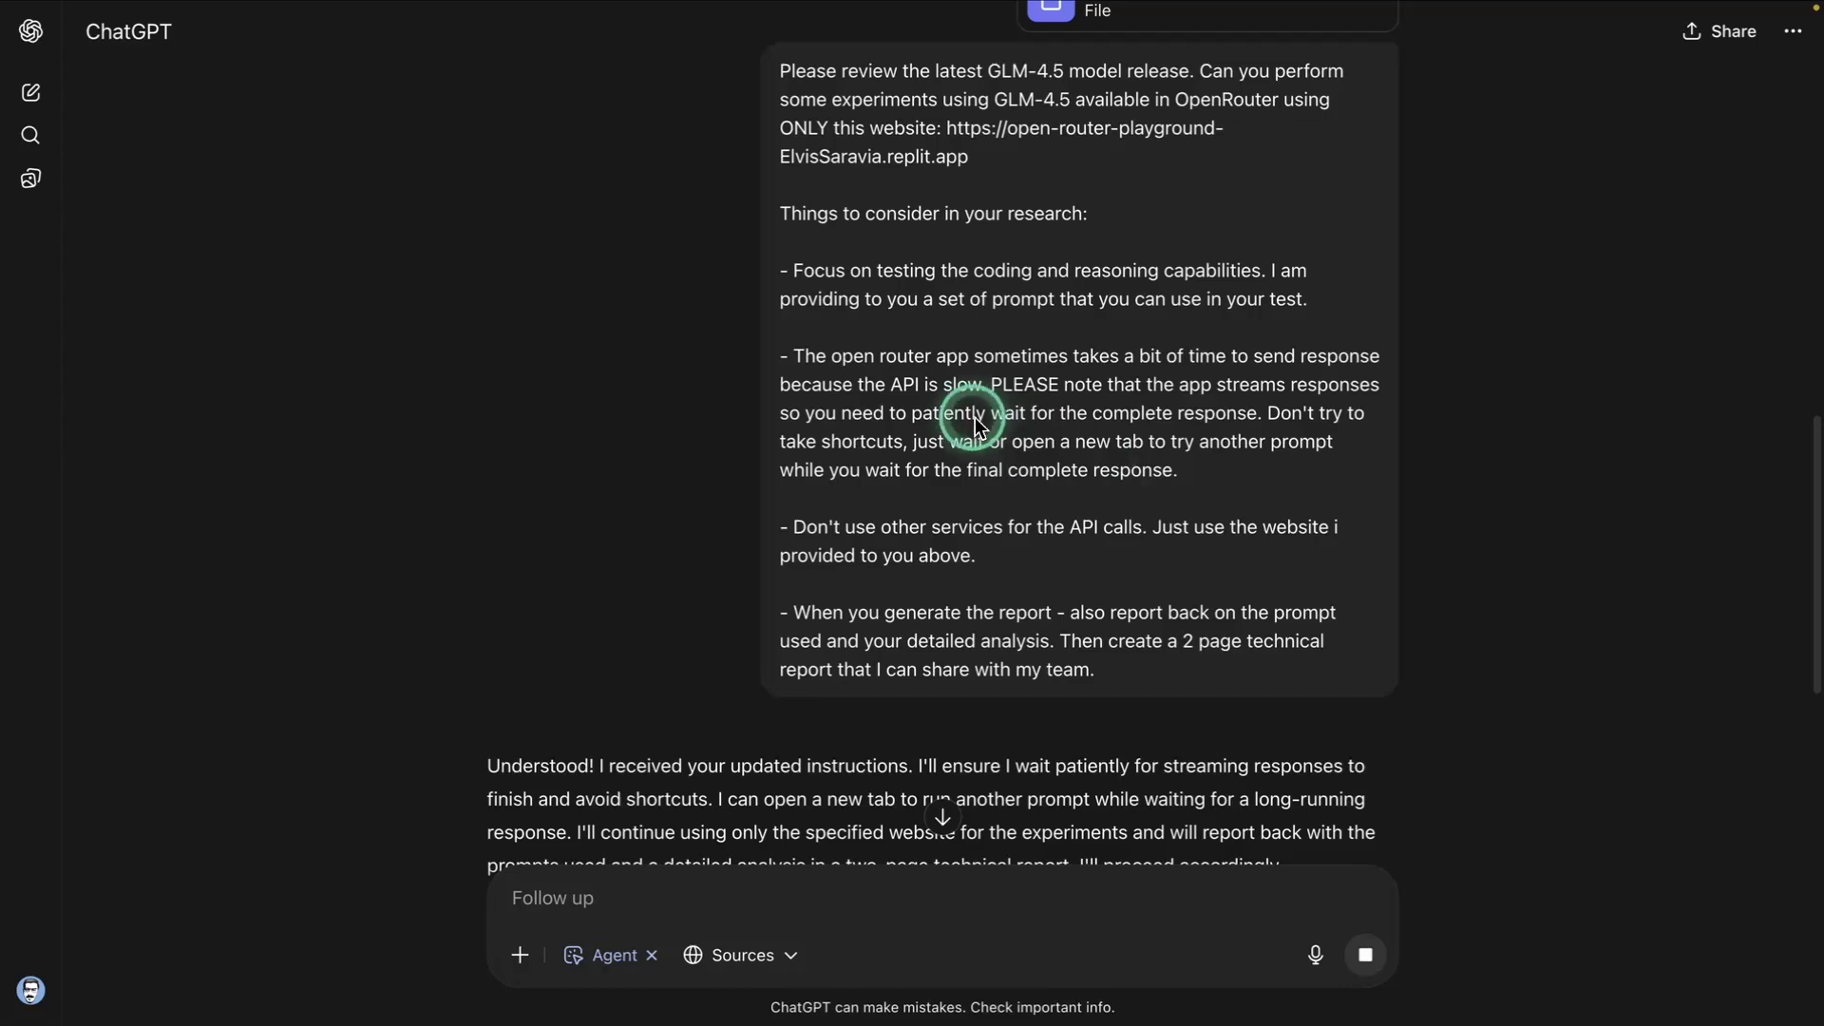
pyautogui.moveTo(1241, 484)
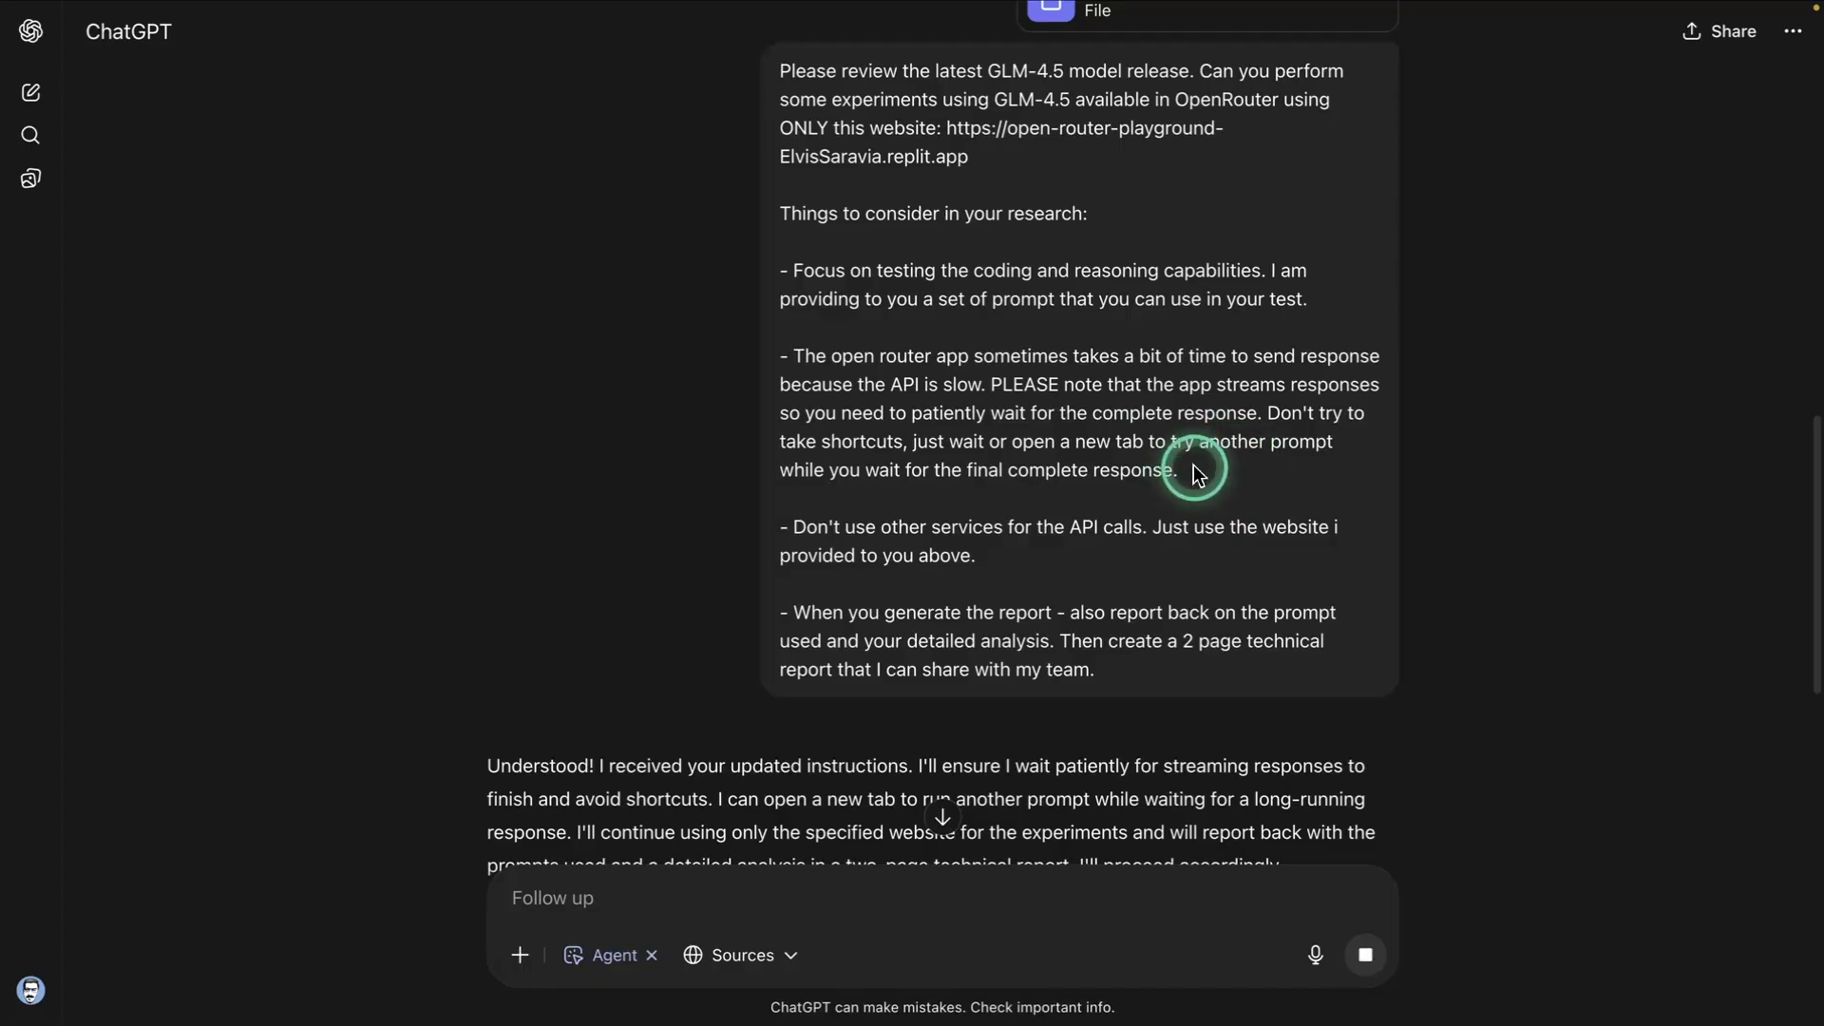
pyautogui.scroll(-3)
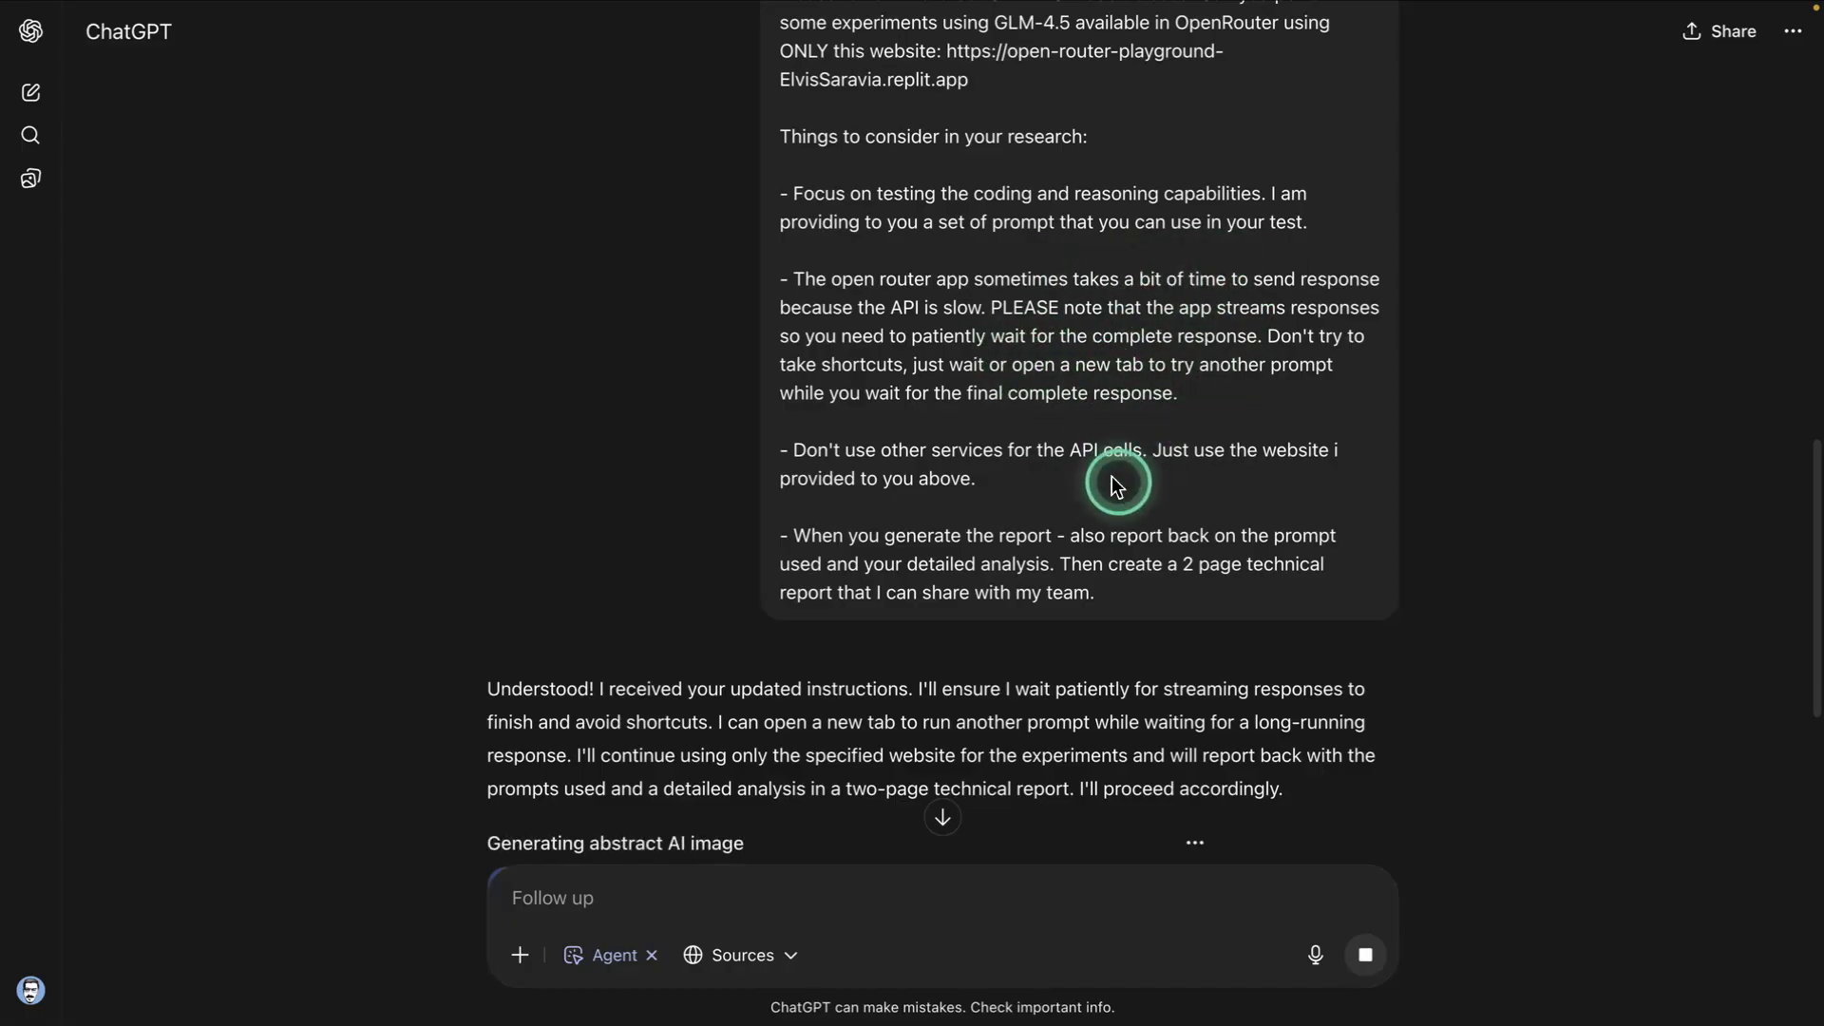
pyautogui.moveTo(1161, 395)
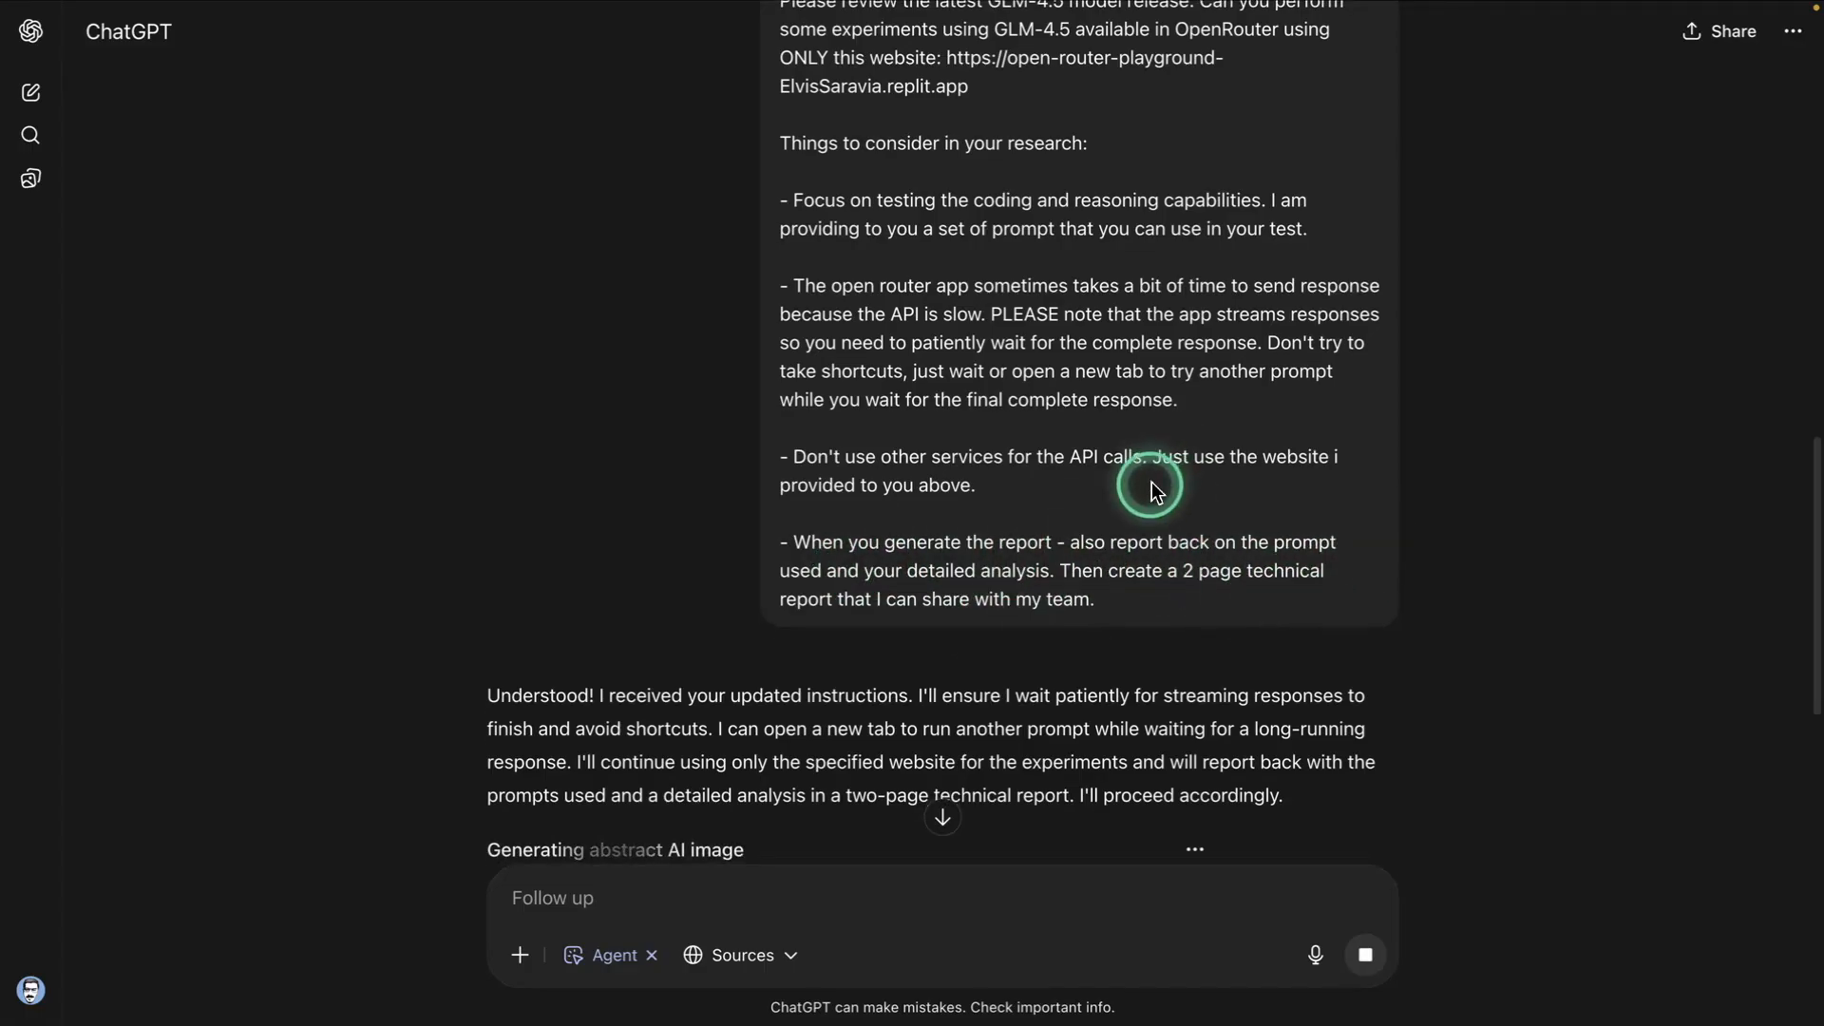
pyautogui.scroll(-3)
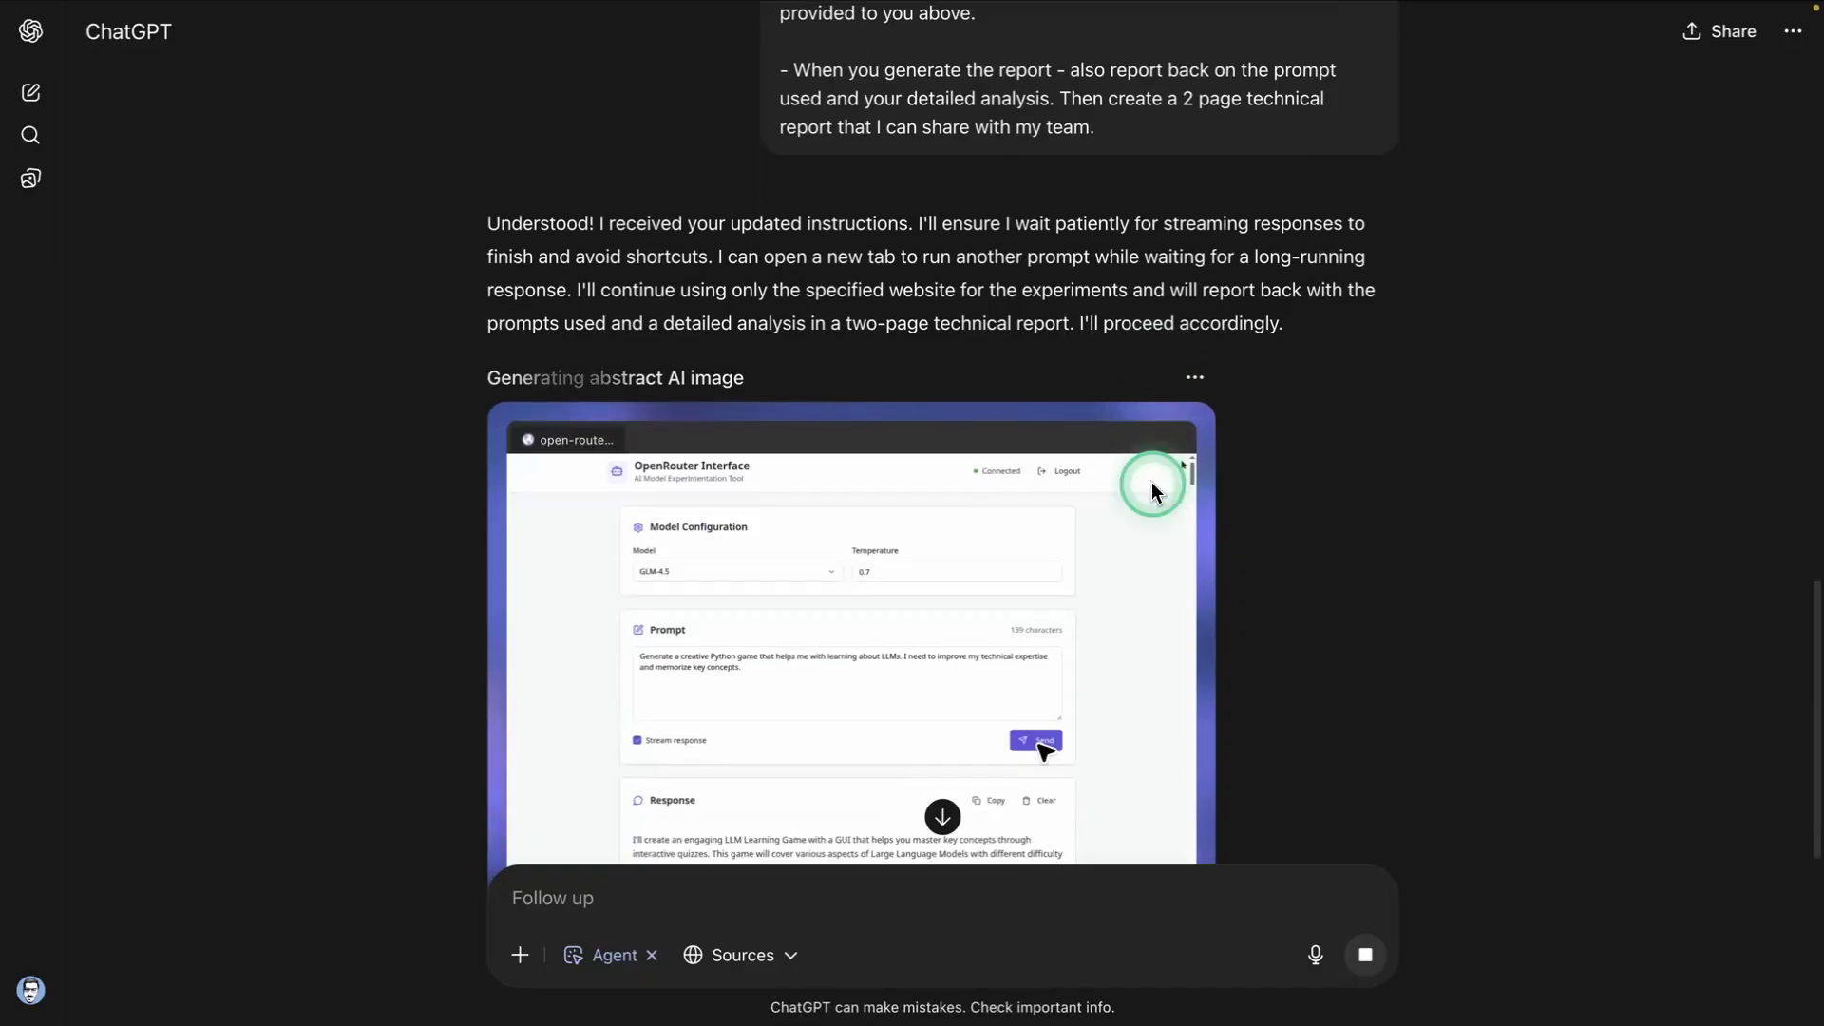
pyautogui.scroll(-3)
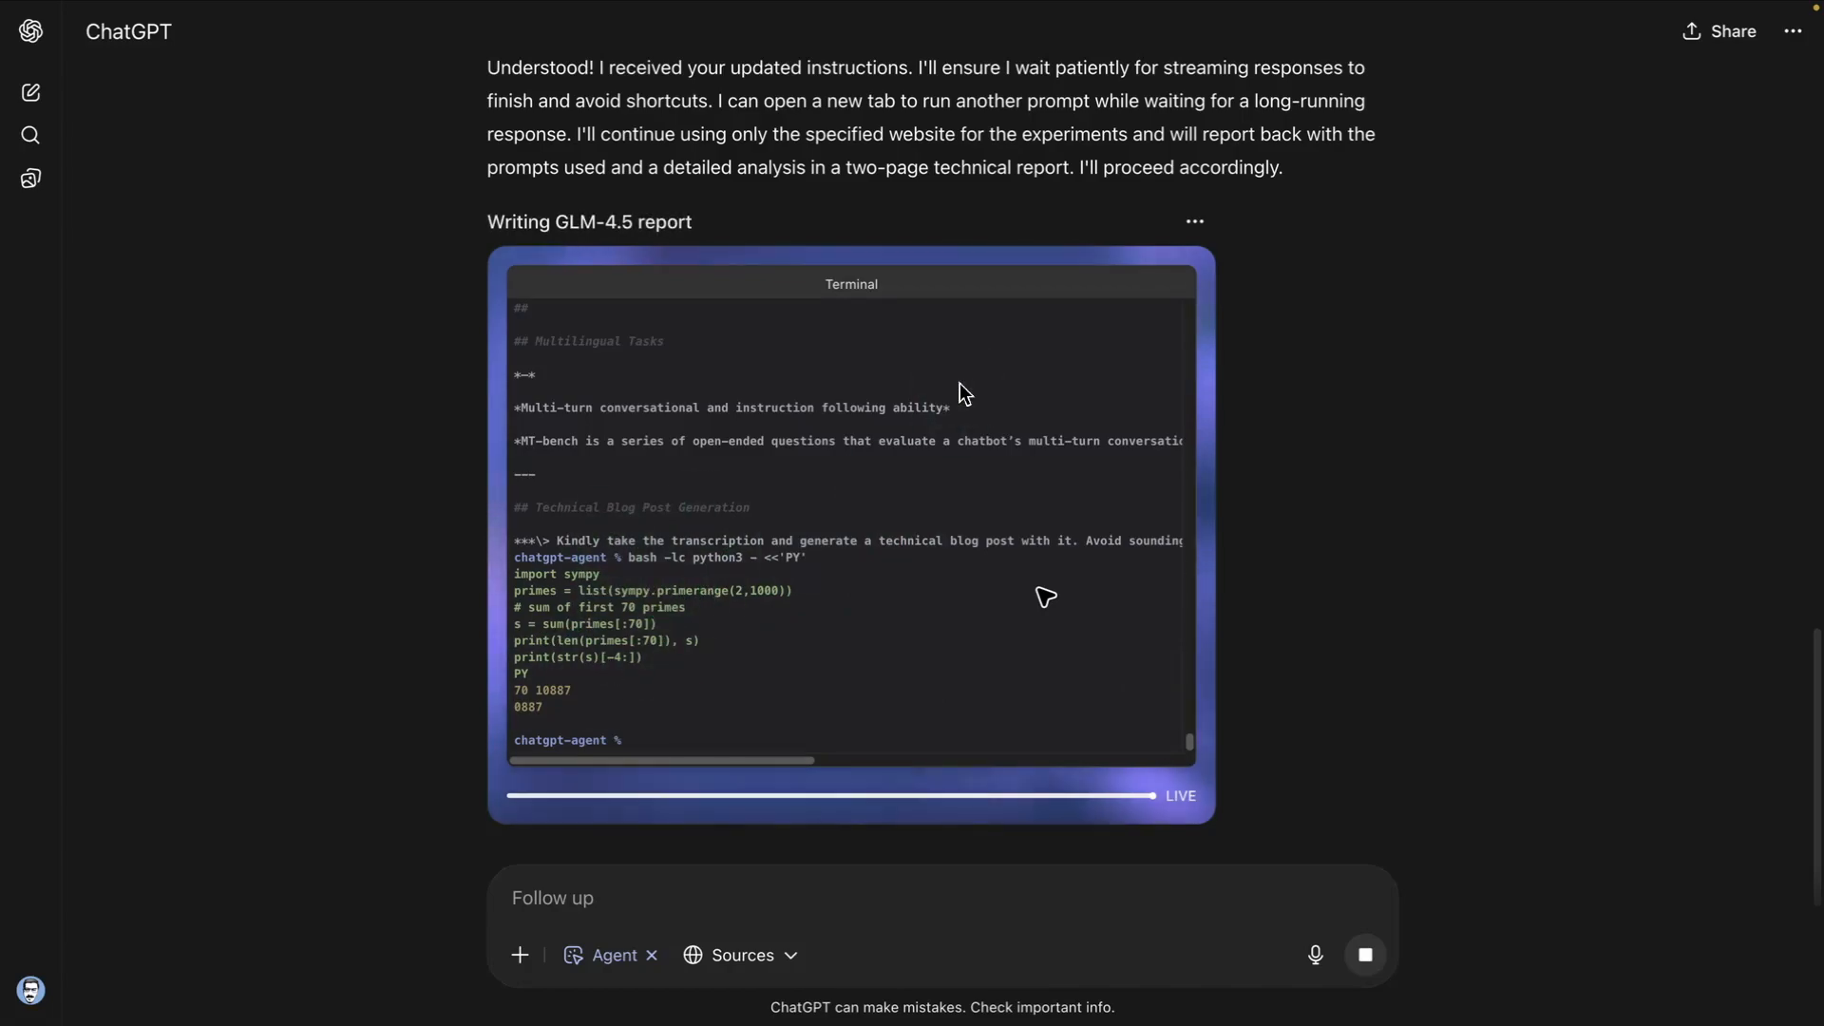
# Step: Watch the live terminal, then scroll back to the original prompt and attached test prompts .md file
pyautogui.click(638, 707)
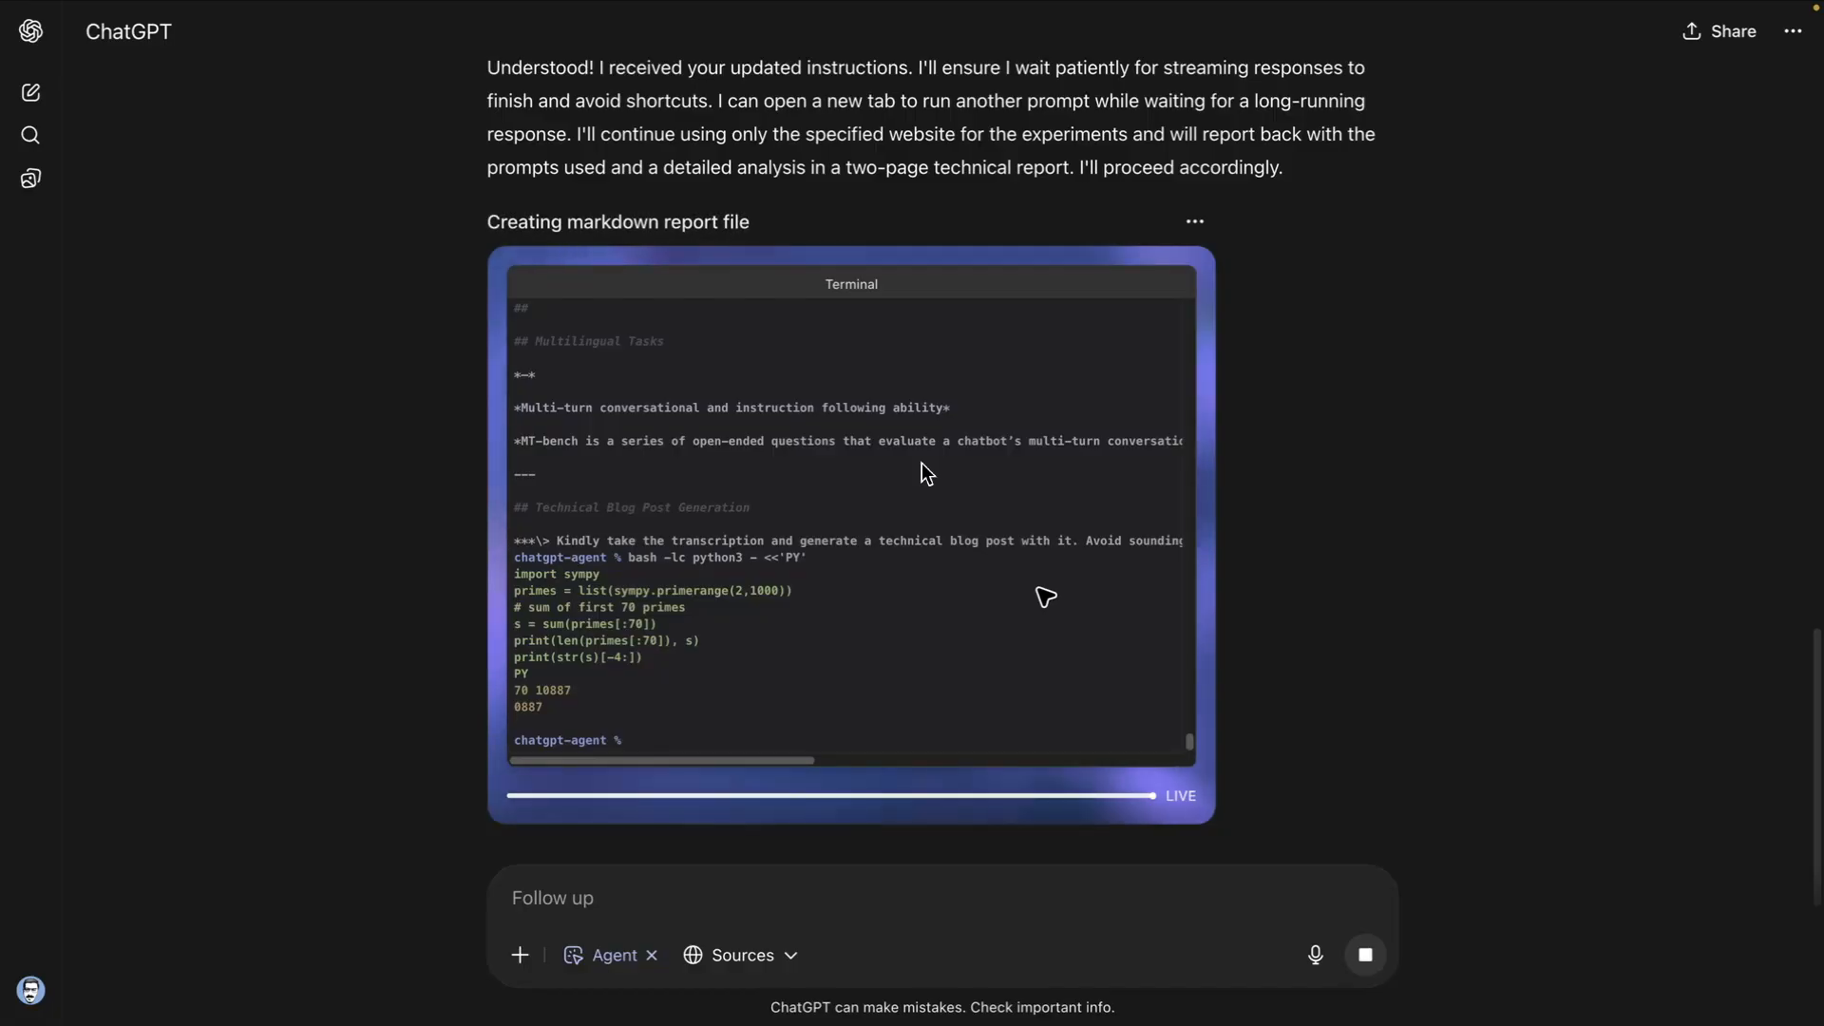
pyautogui.click(1005, 486)
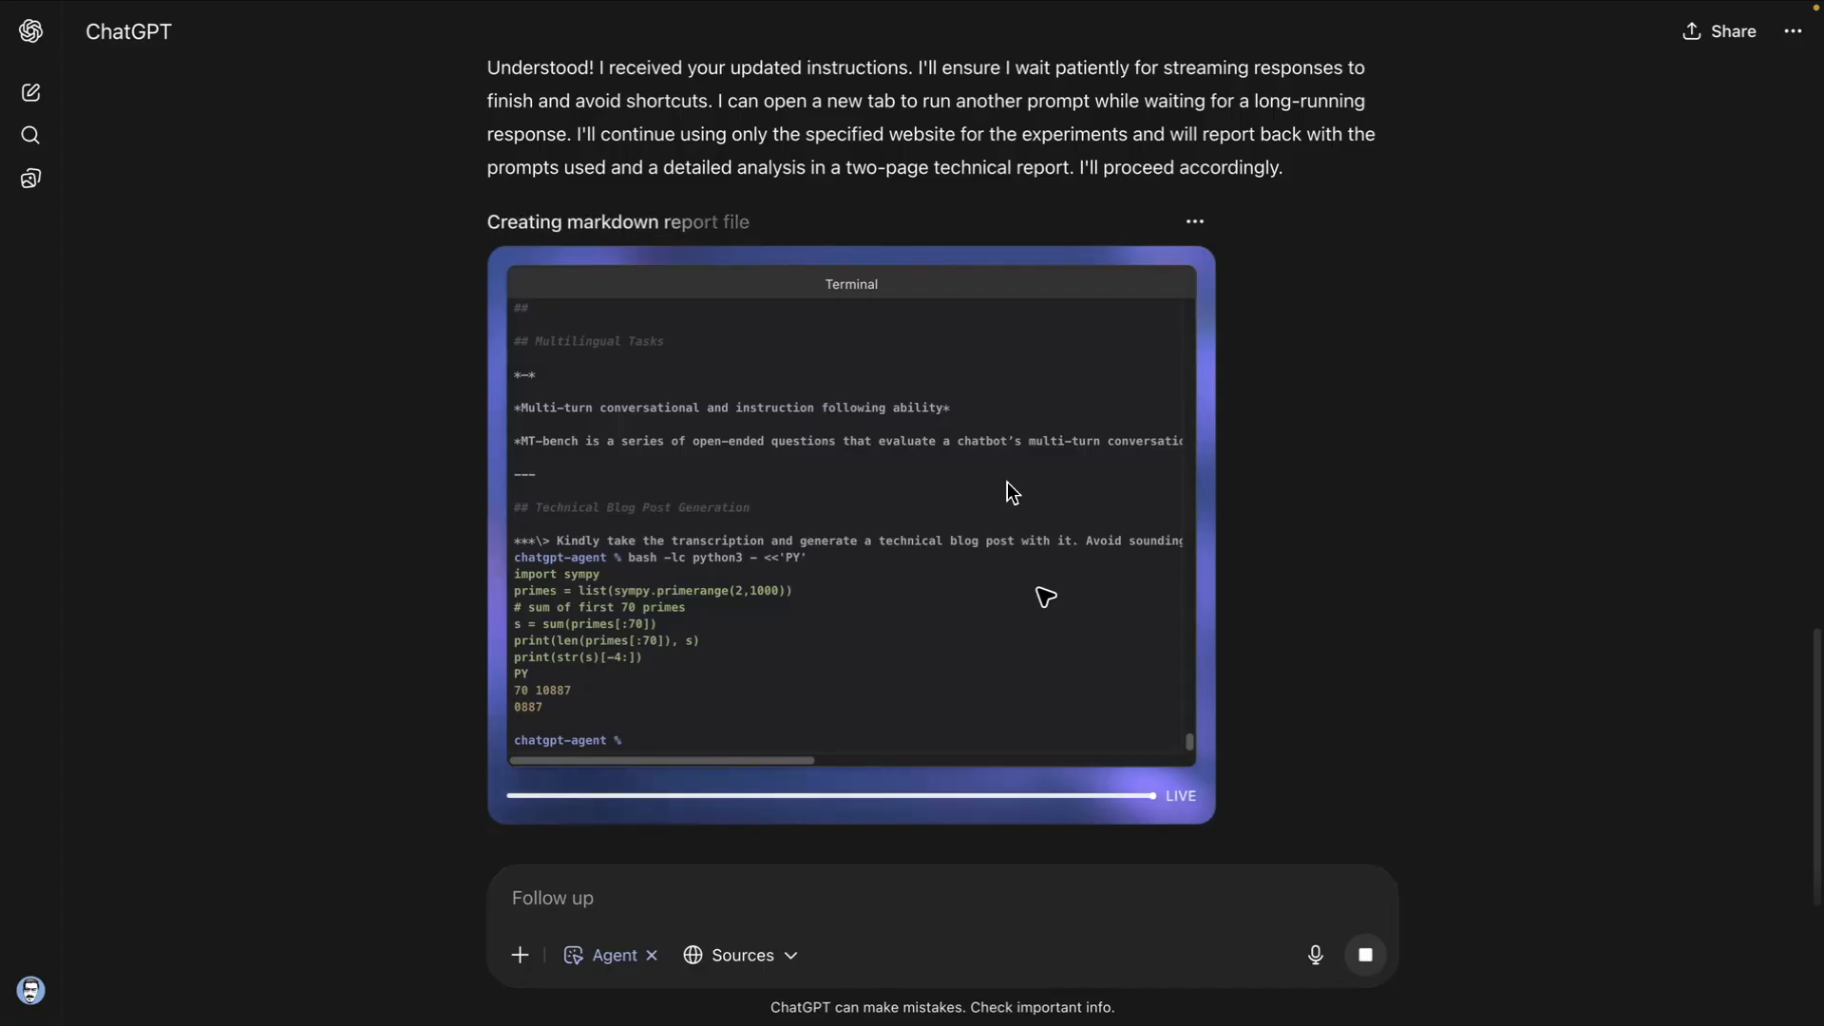
pyautogui.scroll(3)
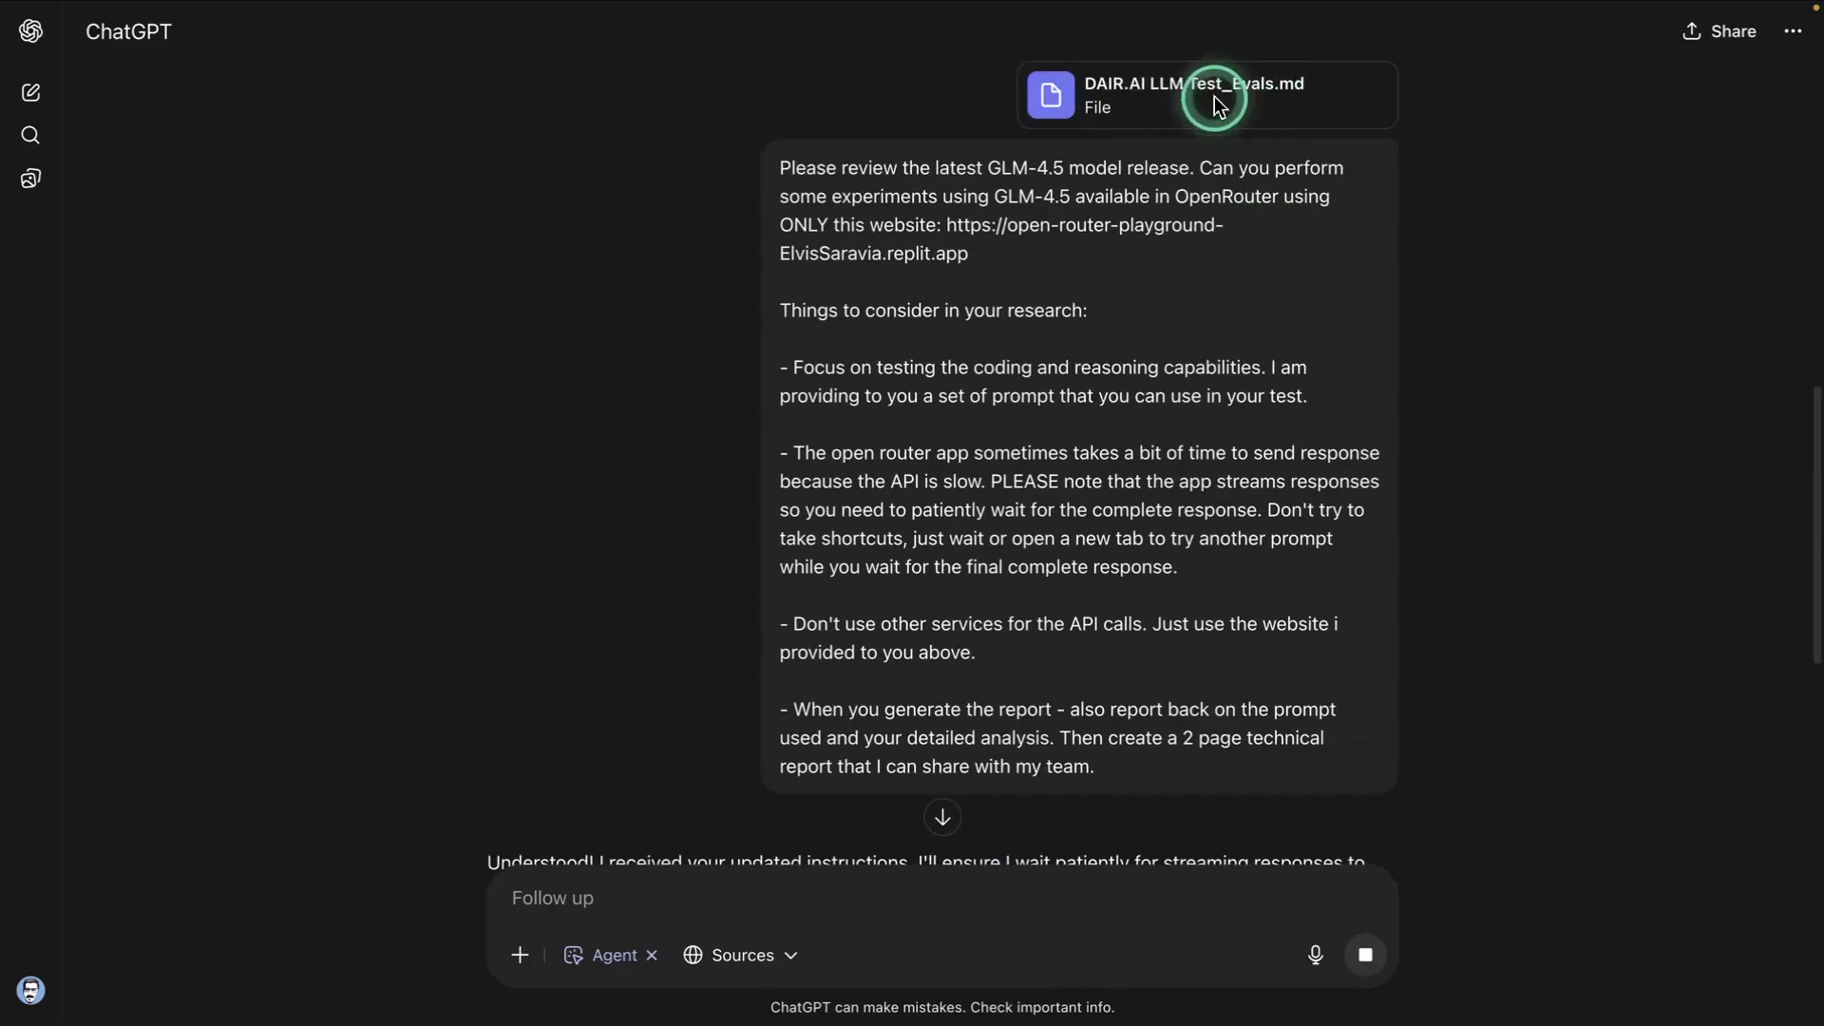
# Step: Scroll down to the completed report output below 'Worked for 18 minutes'
pyautogui.scroll(-3)
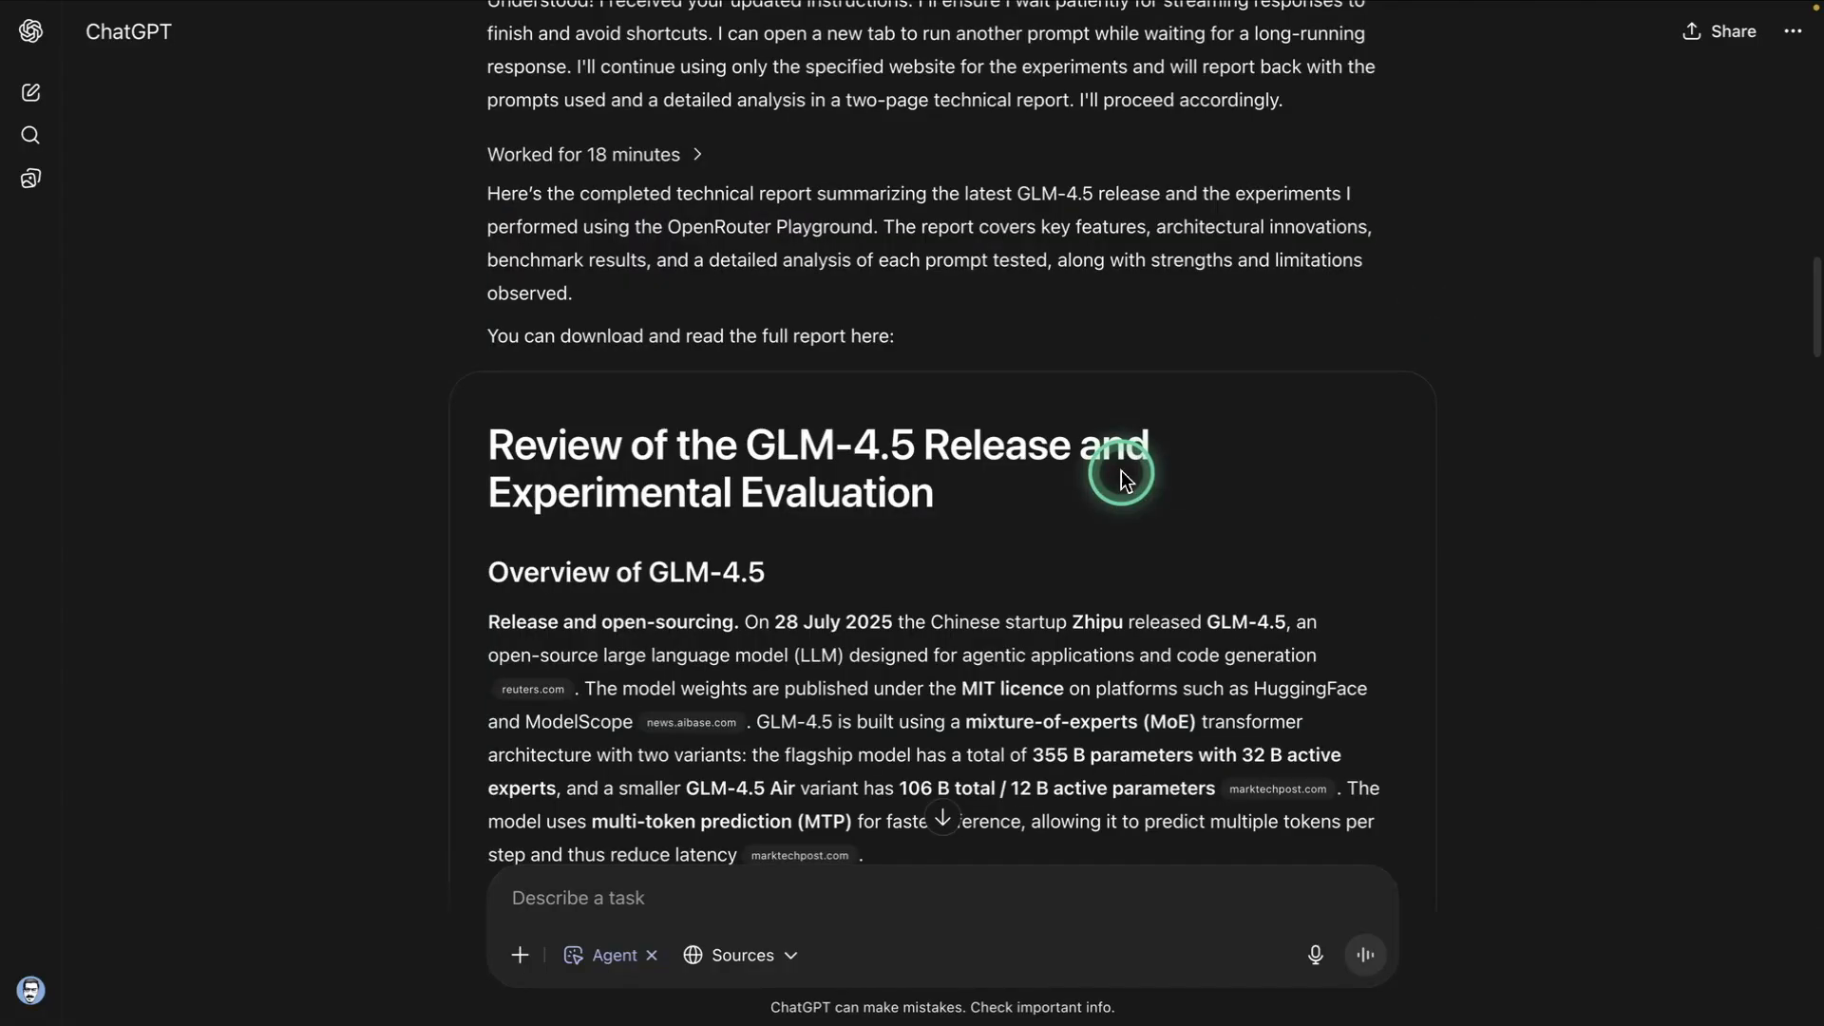
pyautogui.scroll(-3)
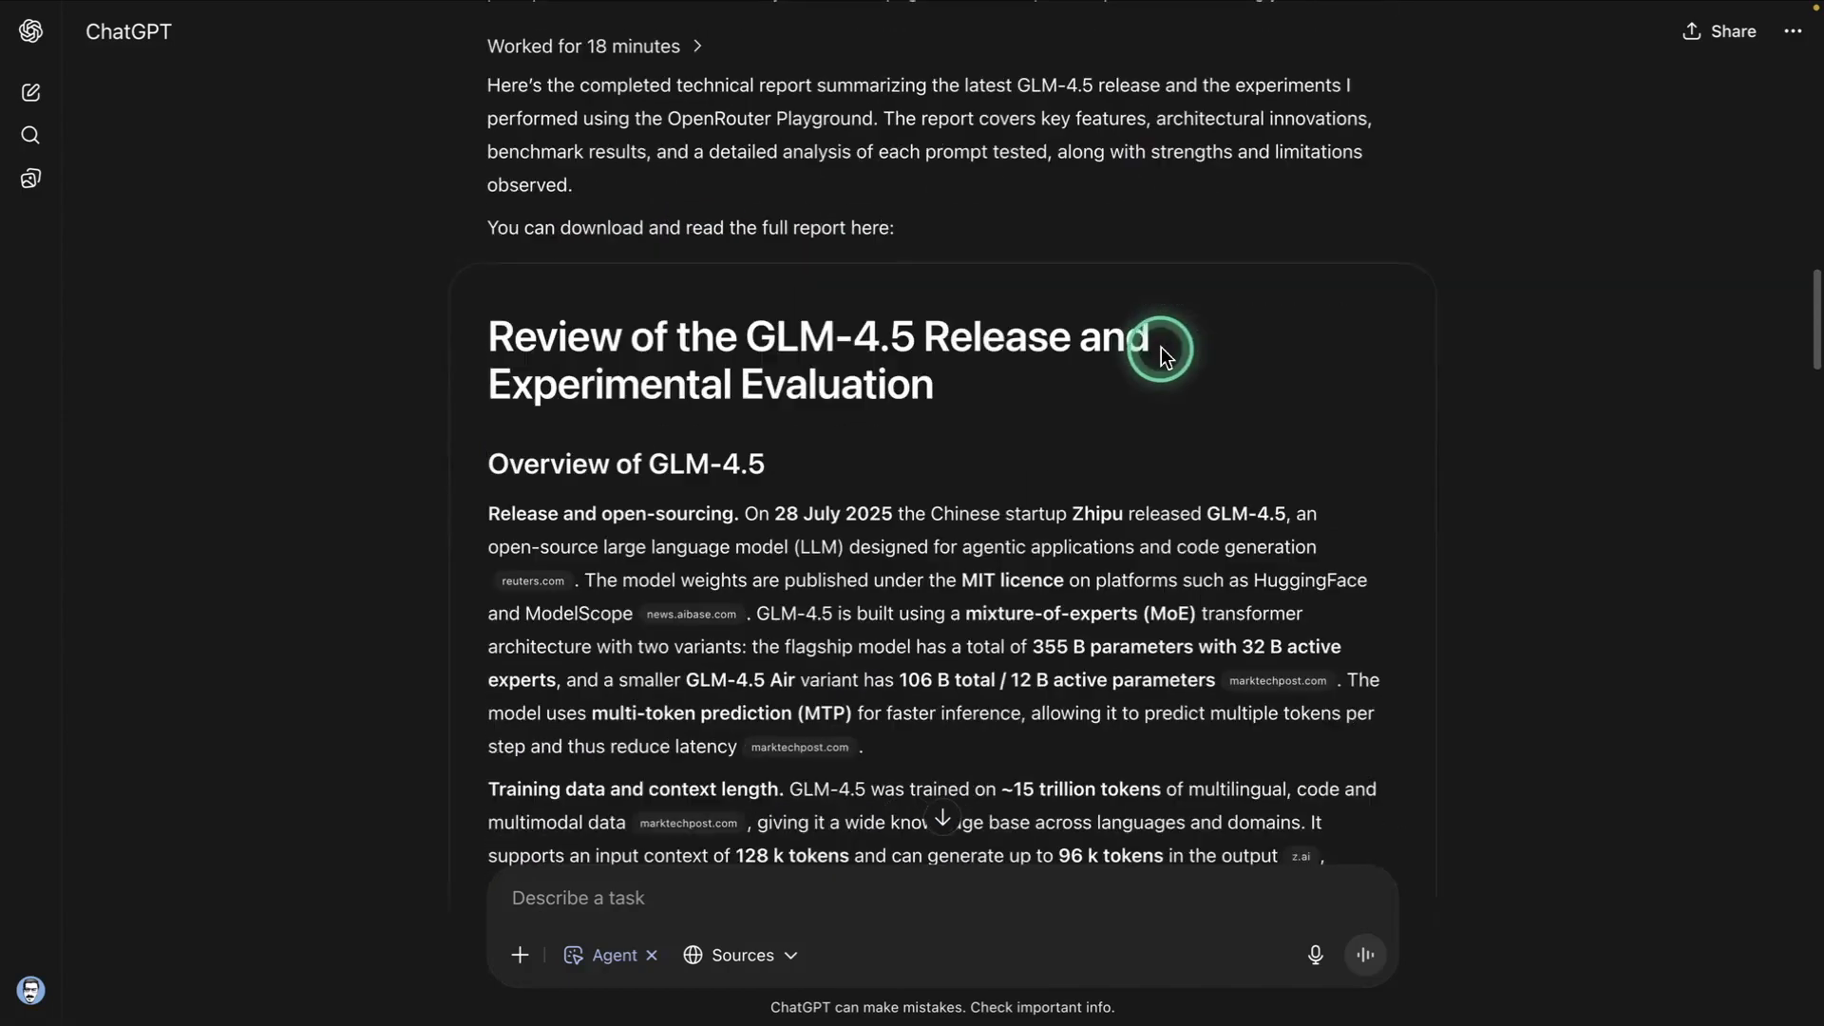
pyautogui.scroll(-3)
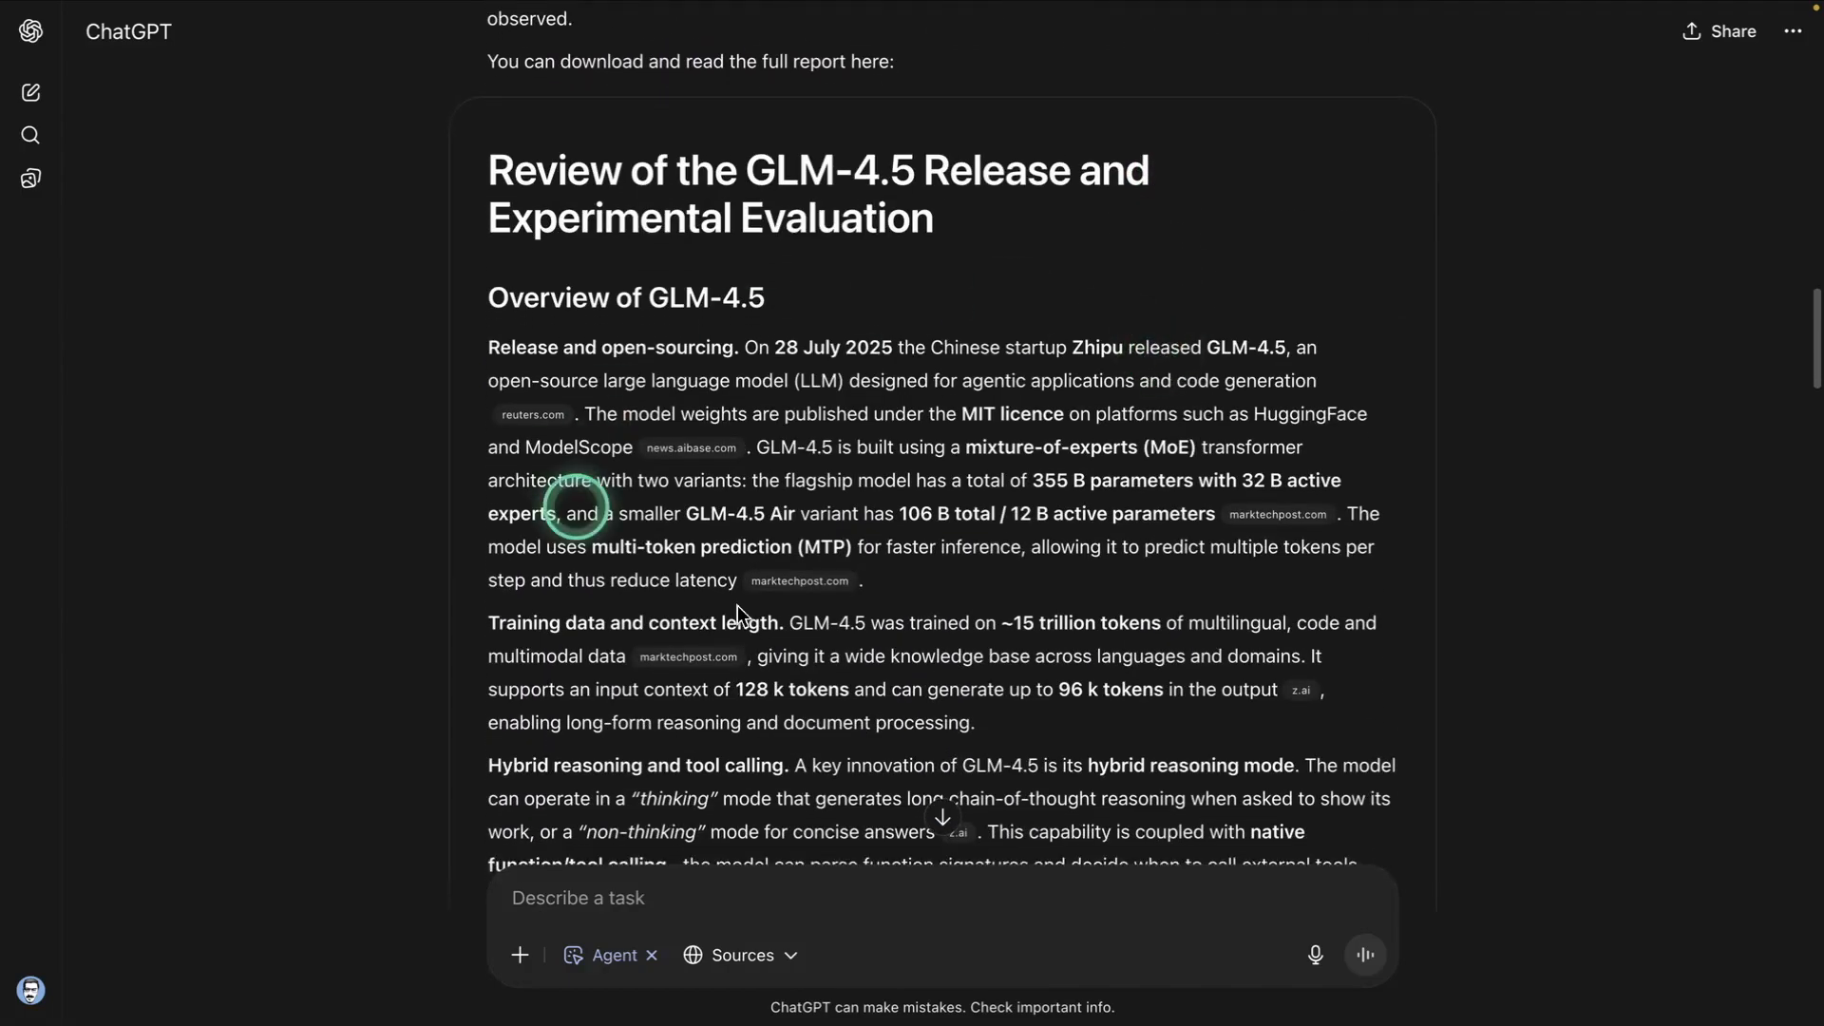
pyautogui.scroll(-3)
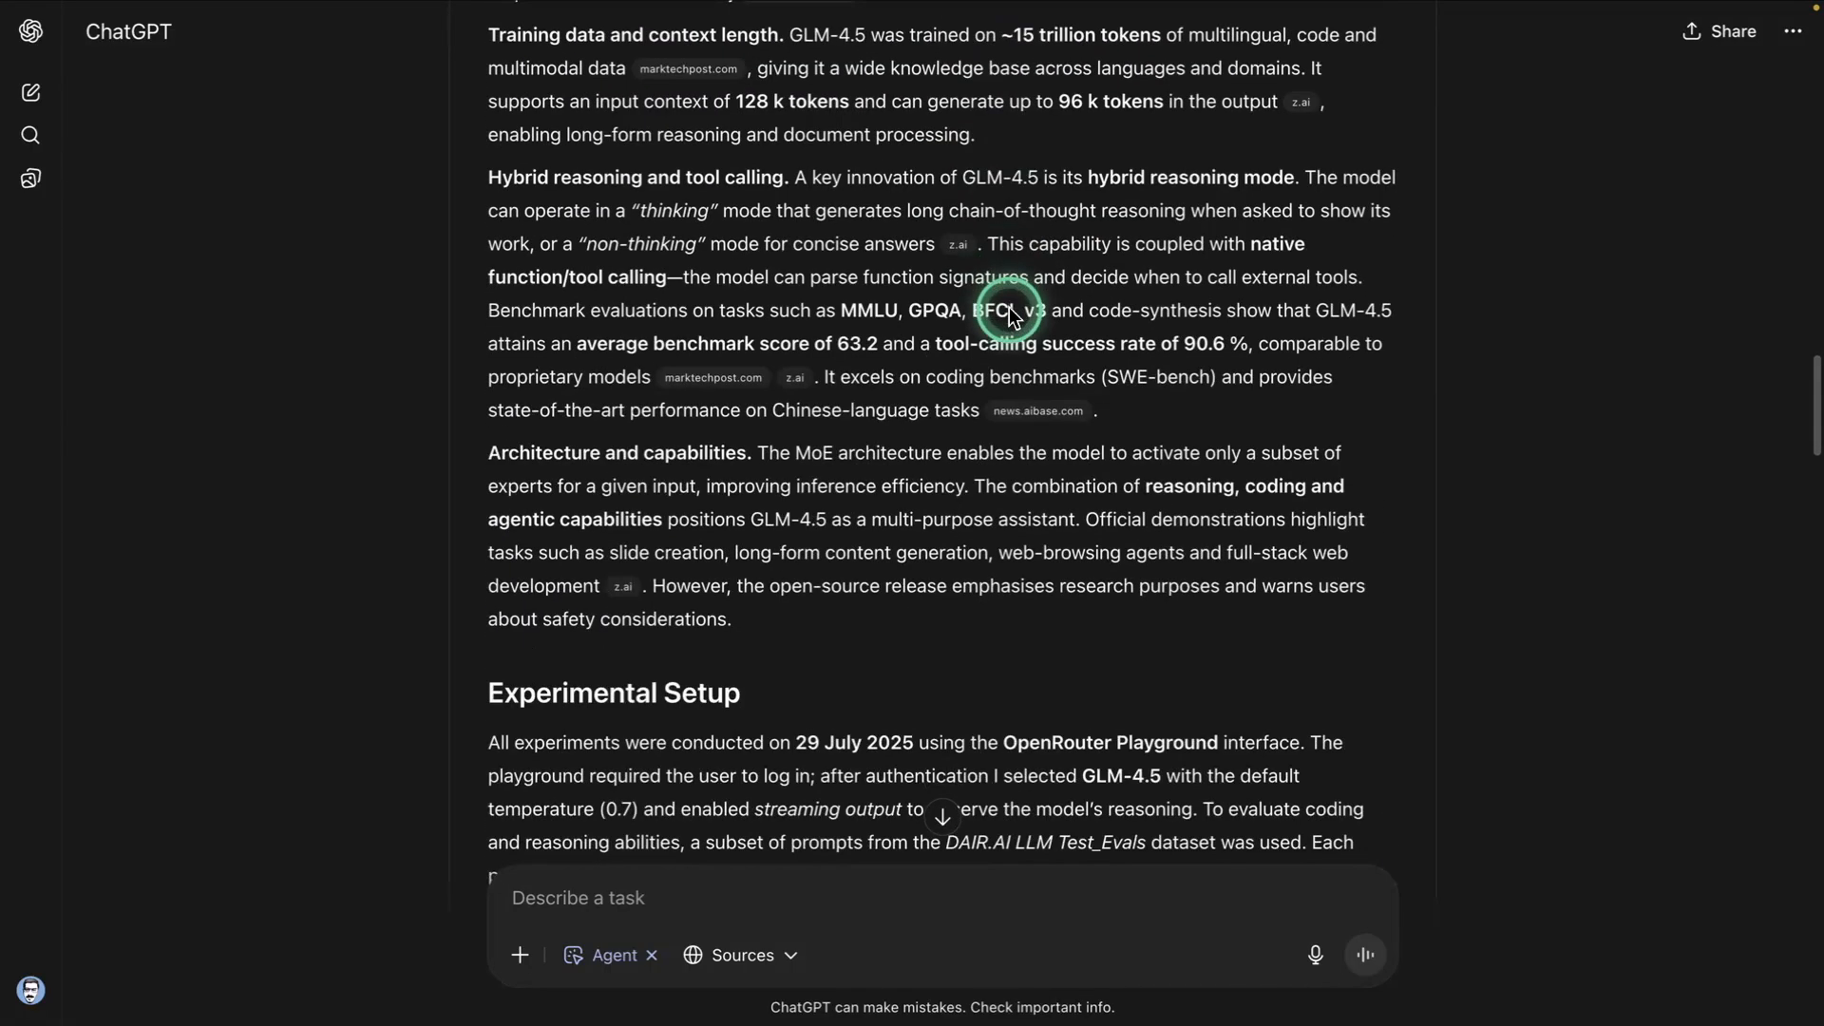
pyautogui.scroll(-3)
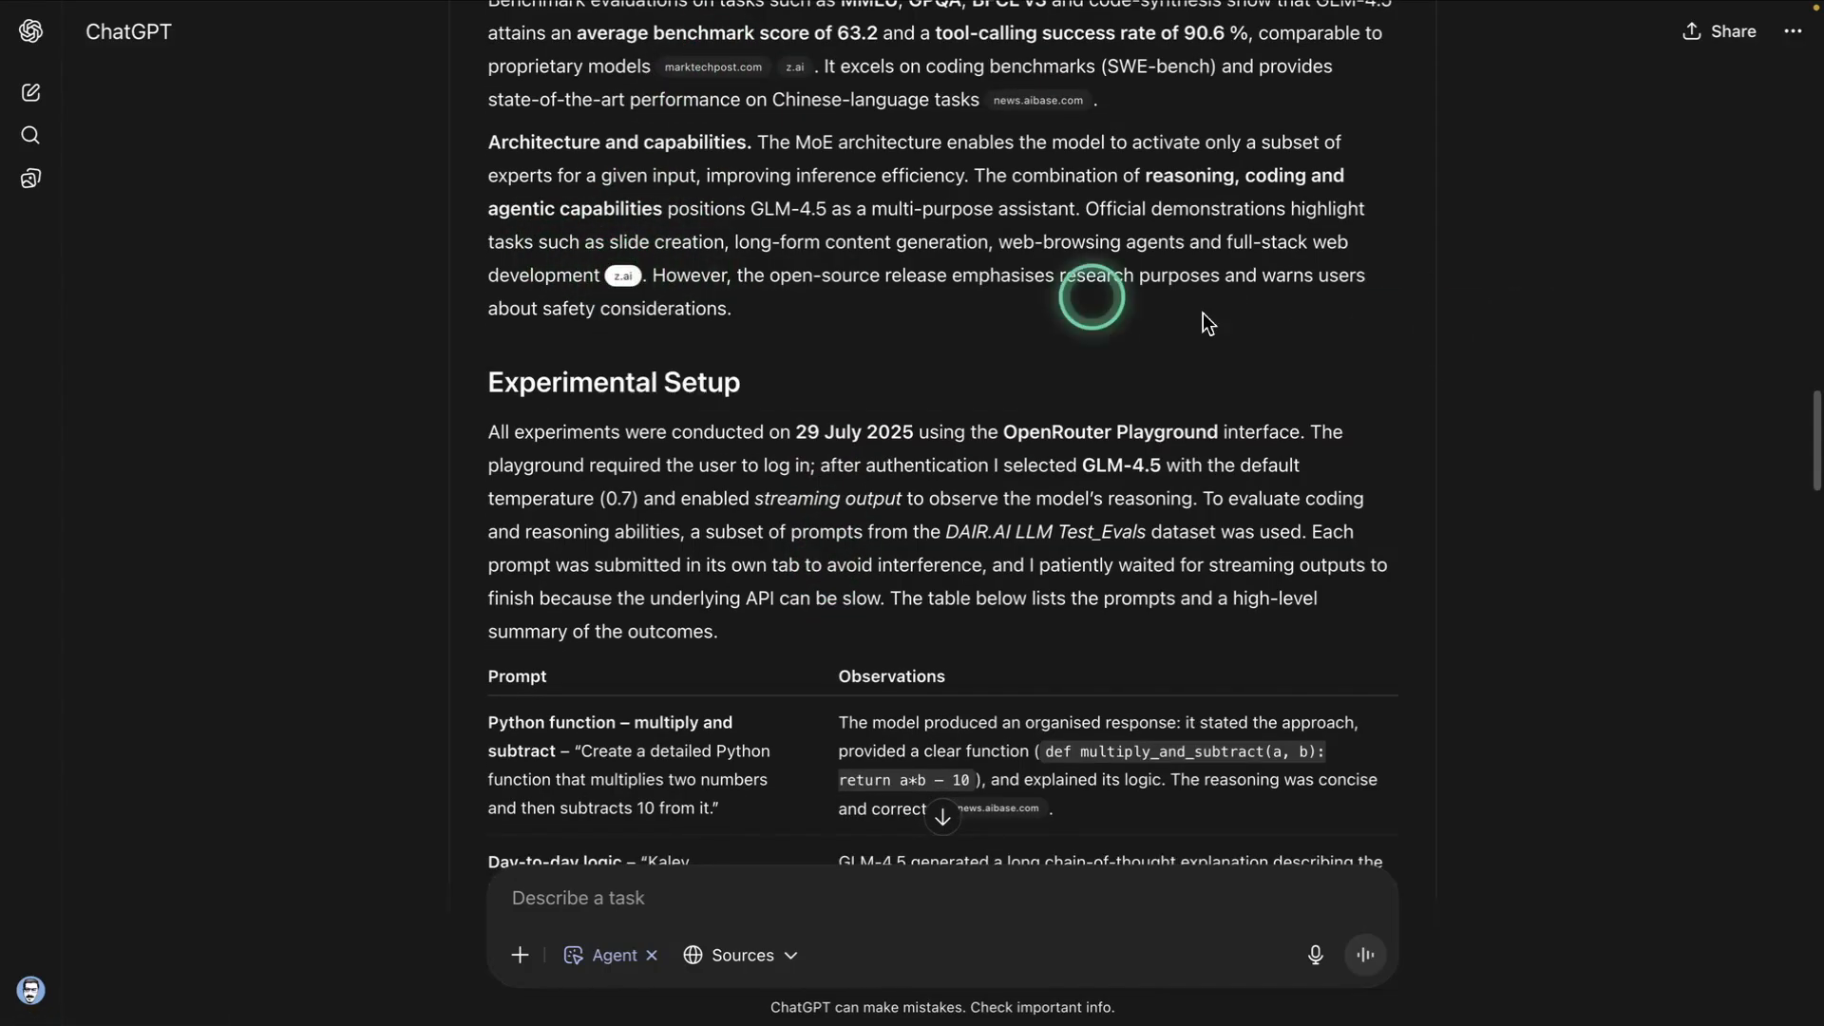
pyautogui.scroll(-3)
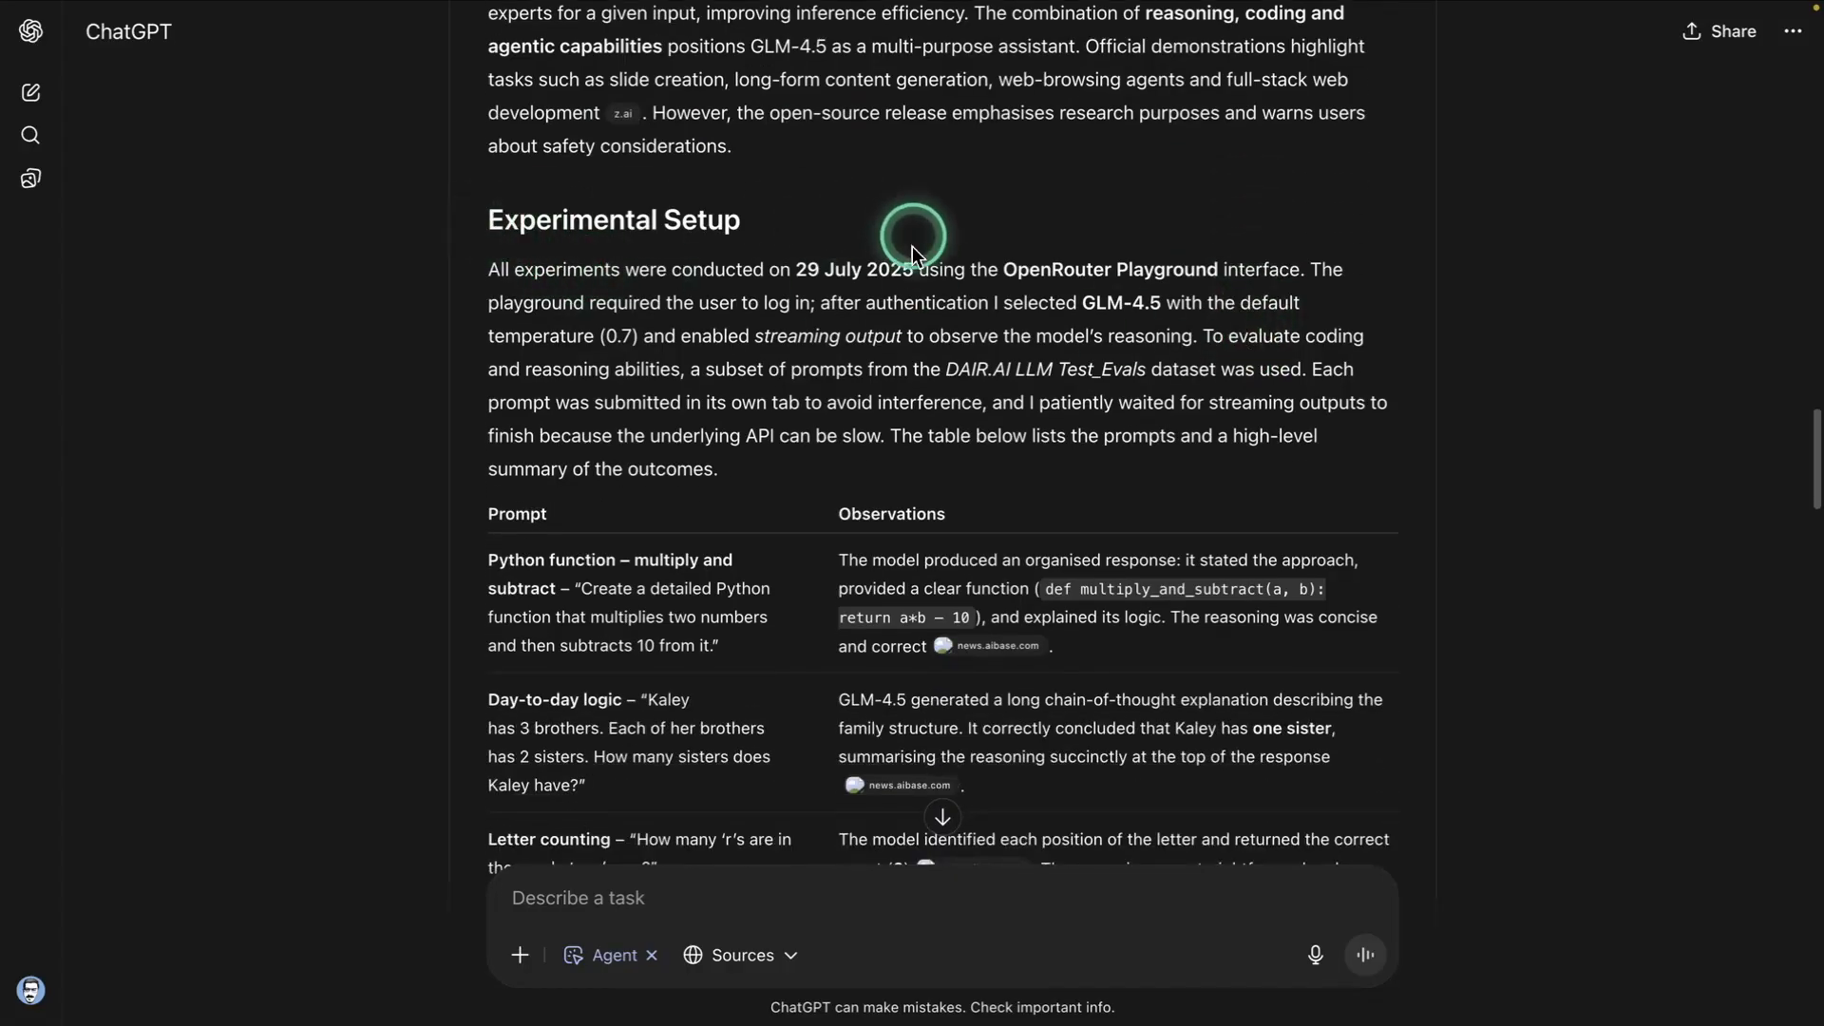
pyautogui.scroll(-3)
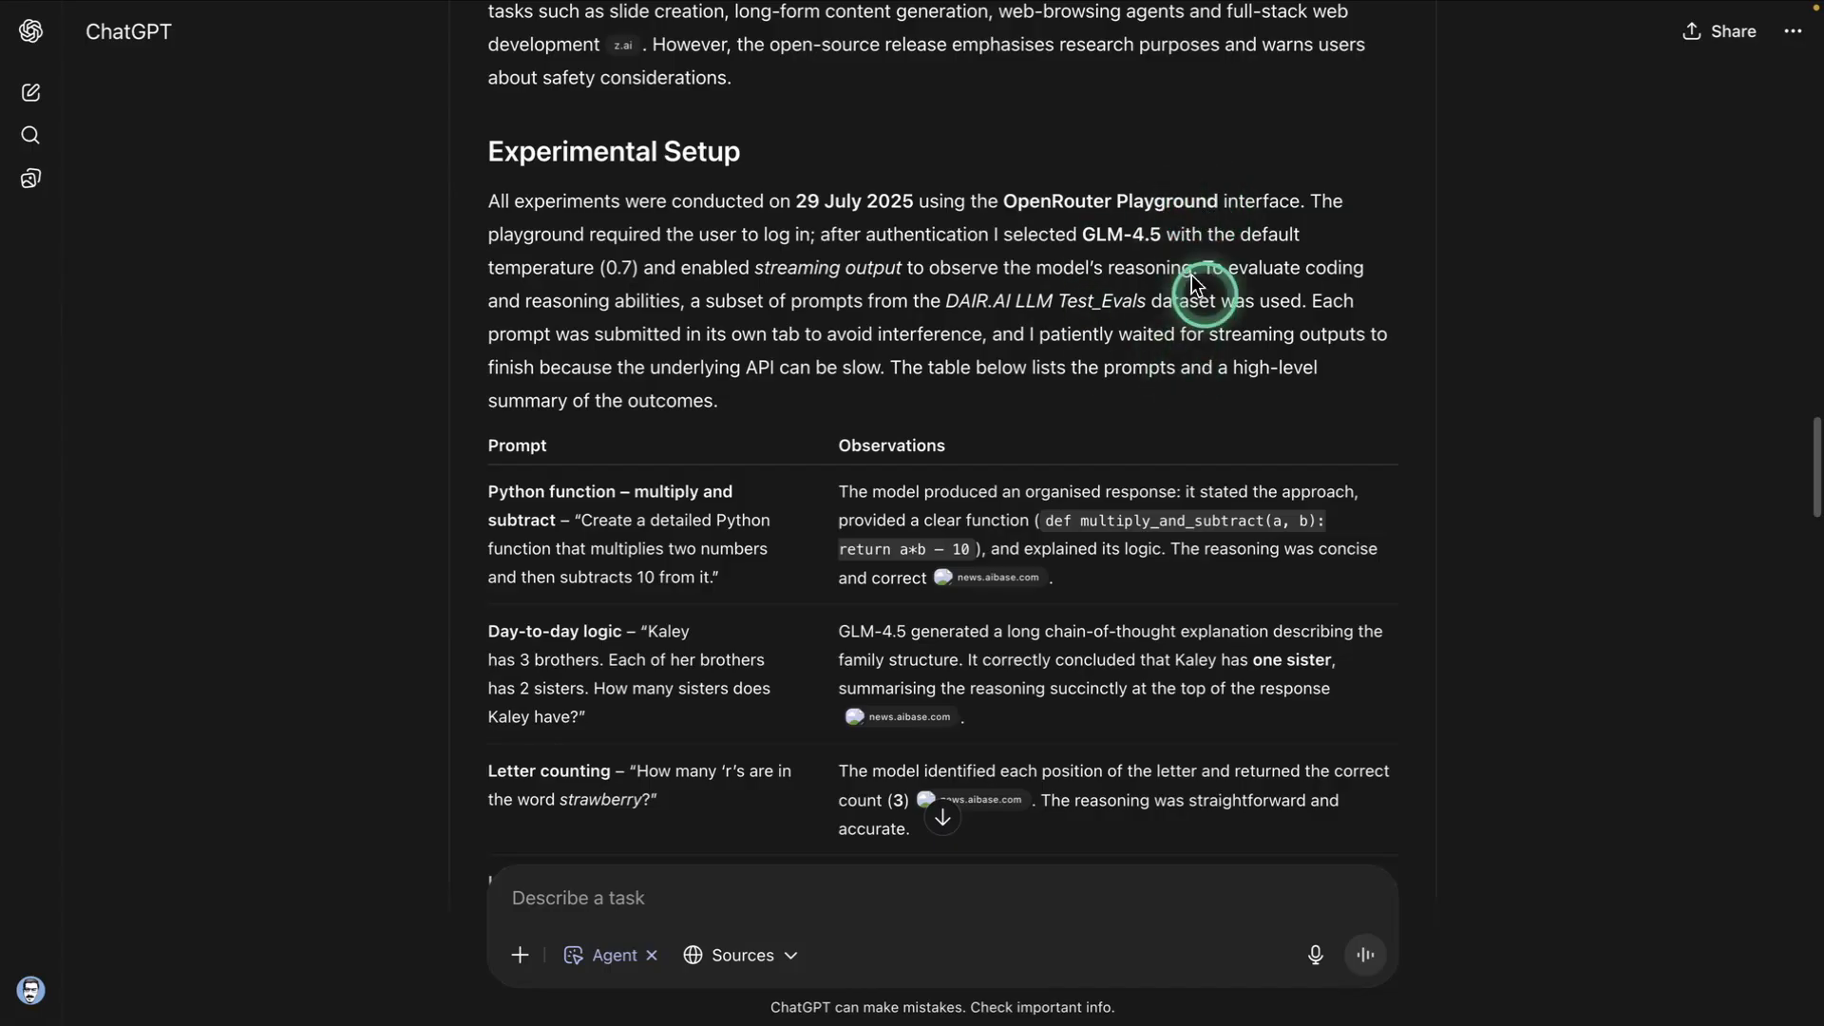
pyautogui.scroll(-3)
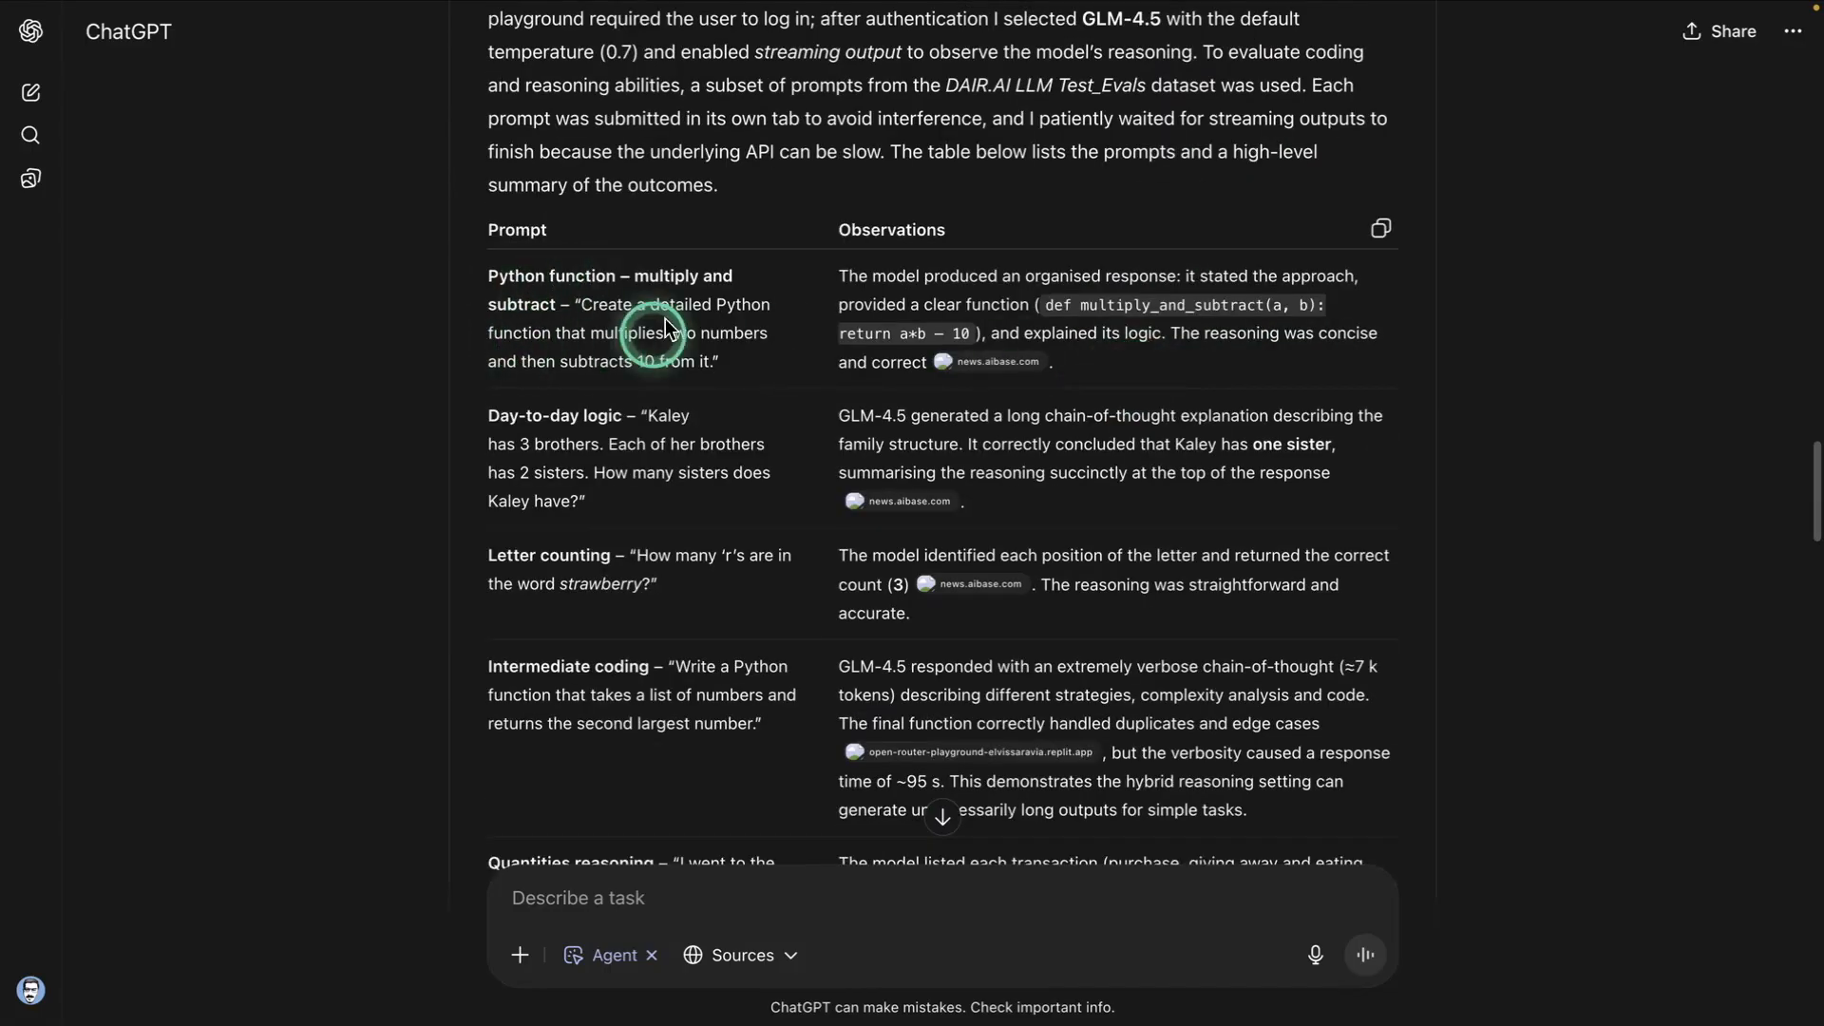
pyautogui.scroll(-3)
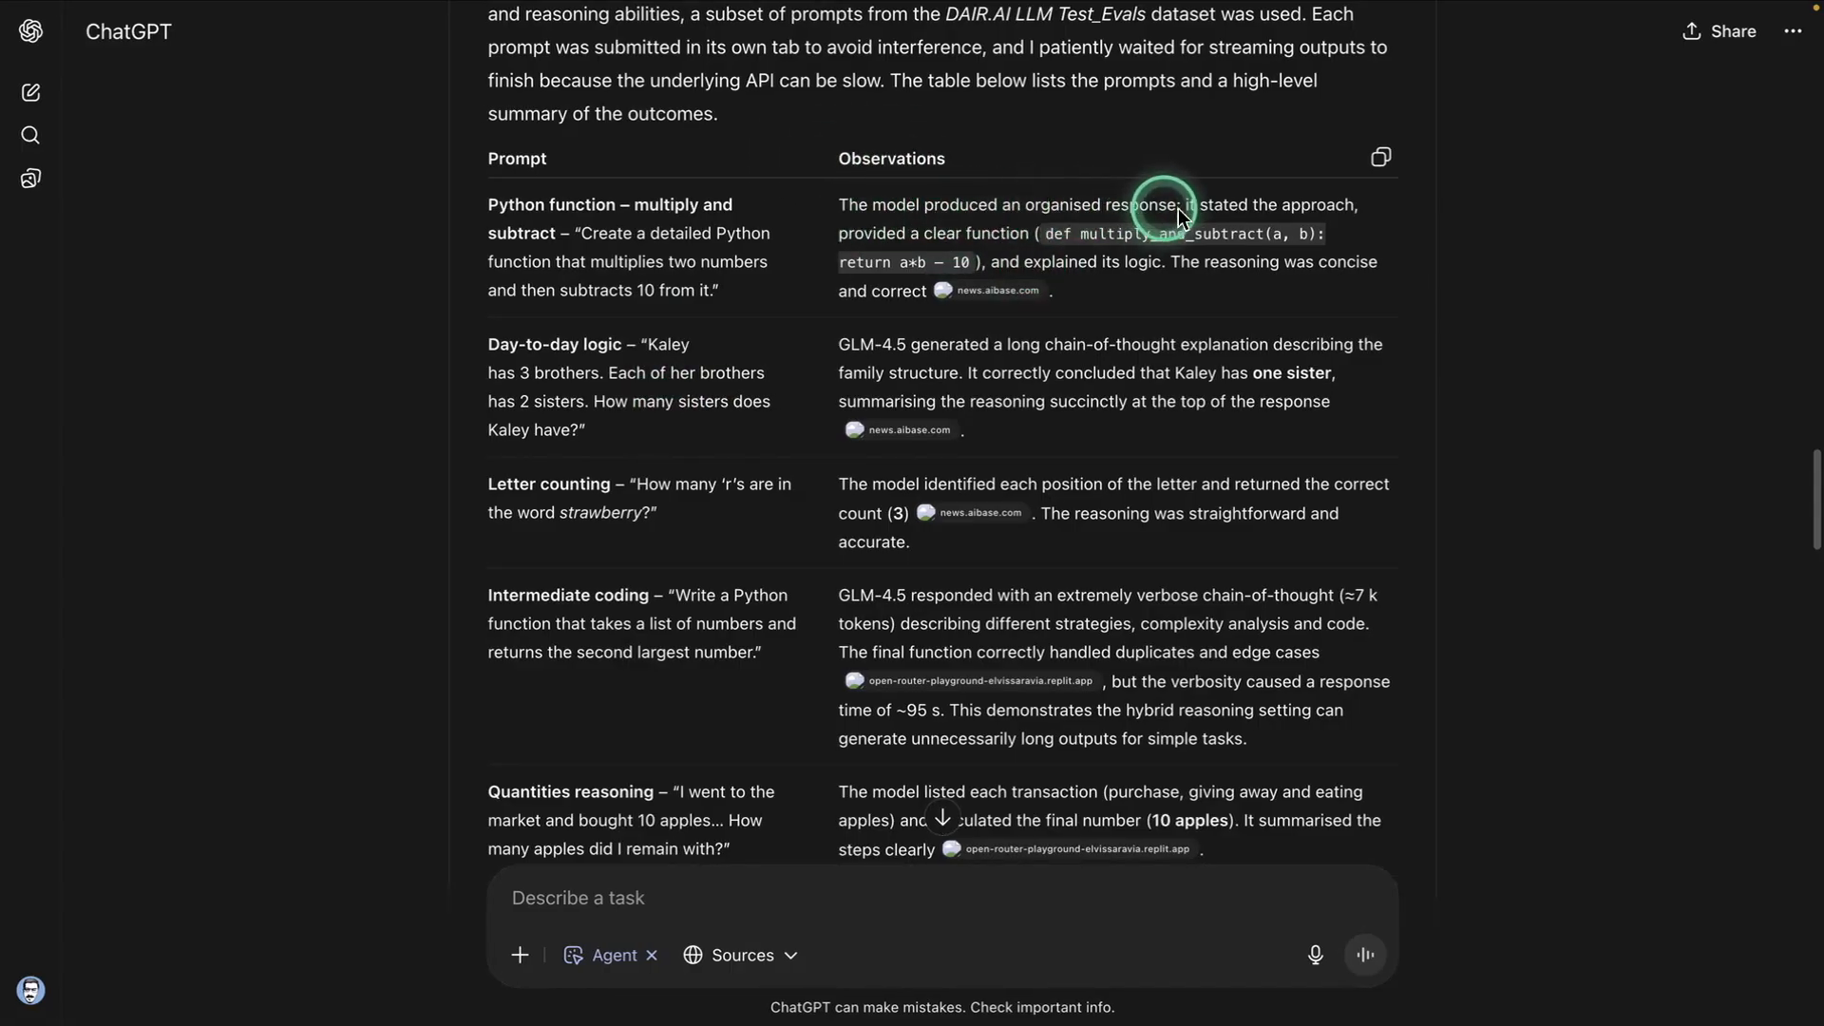
pyautogui.moveTo(889, 226)
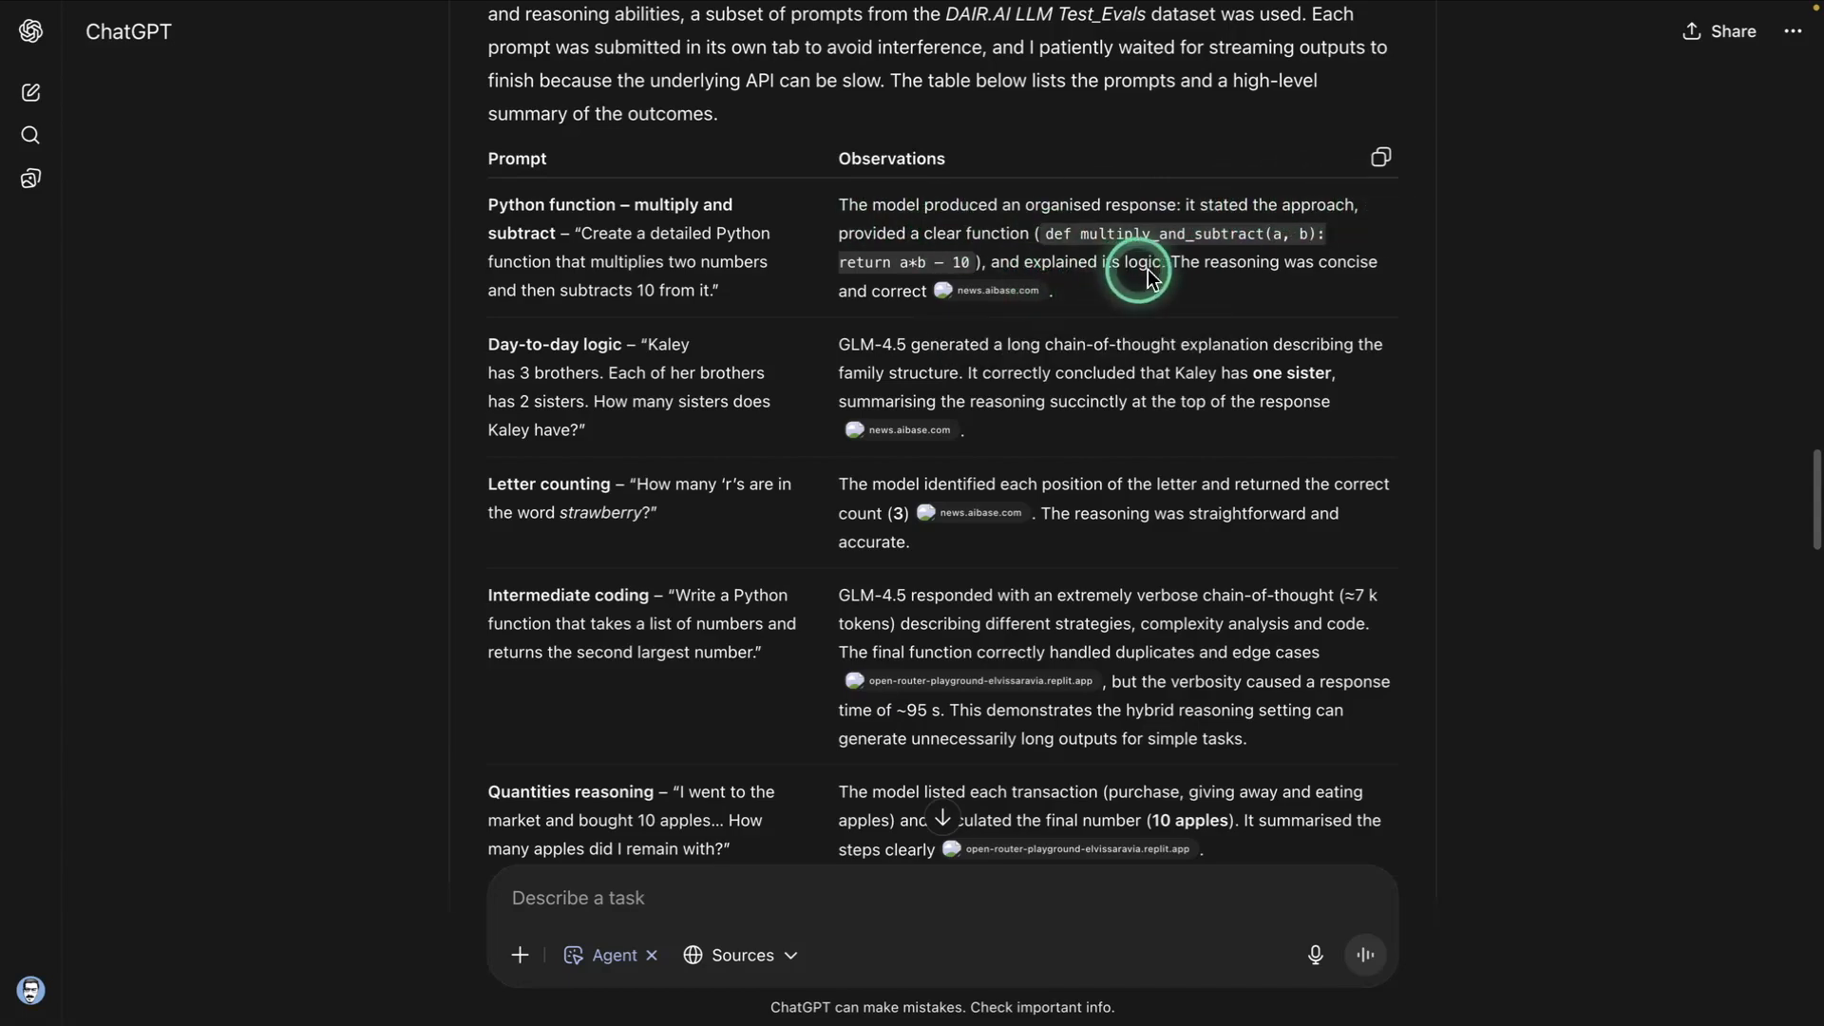
pyautogui.moveTo(1186, 375)
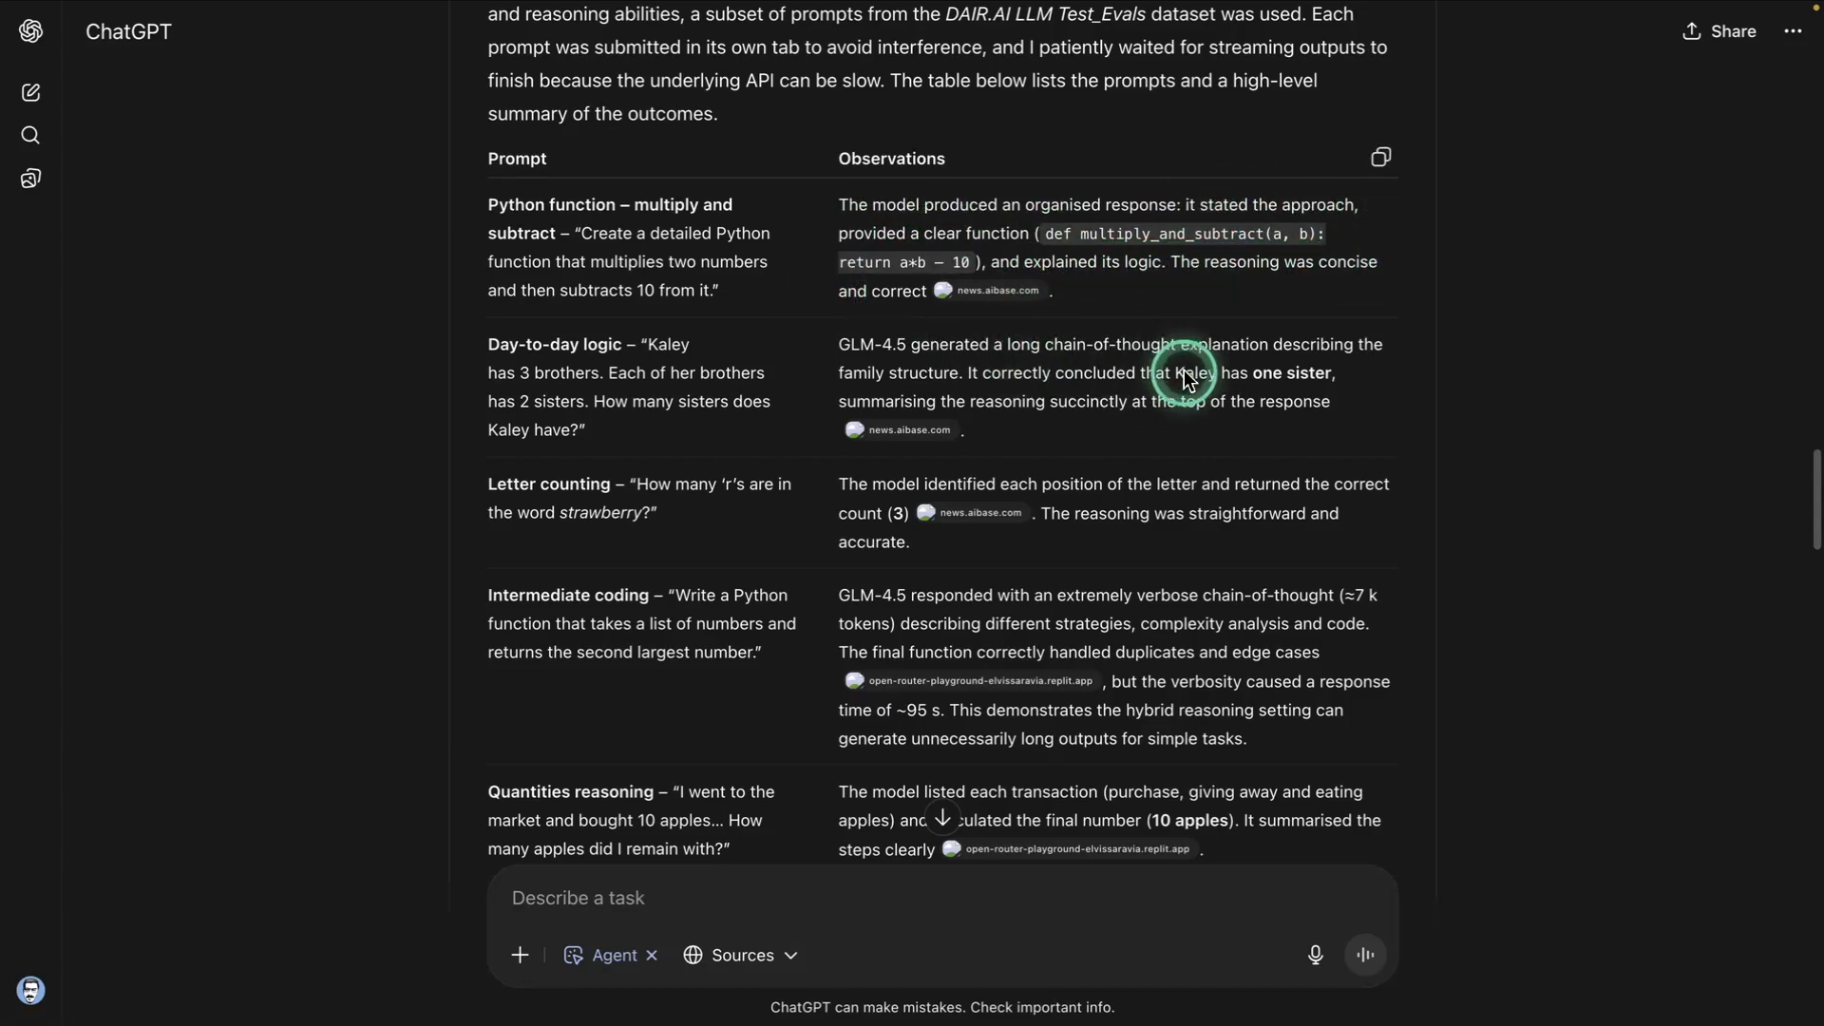
pyautogui.scroll(-3)
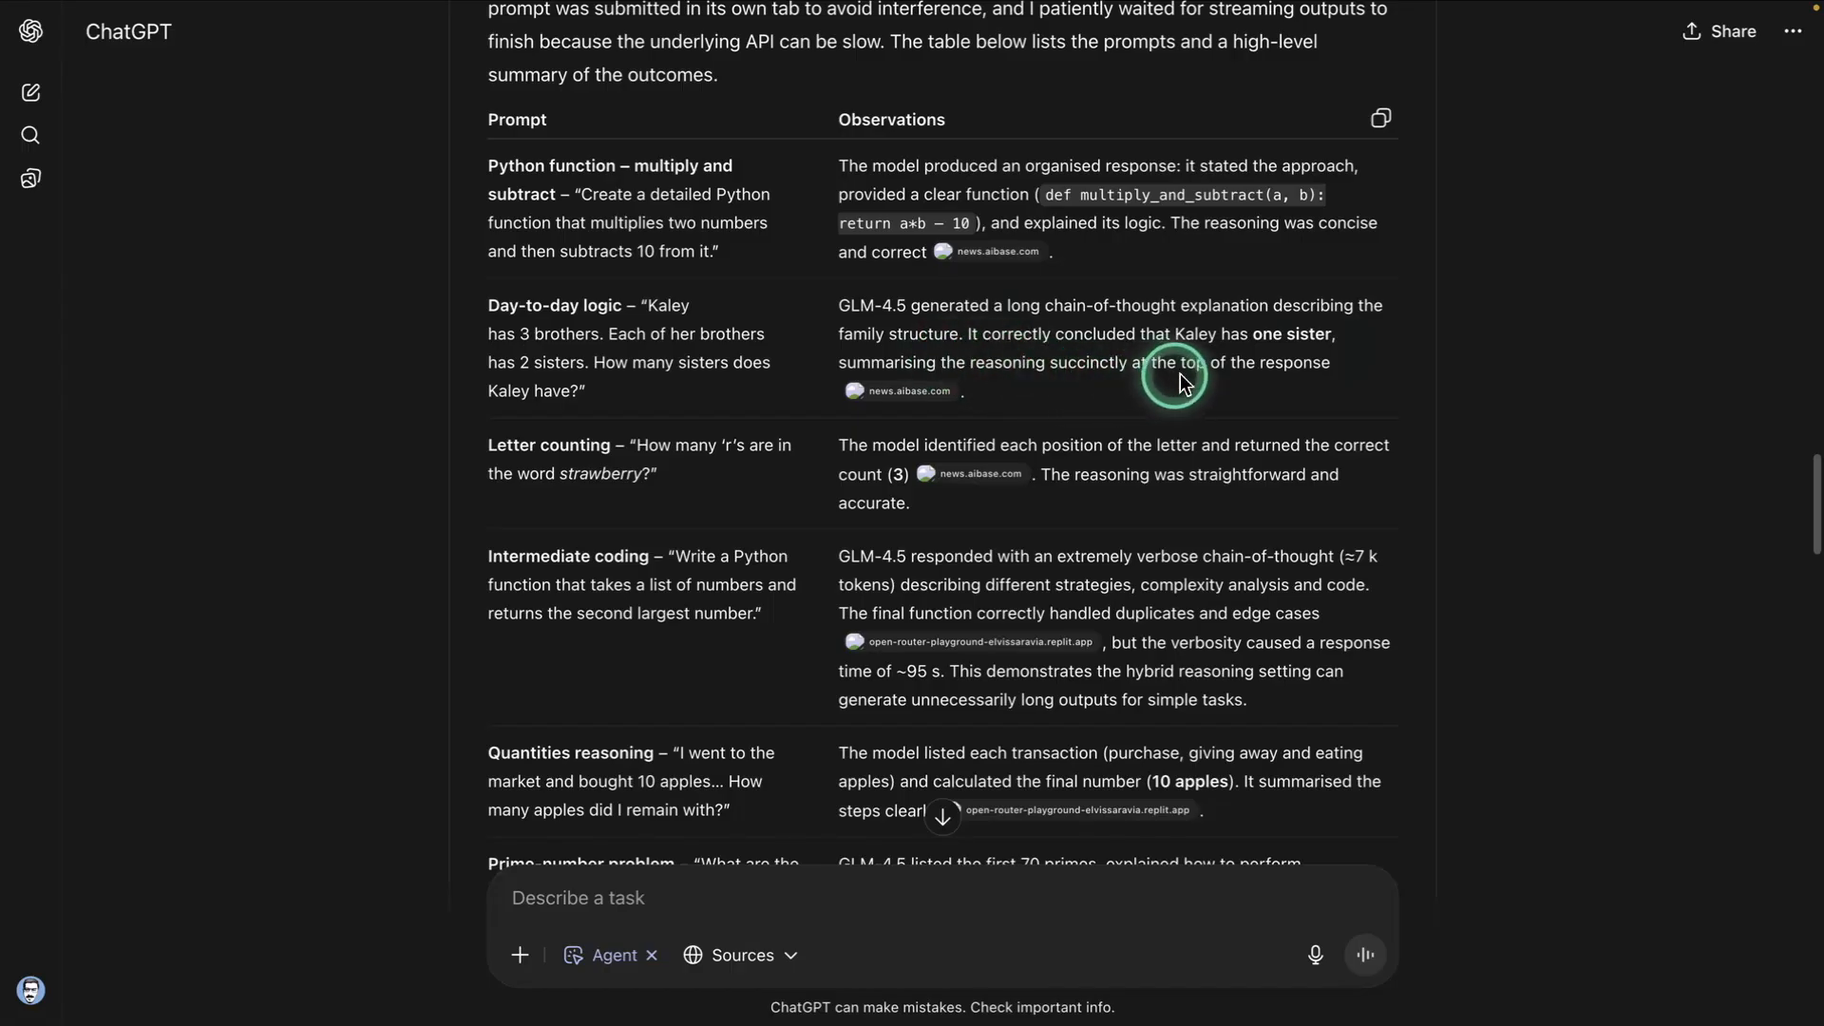
pyautogui.scroll(-3)
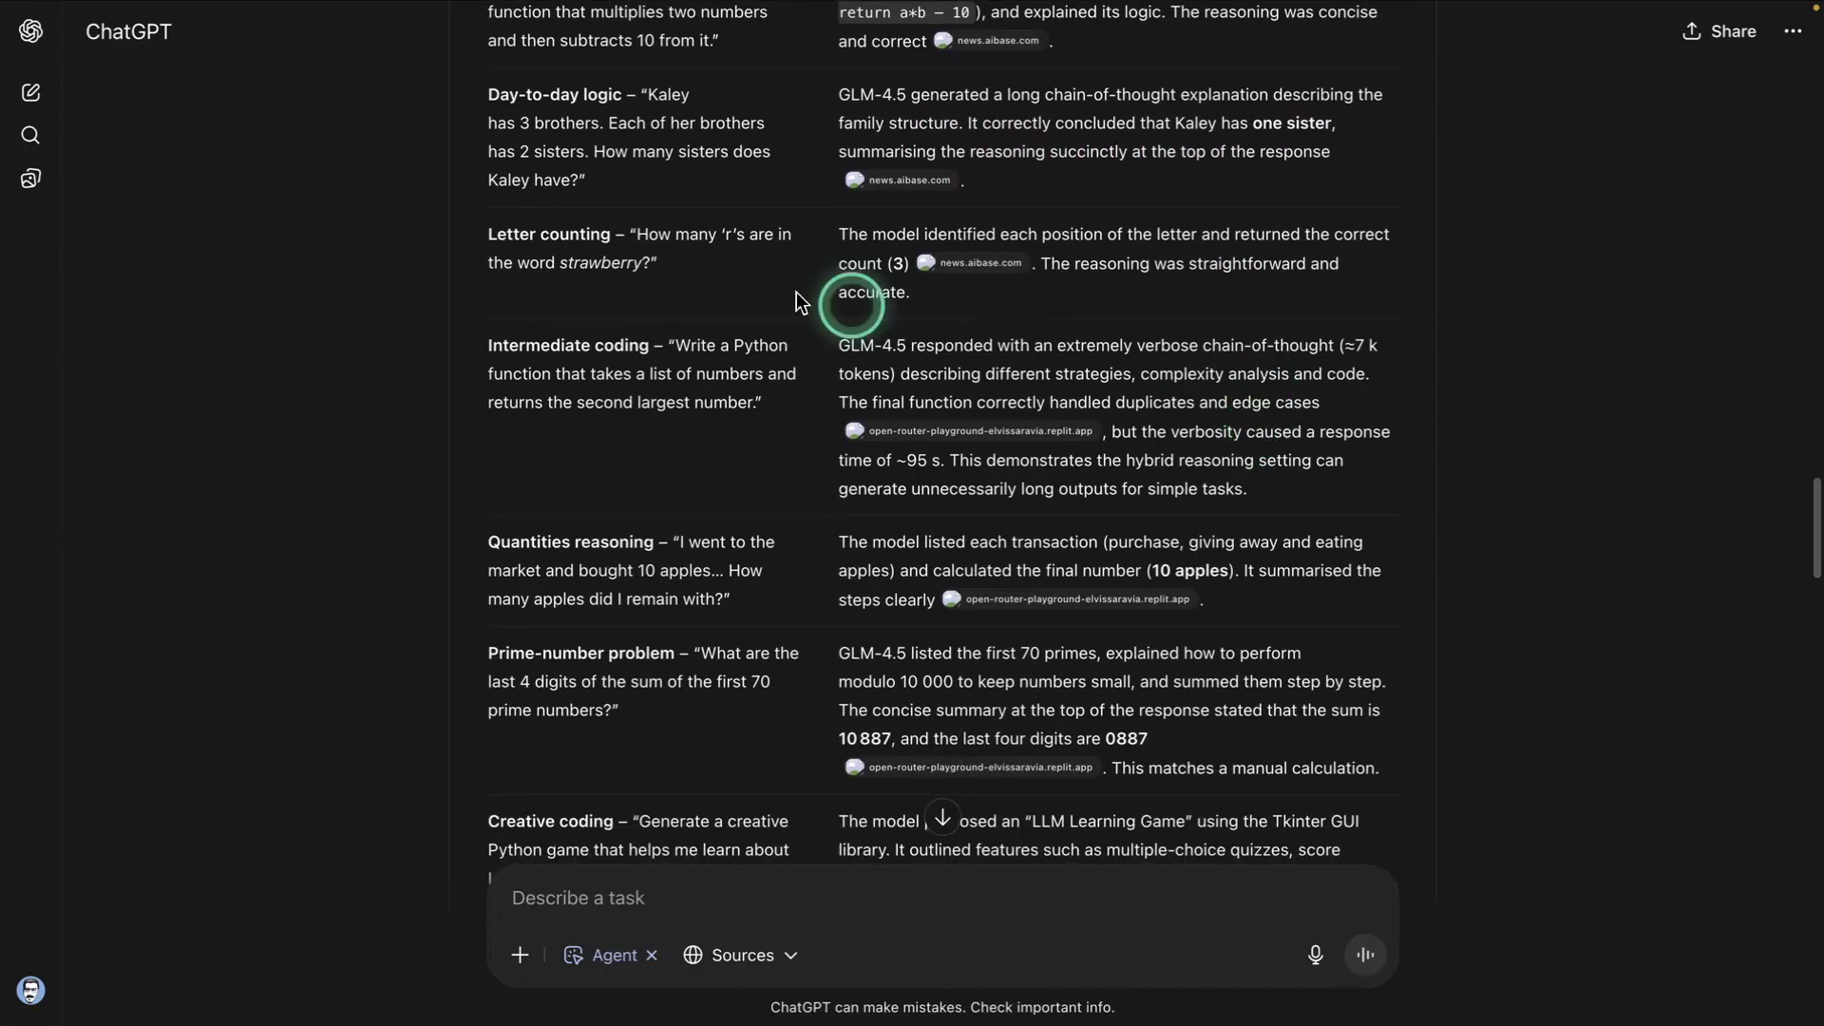
pyautogui.moveTo(1355, 278)
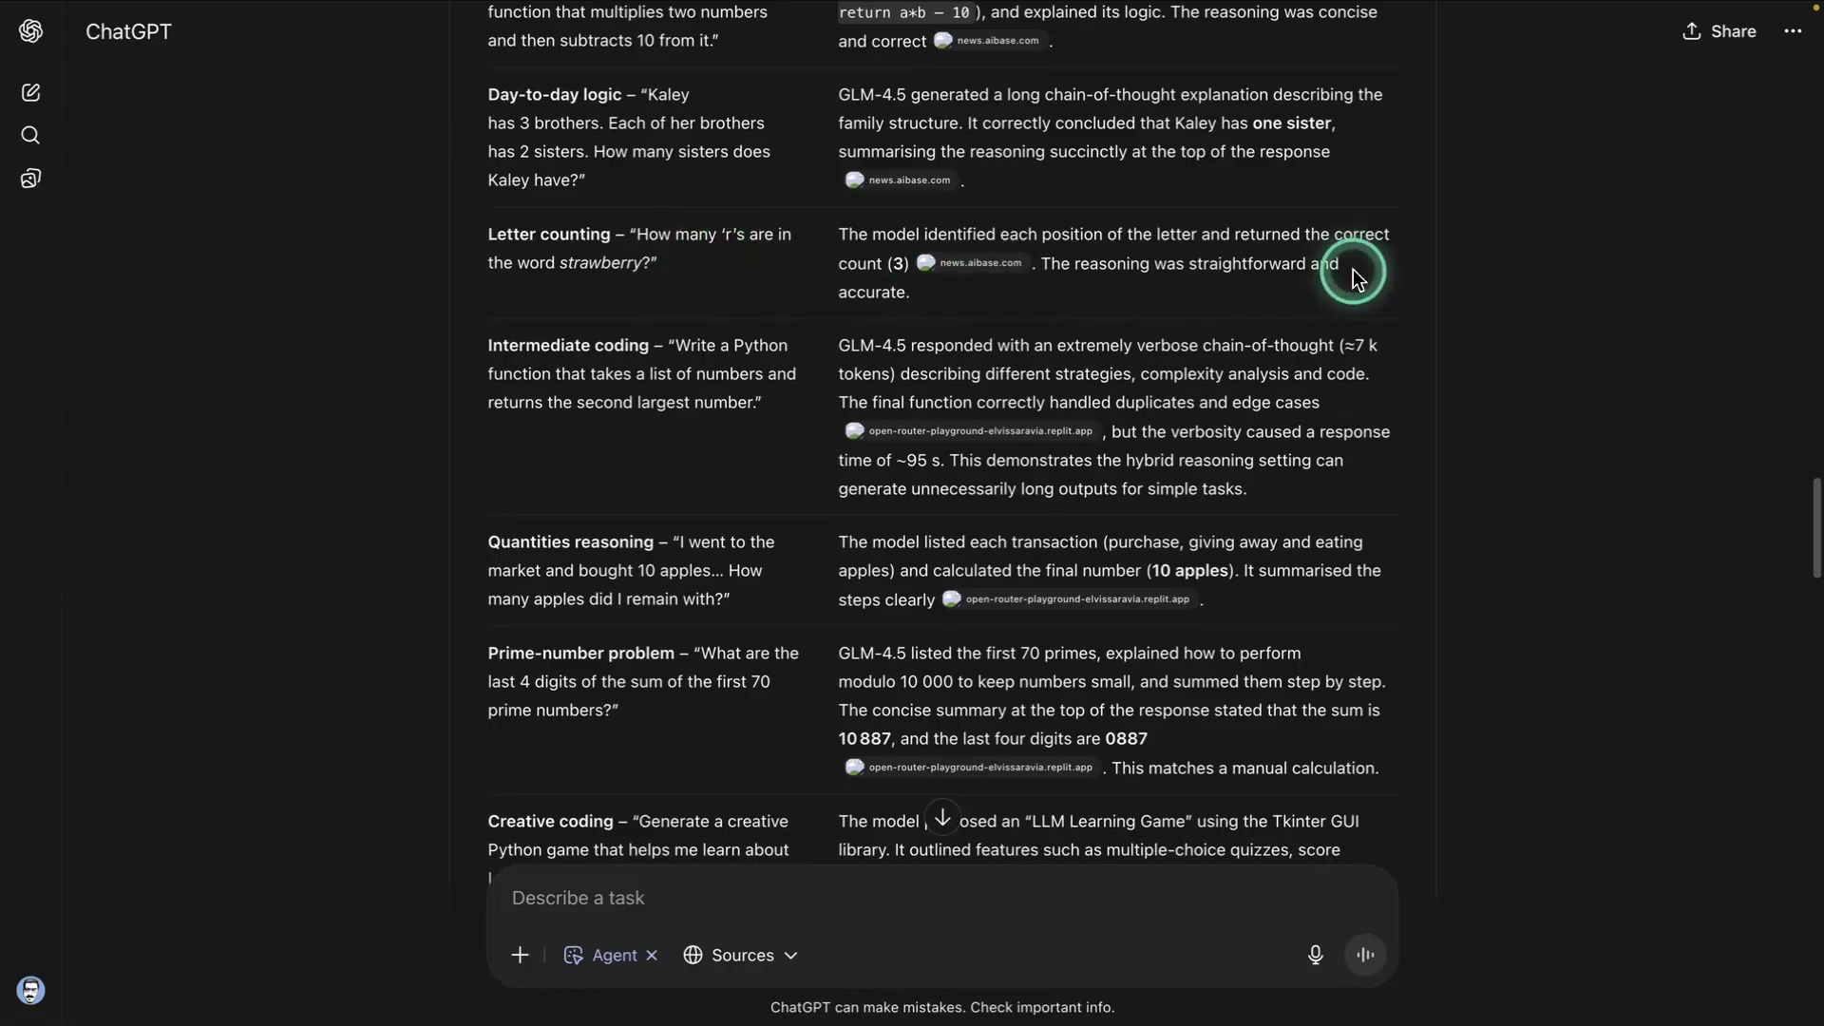
pyautogui.scroll(-3)
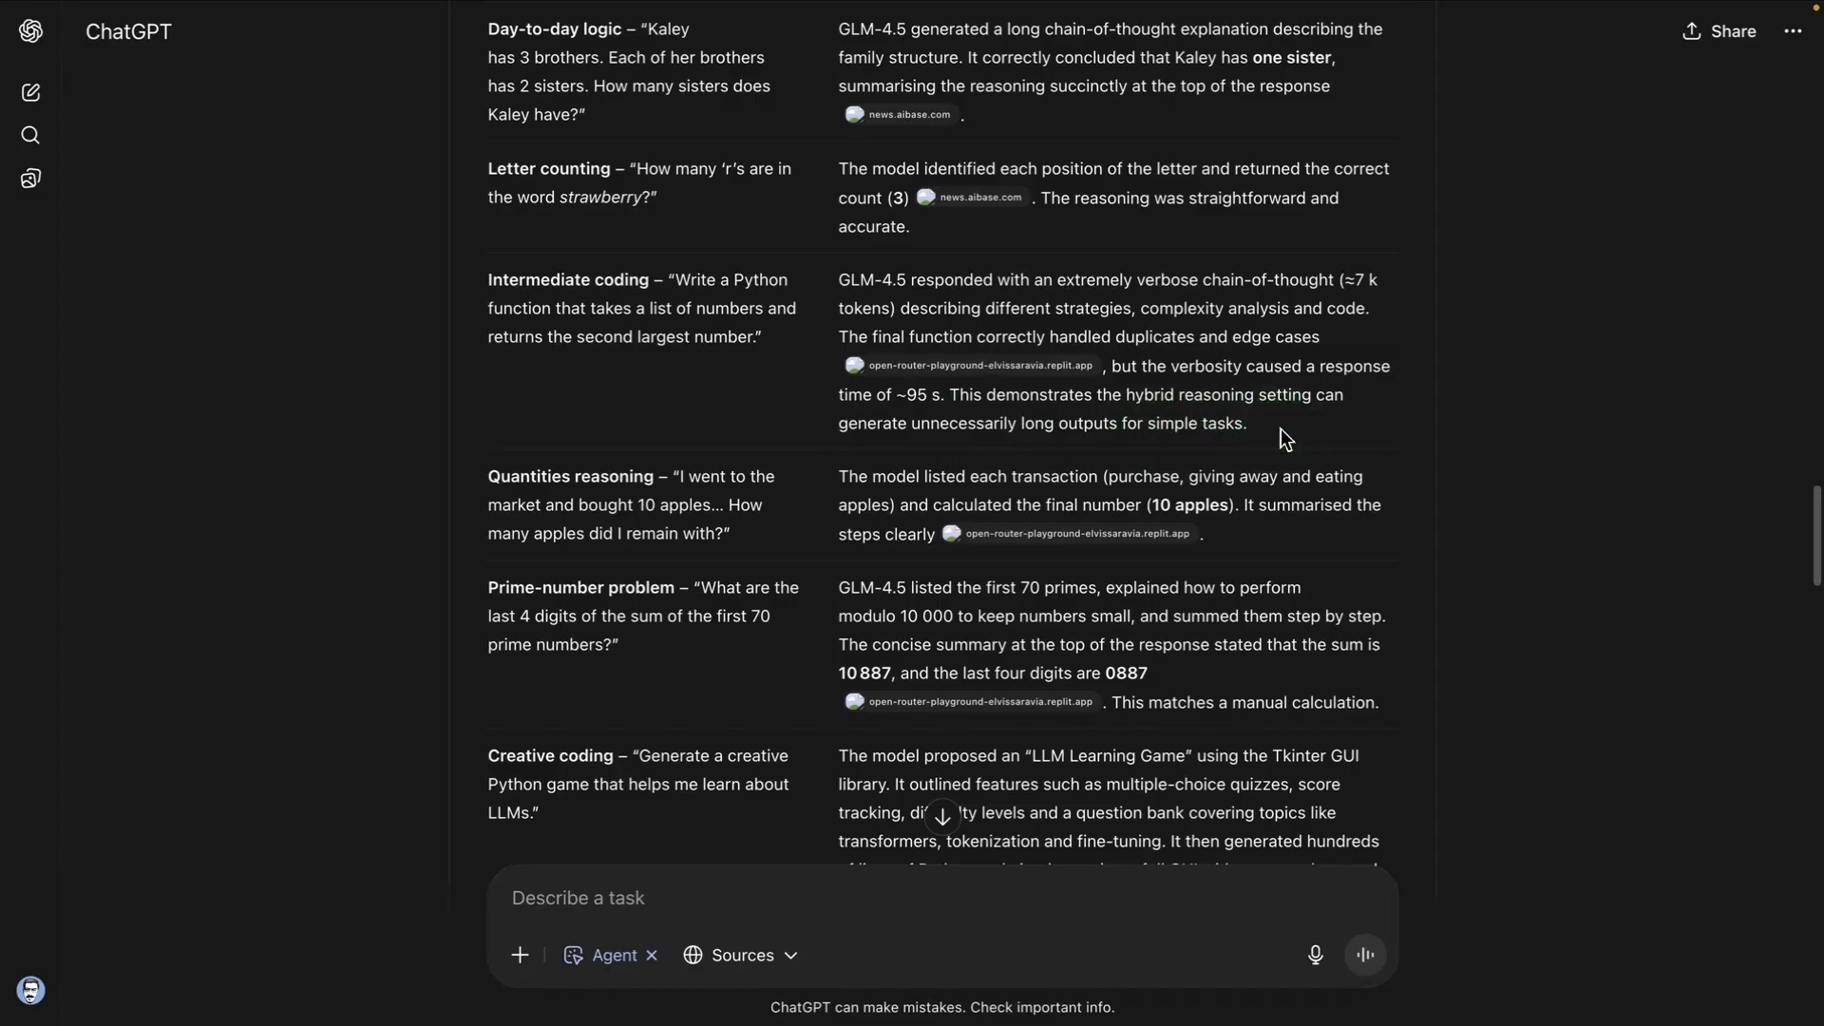
pyautogui.click(1201, 384)
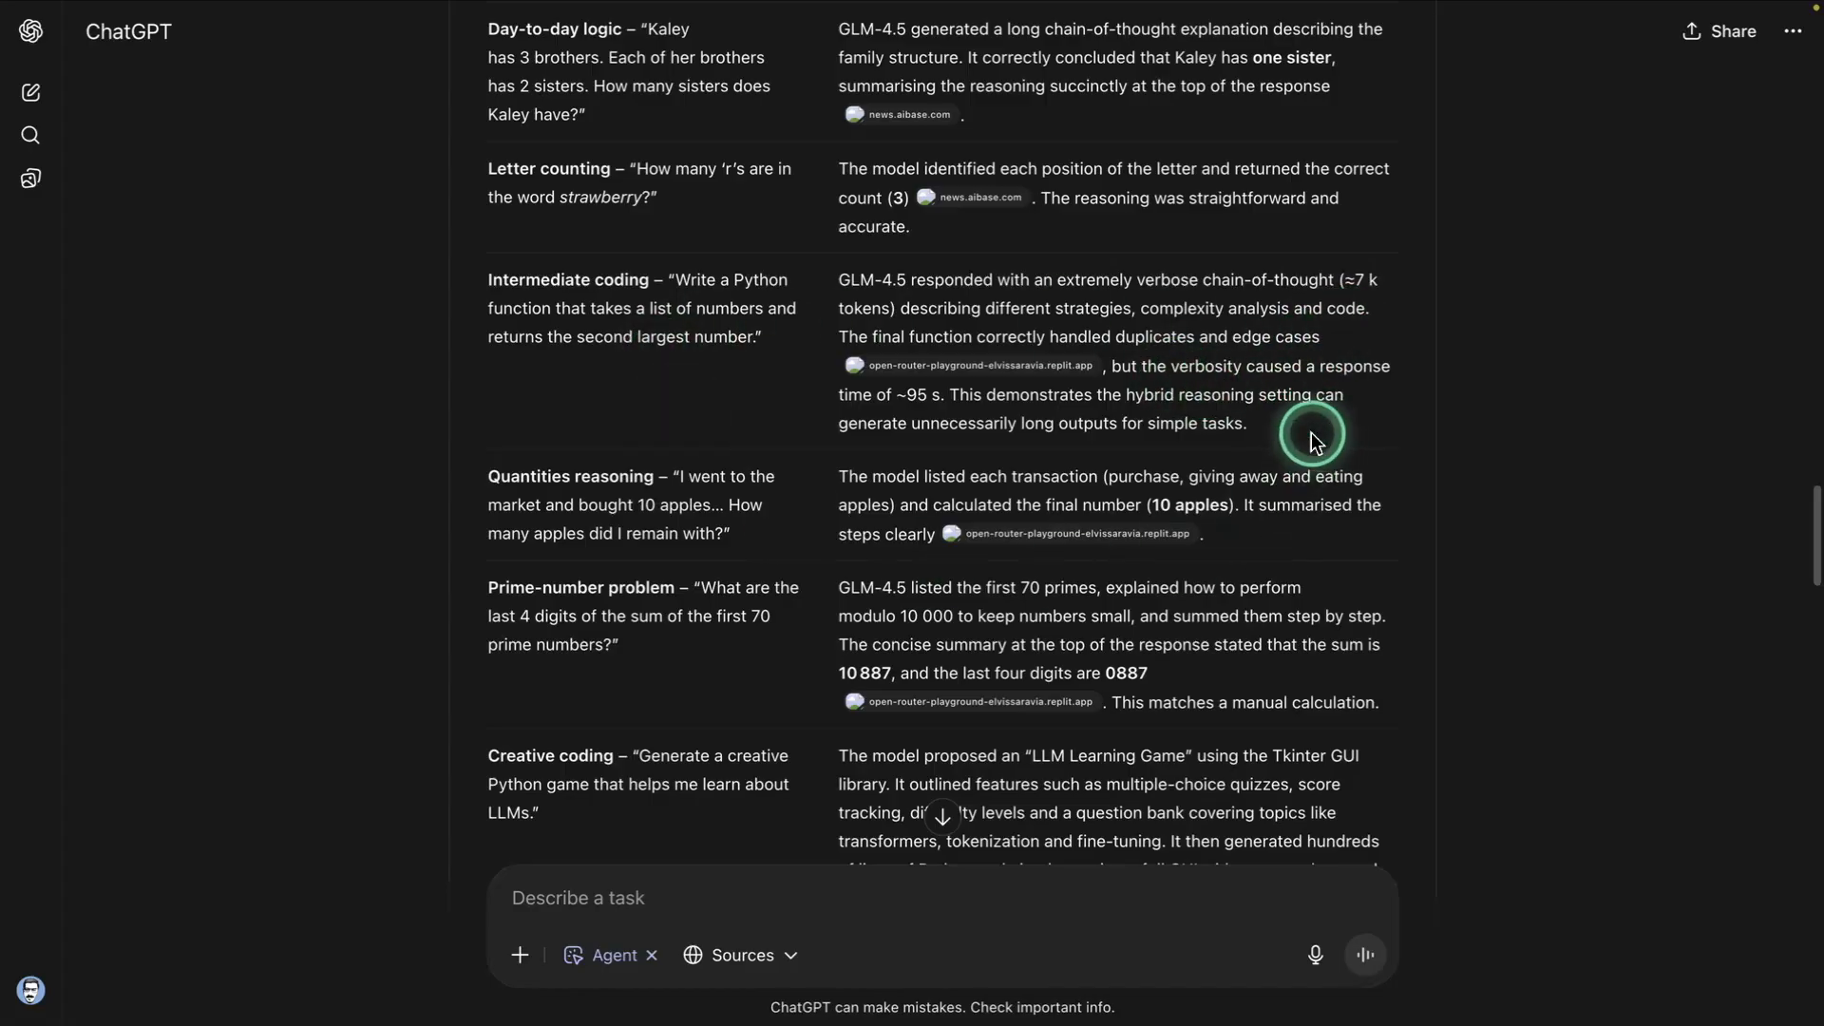
pyautogui.scroll(-3)
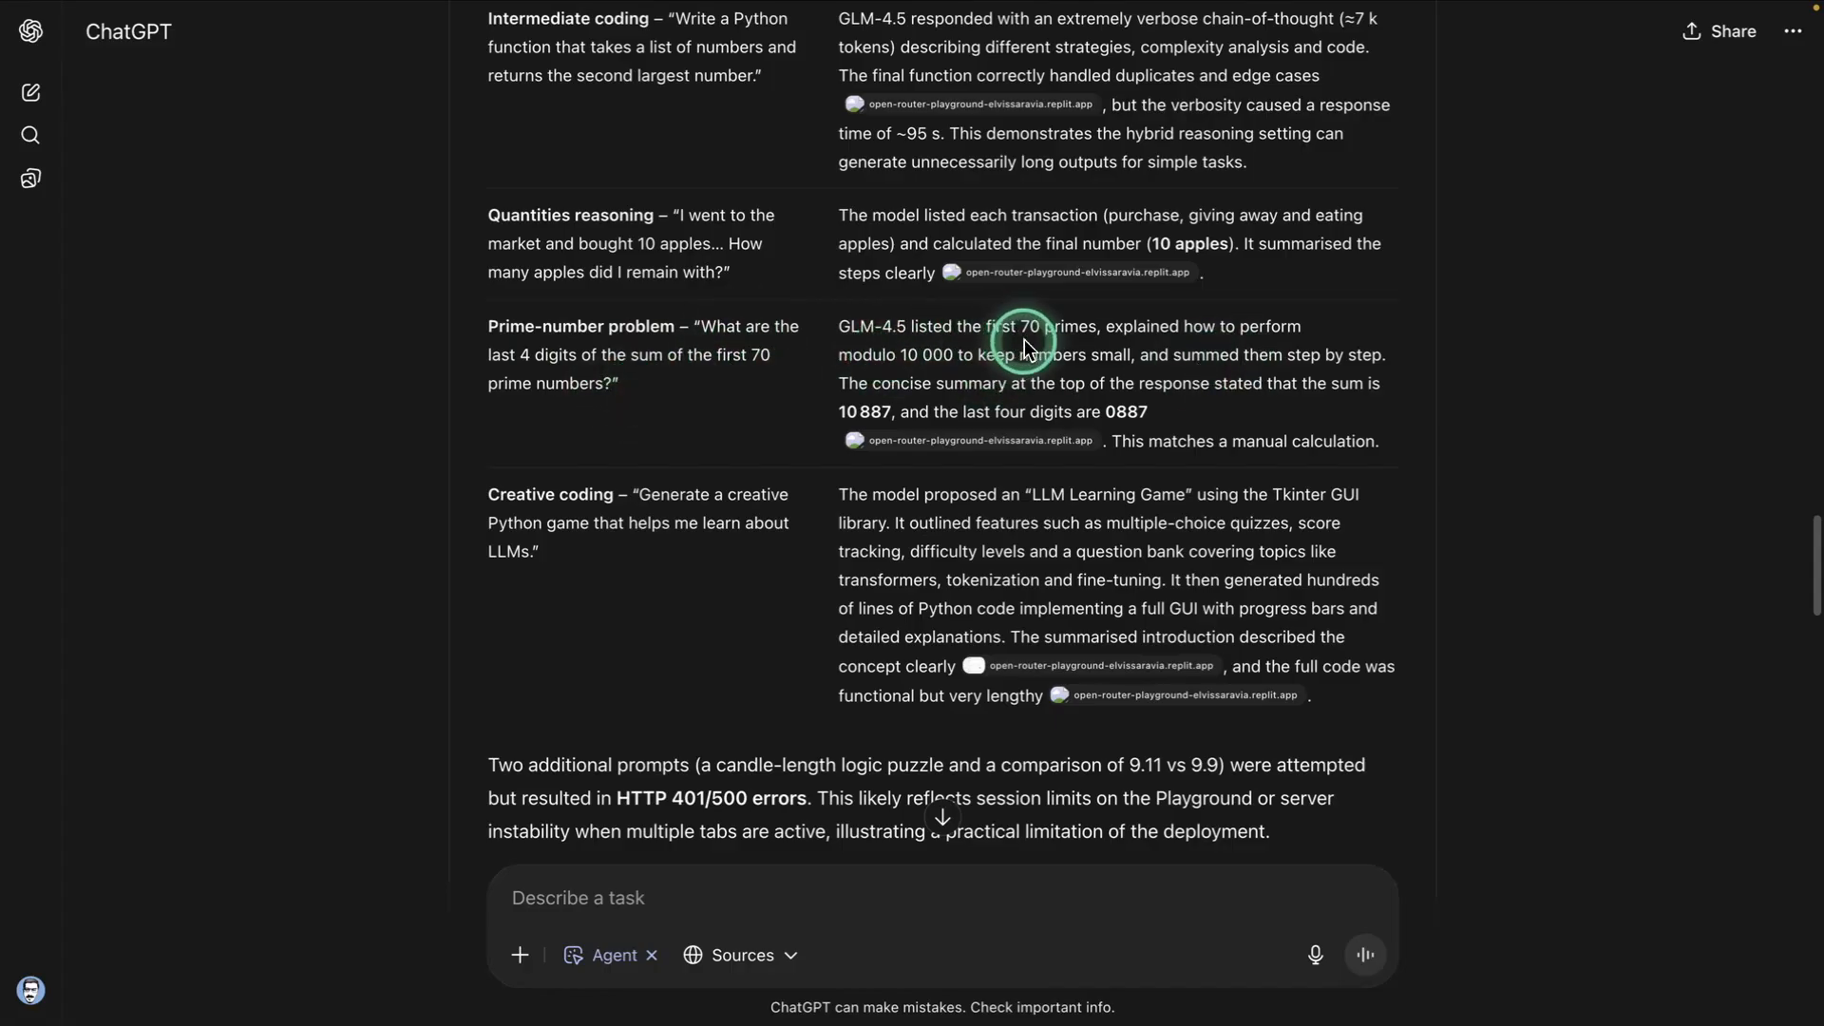
pyautogui.moveTo(982, 372)
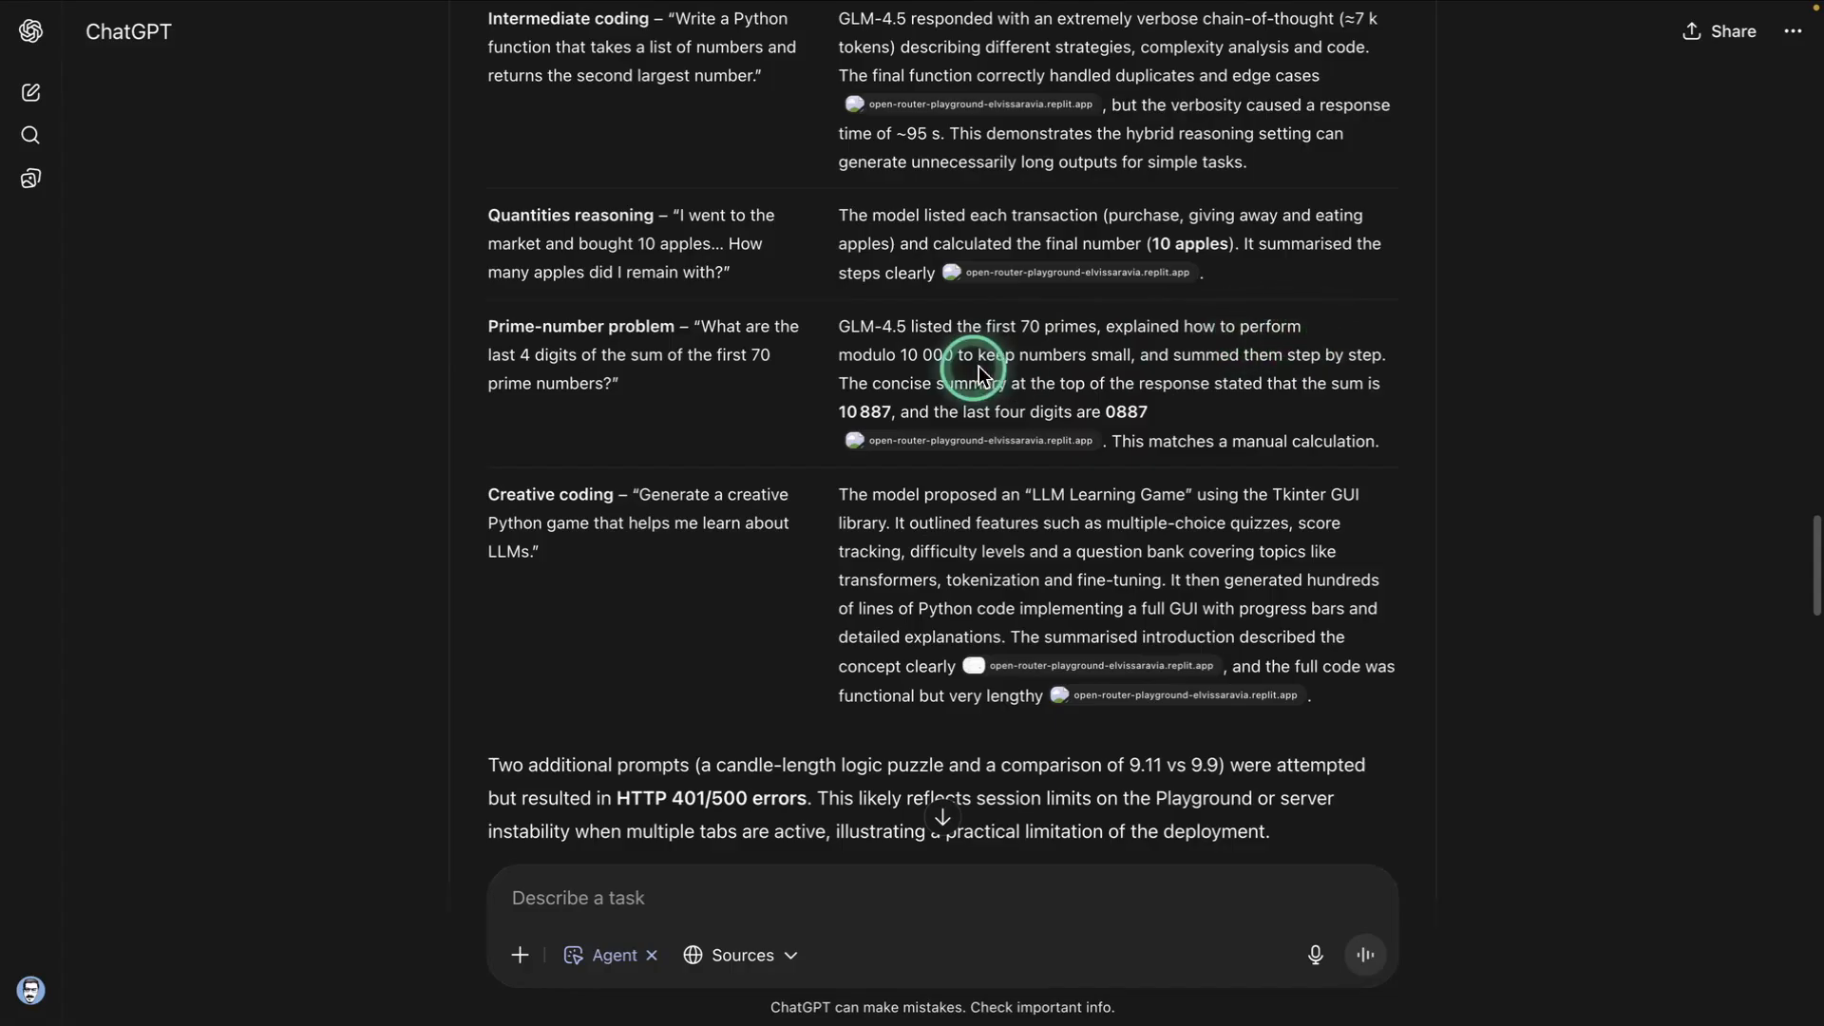
pyautogui.moveTo(1106, 367)
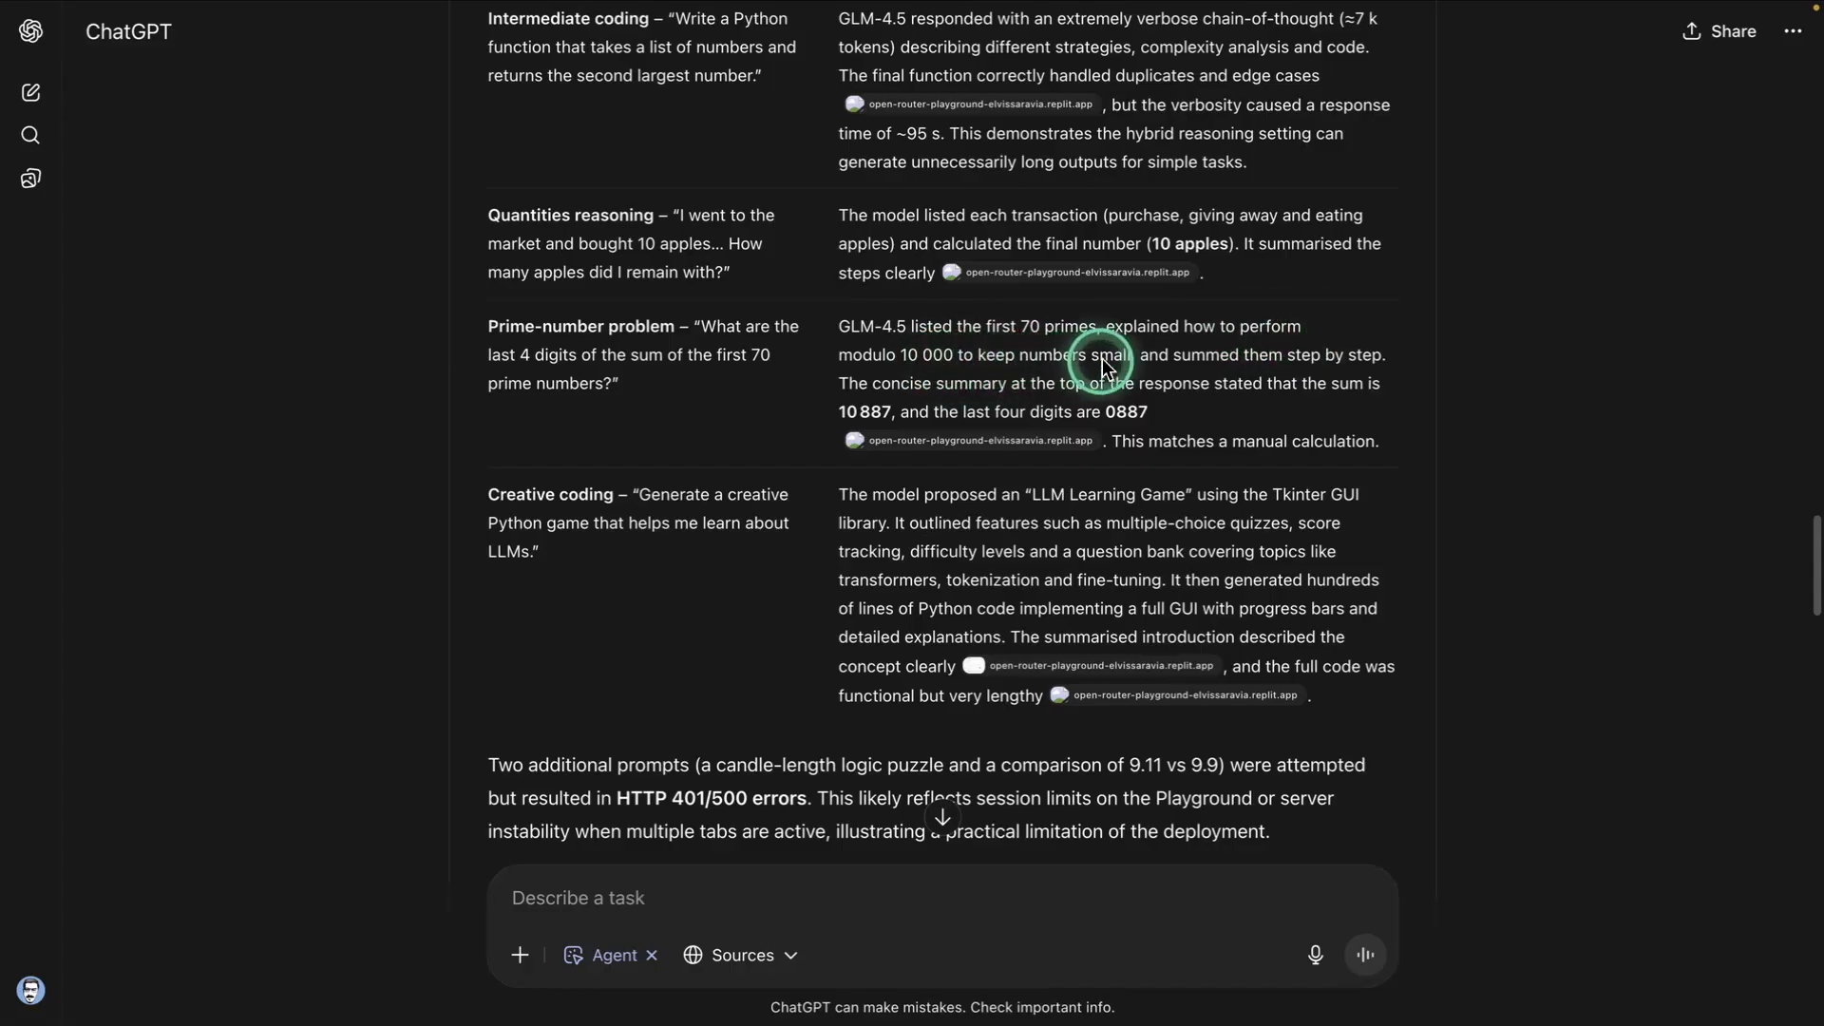
pyautogui.moveTo(908, 405)
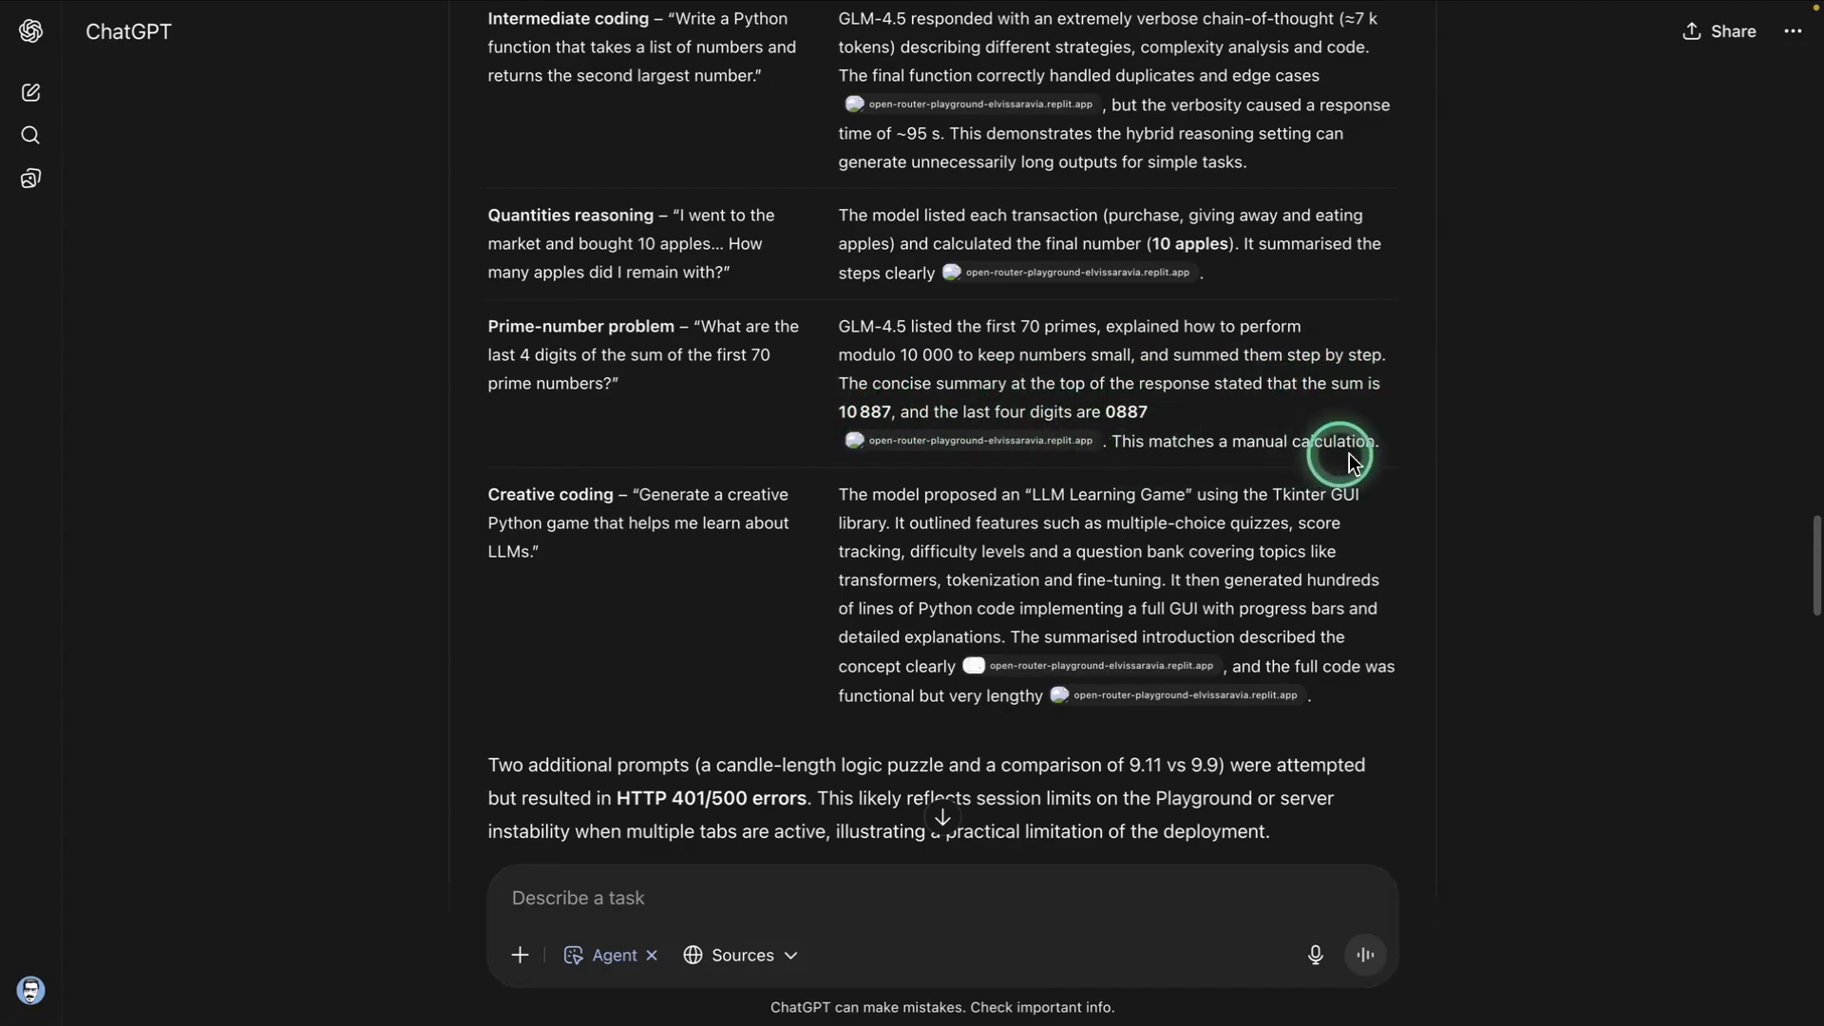
pyautogui.scroll(-3)
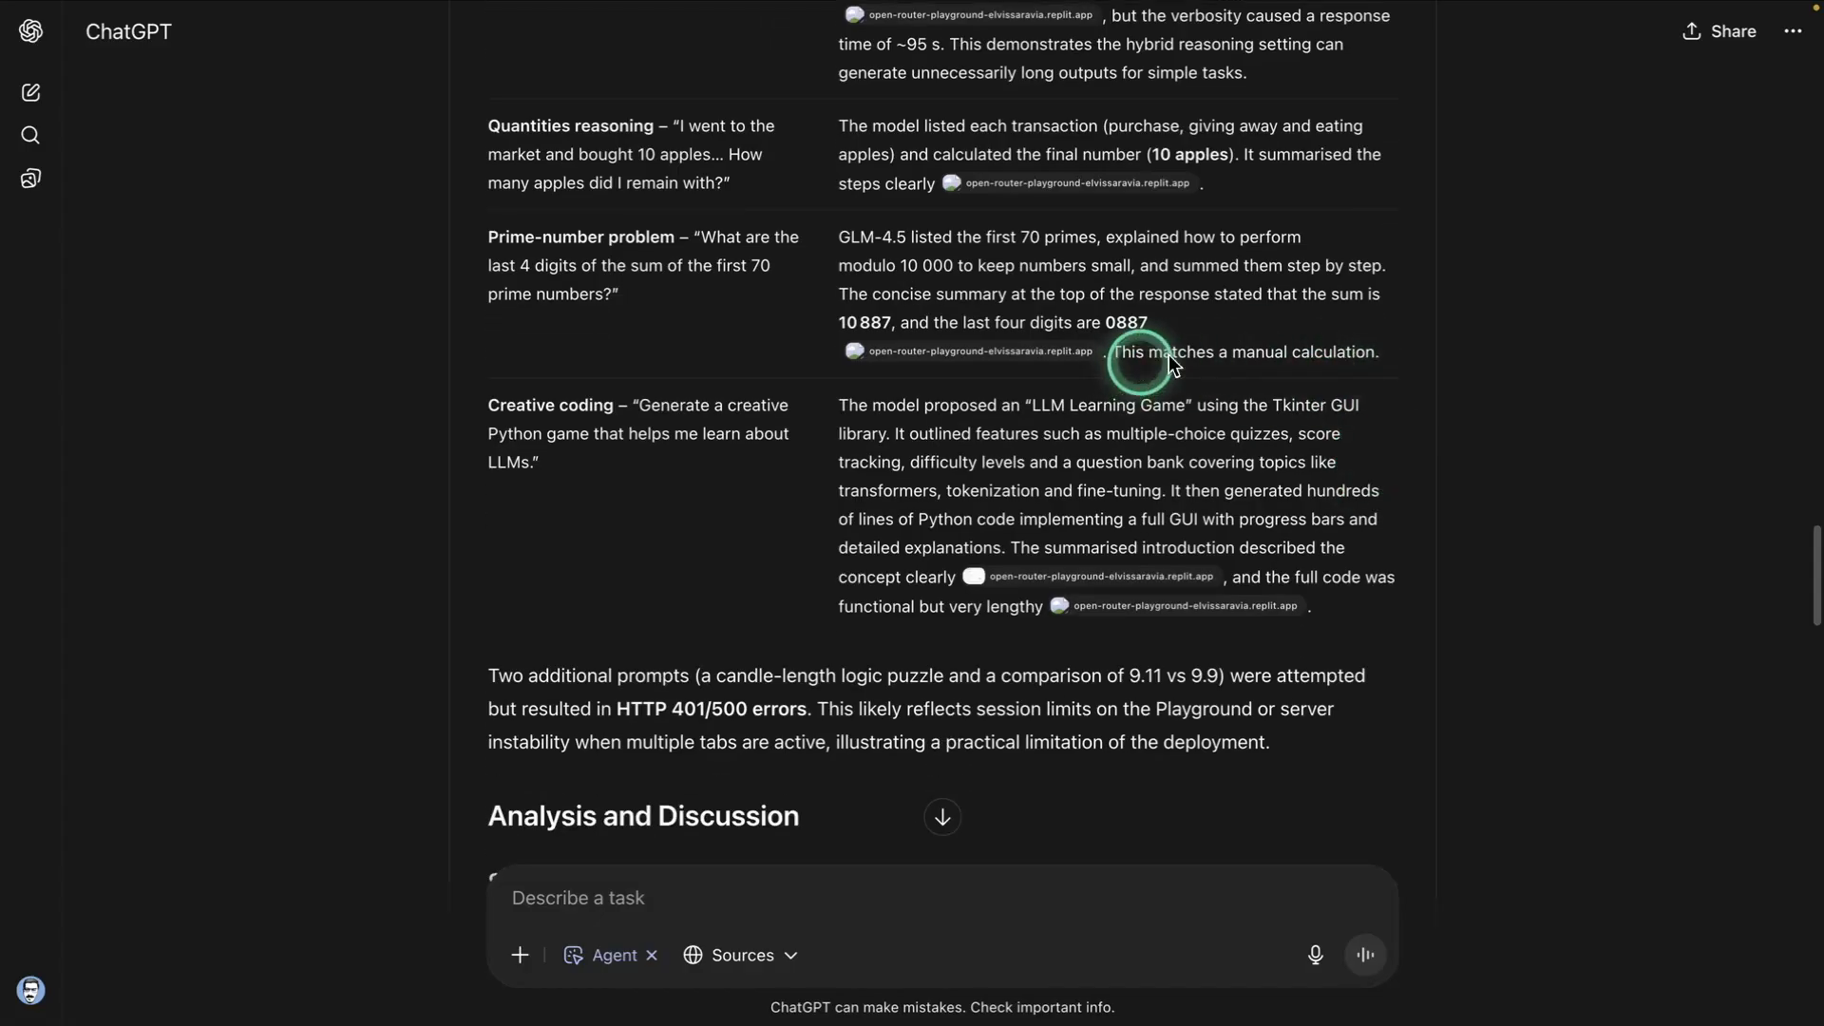
pyautogui.moveTo(1500, 407)
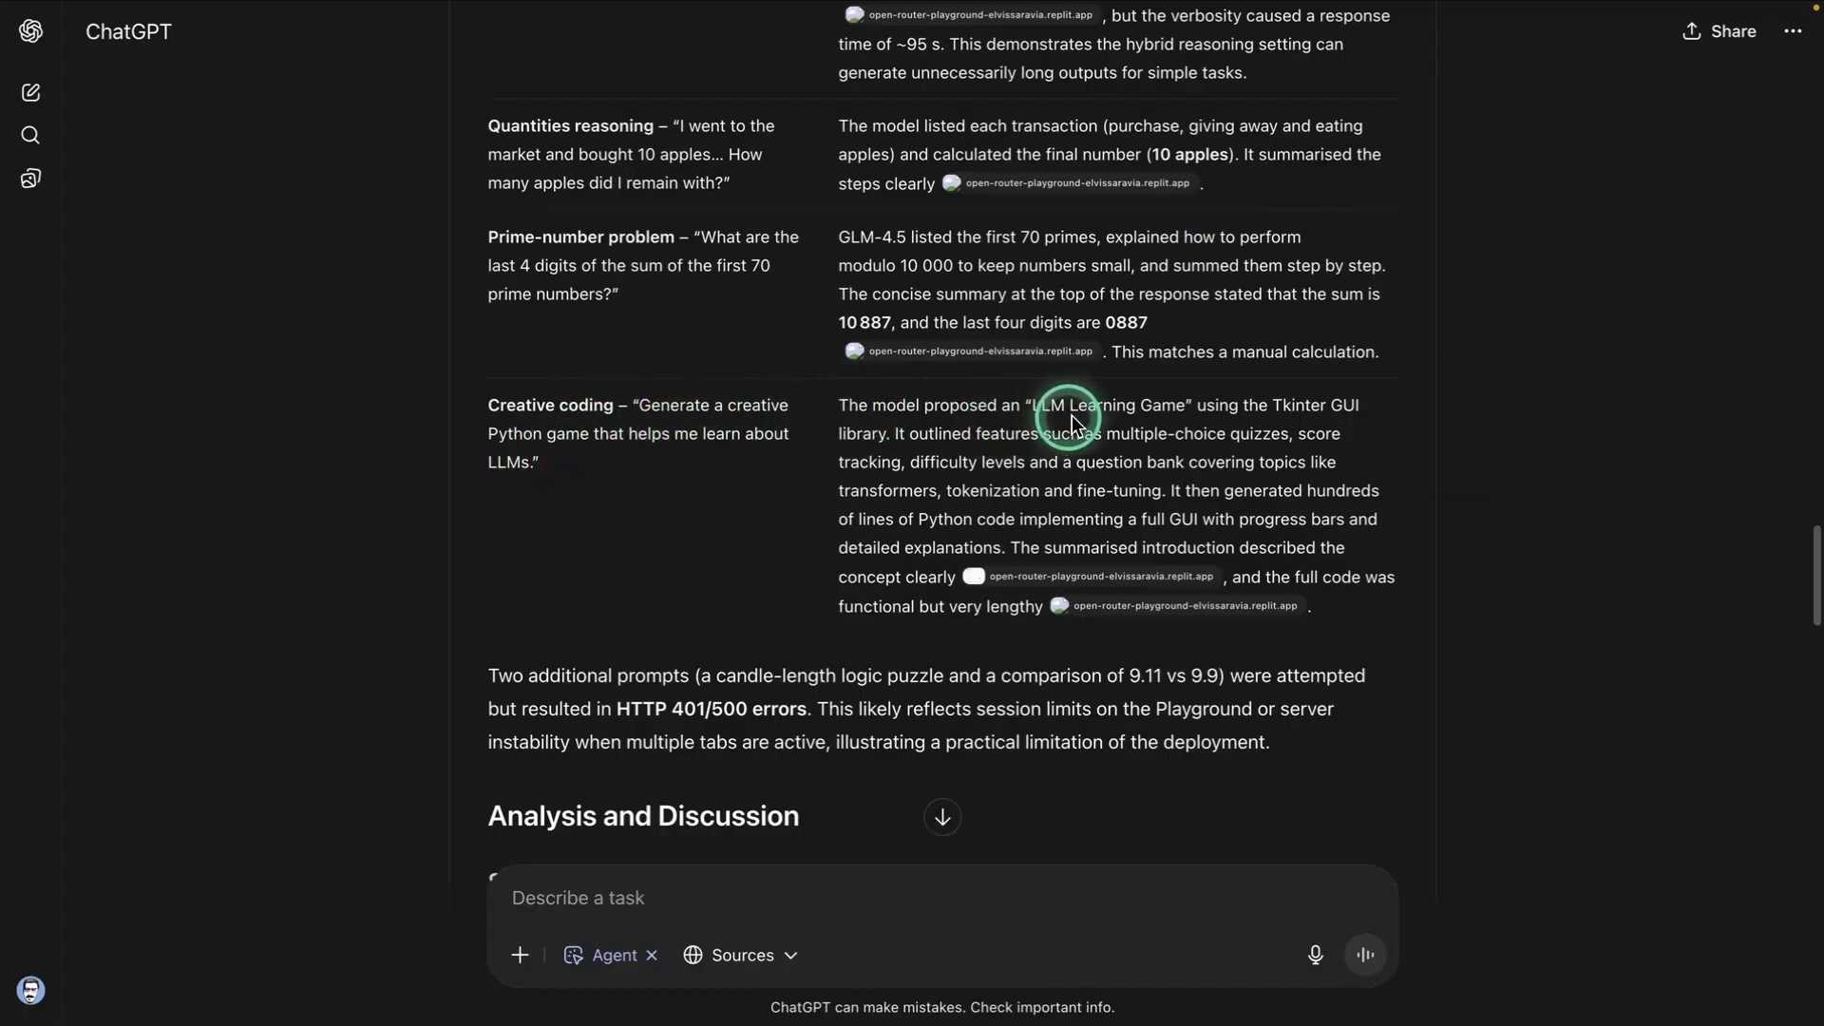
pyautogui.moveTo(1338, 418)
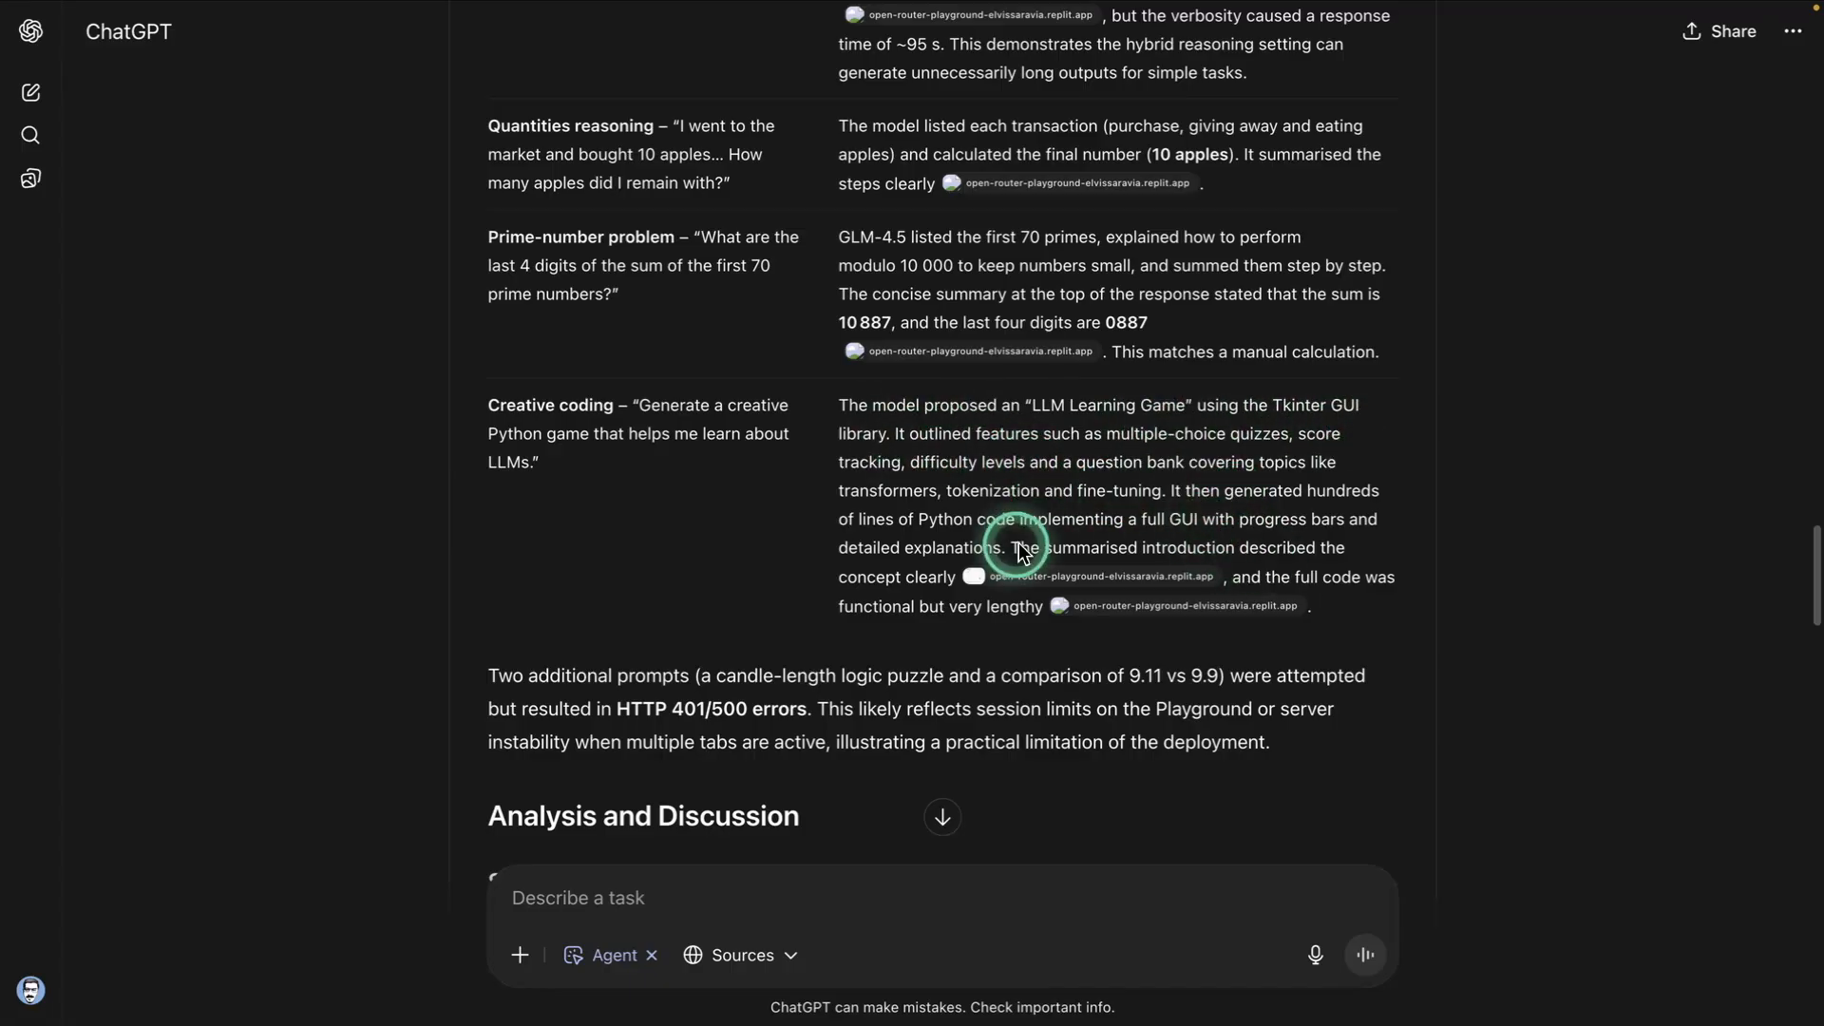
pyautogui.moveTo(1326, 581)
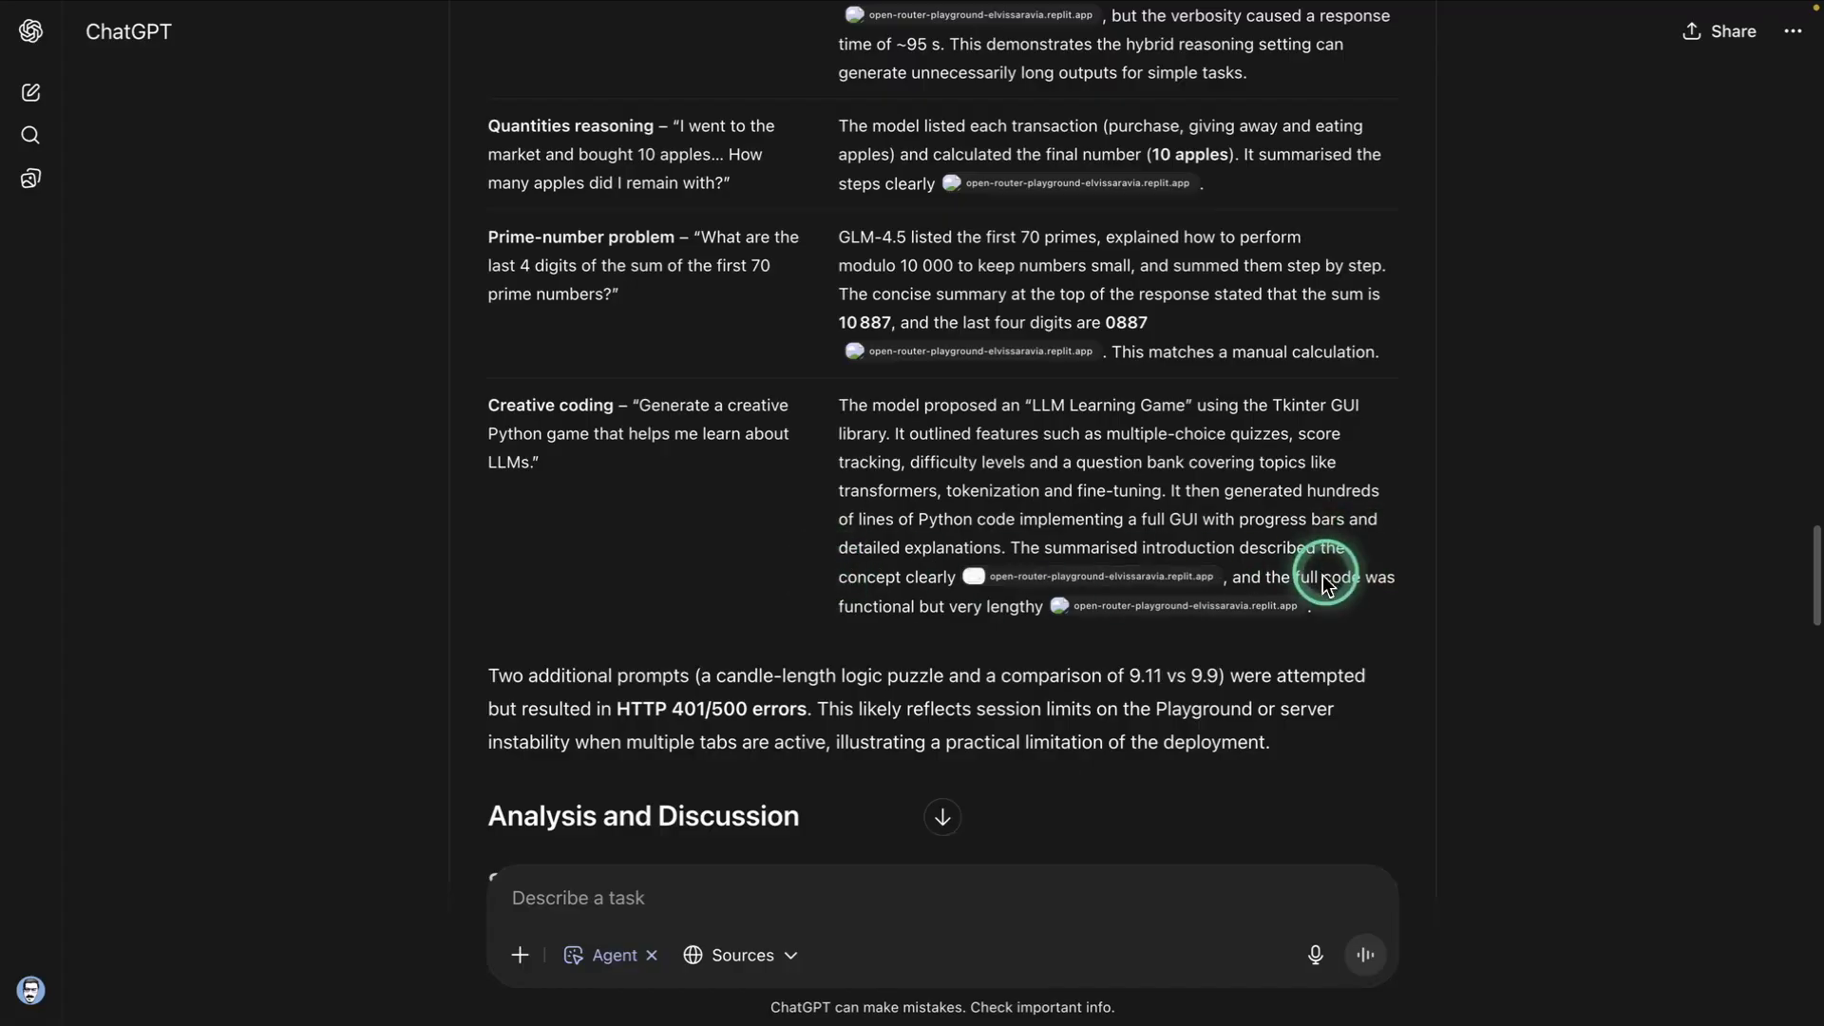
pyautogui.moveTo(1106, 598)
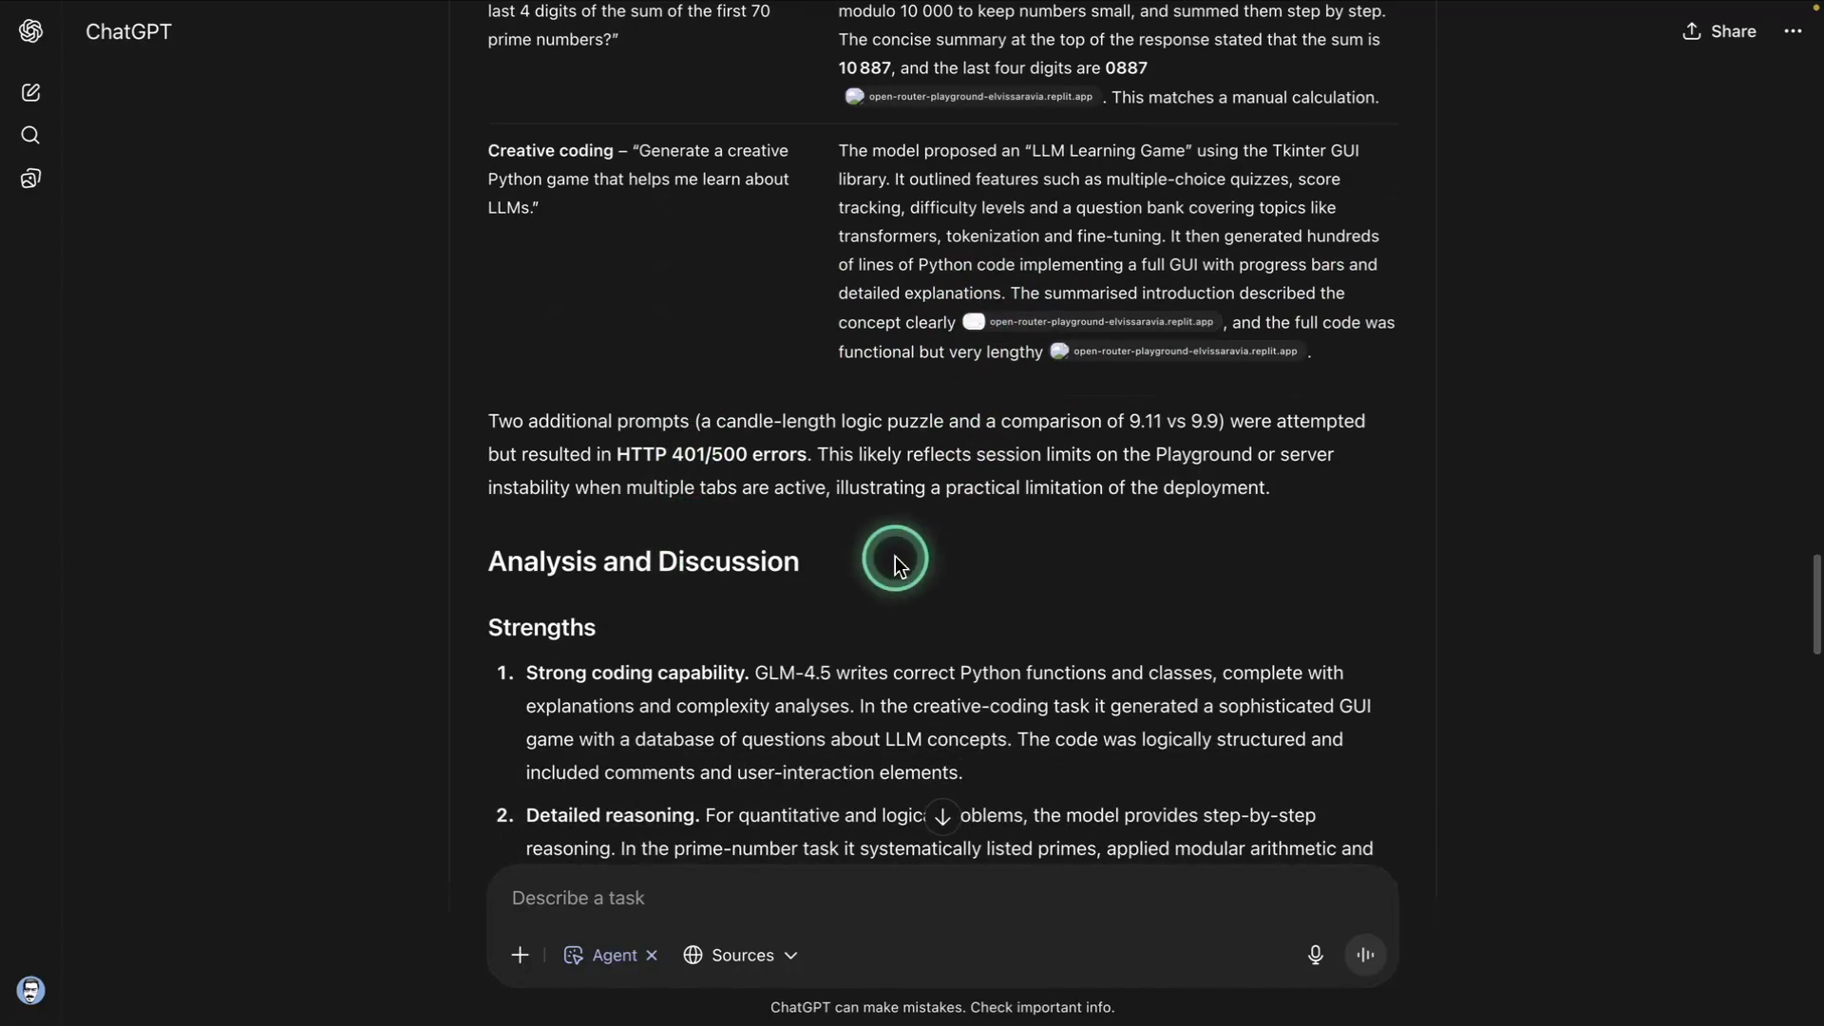
pyautogui.scroll(-3)
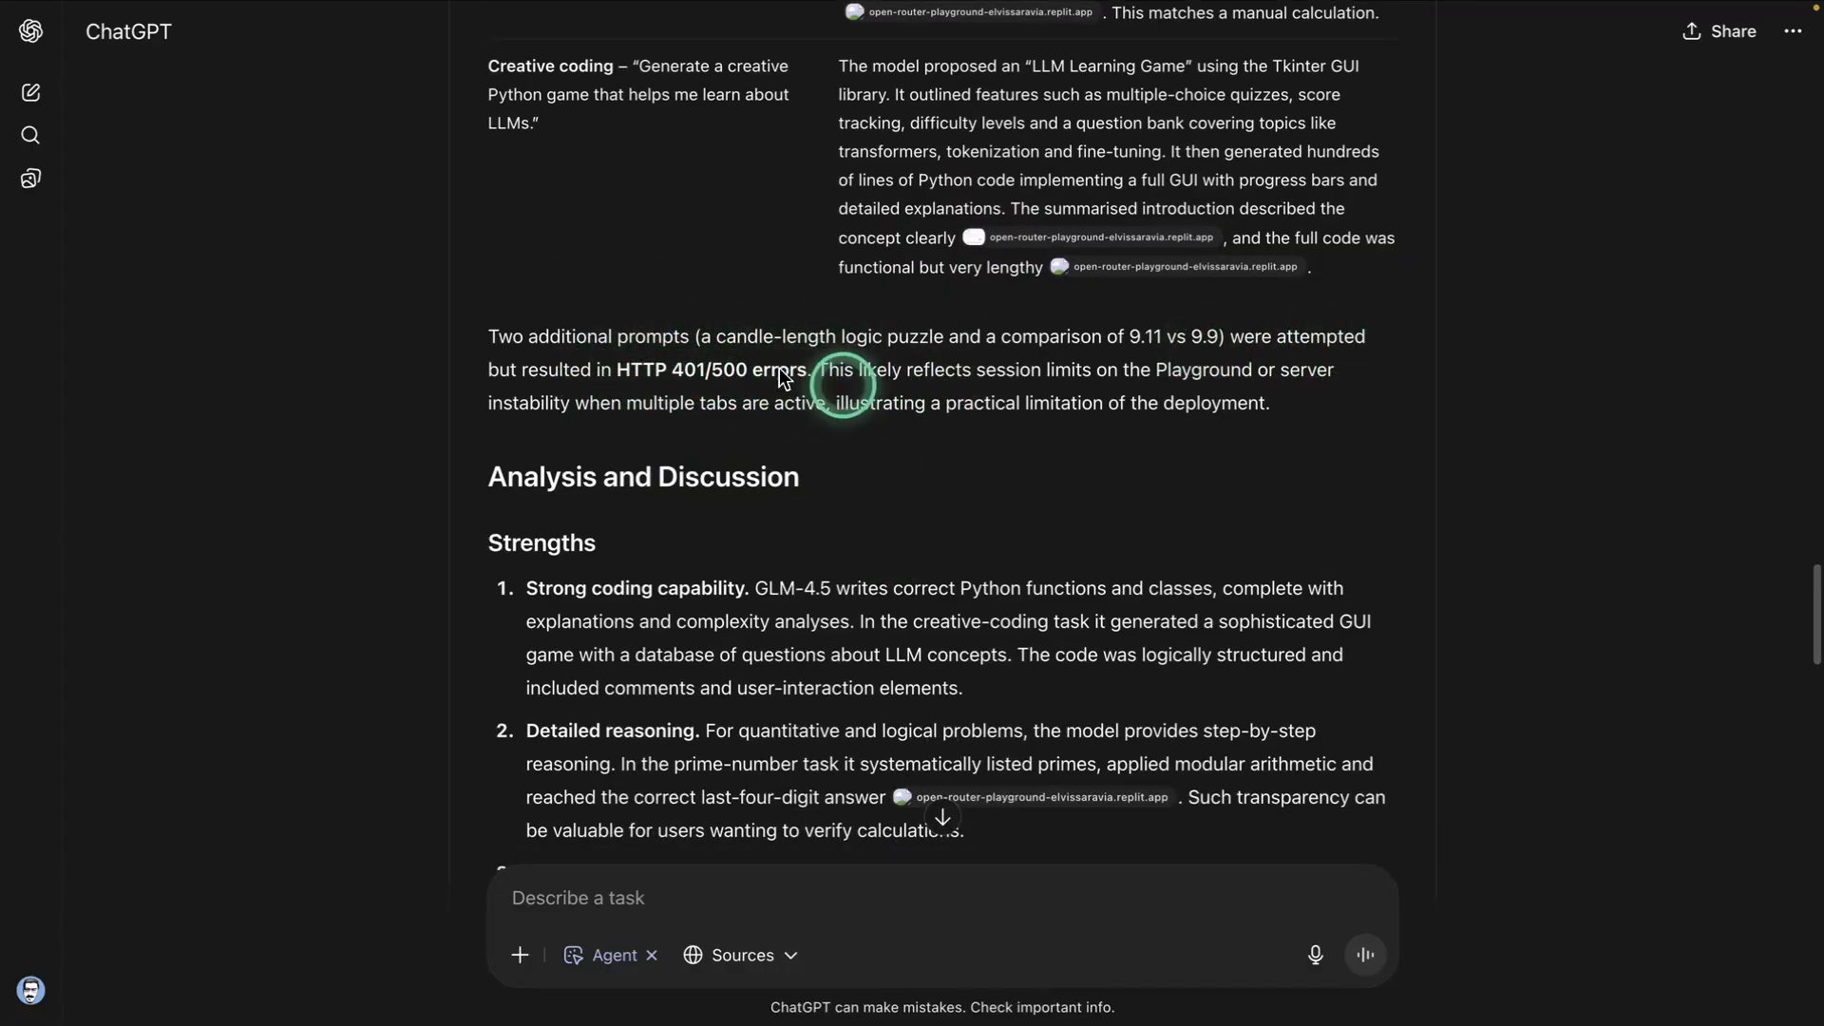
pyautogui.scroll(-3)
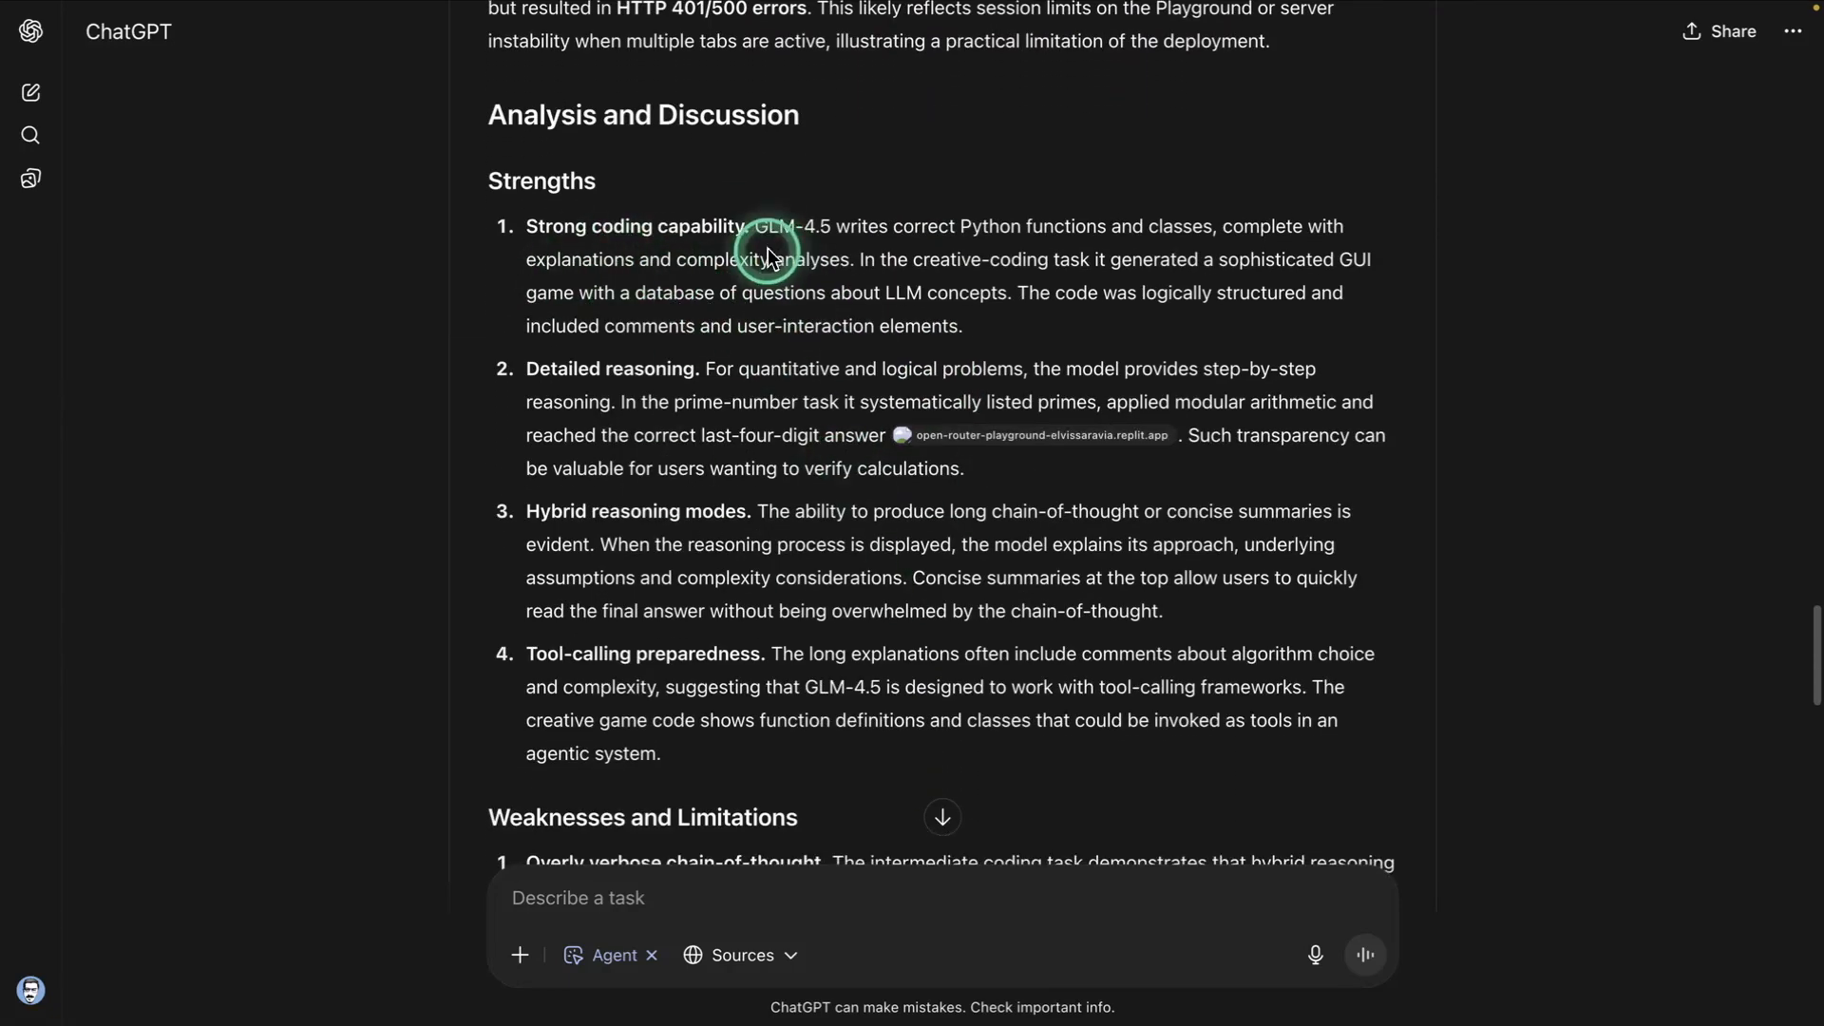
pyautogui.moveTo(754, 391)
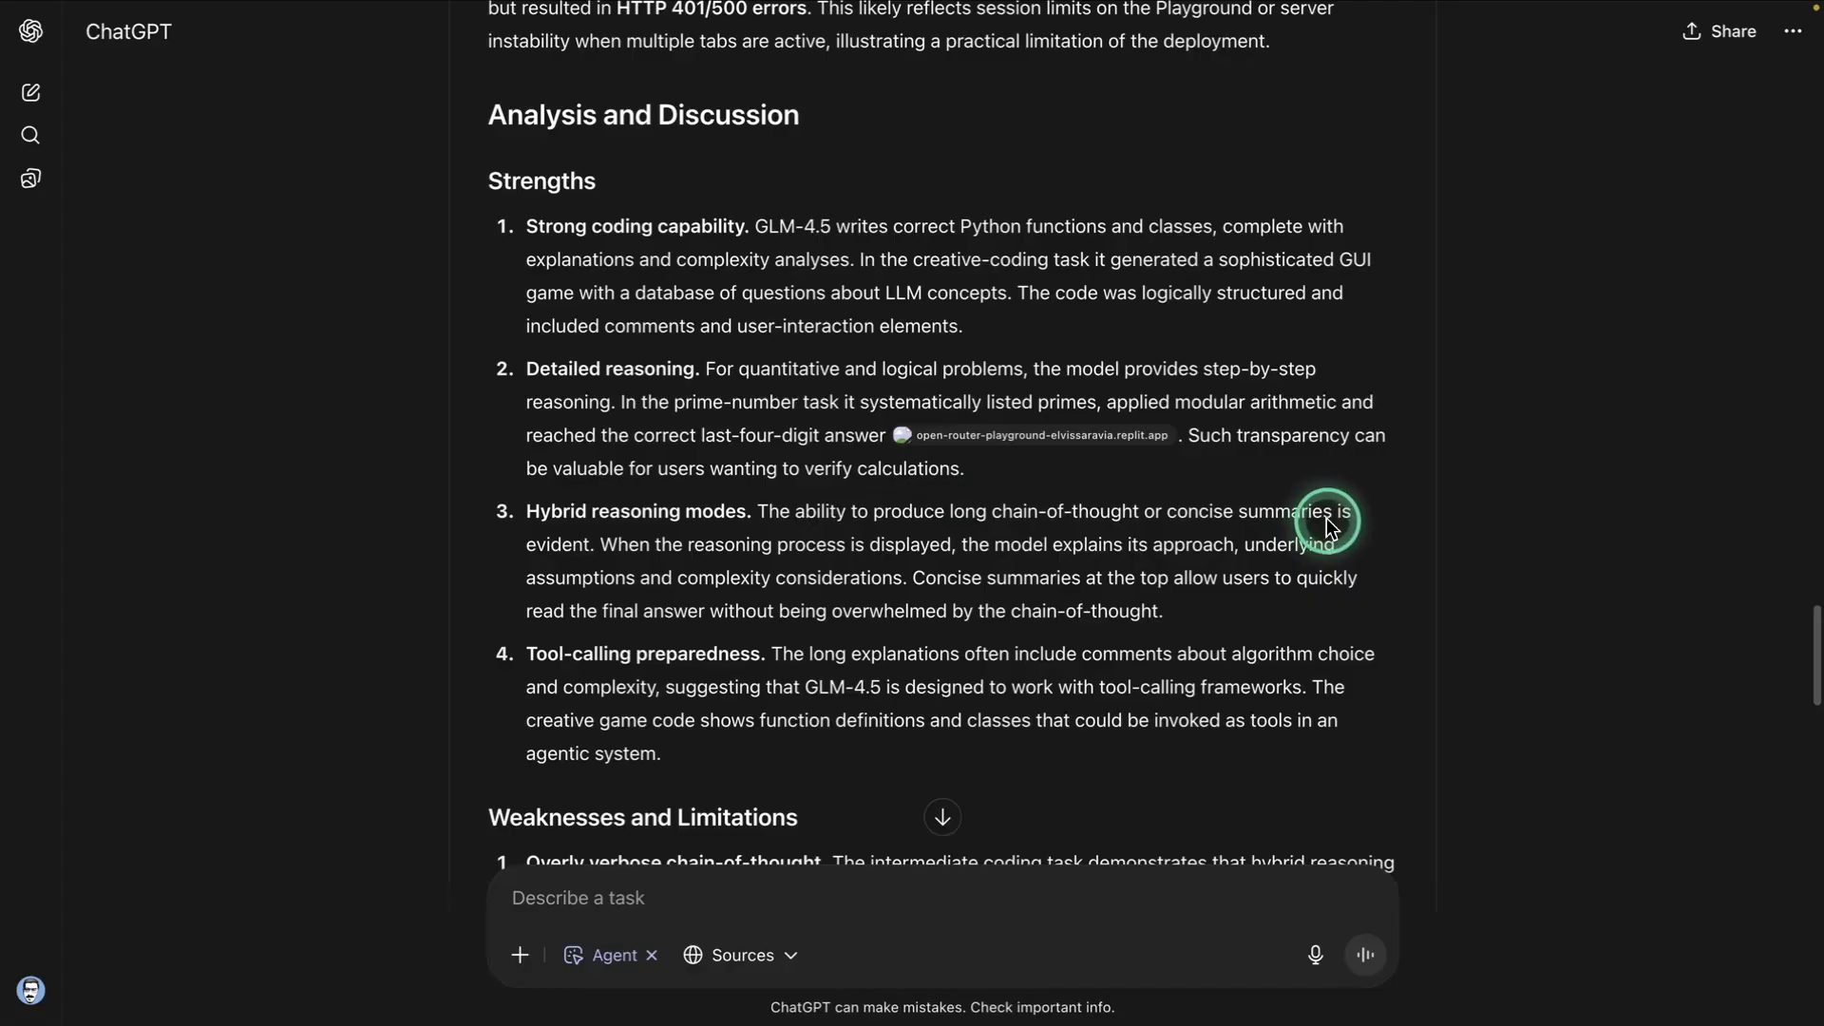
pyautogui.moveTo(1174, 592)
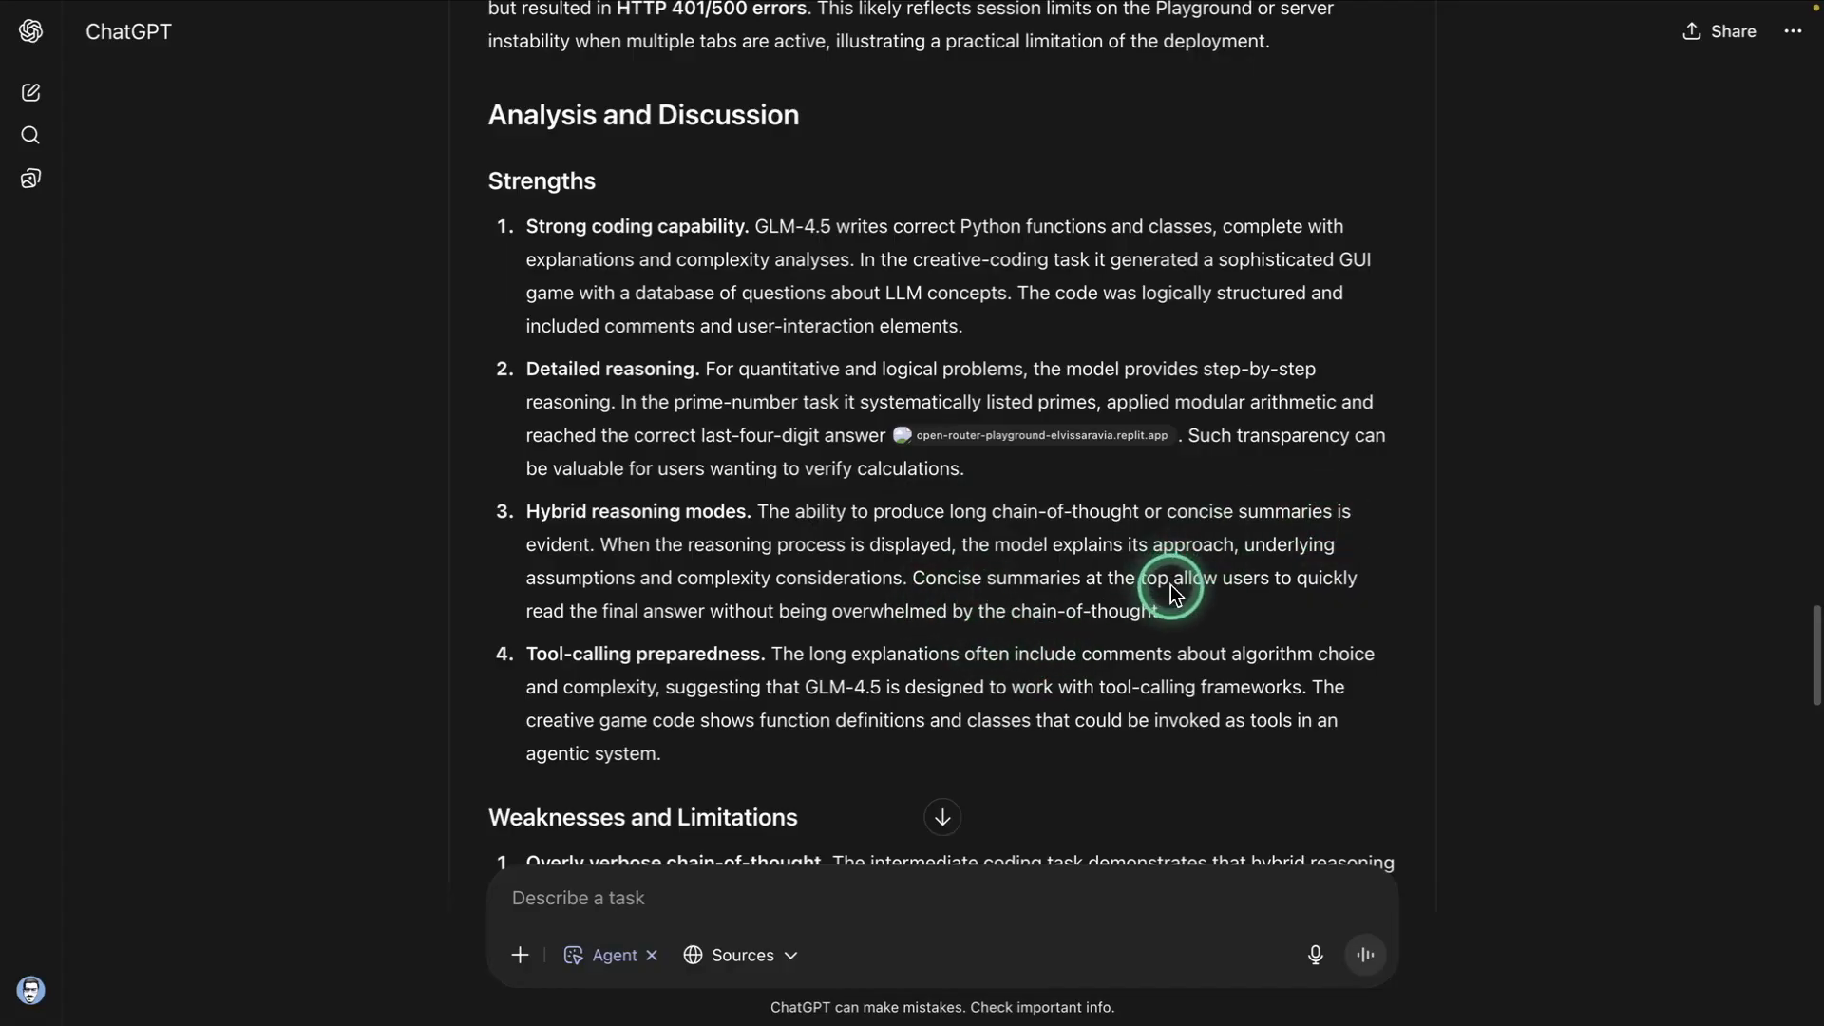
pyautogui.moveTo(729, 625)
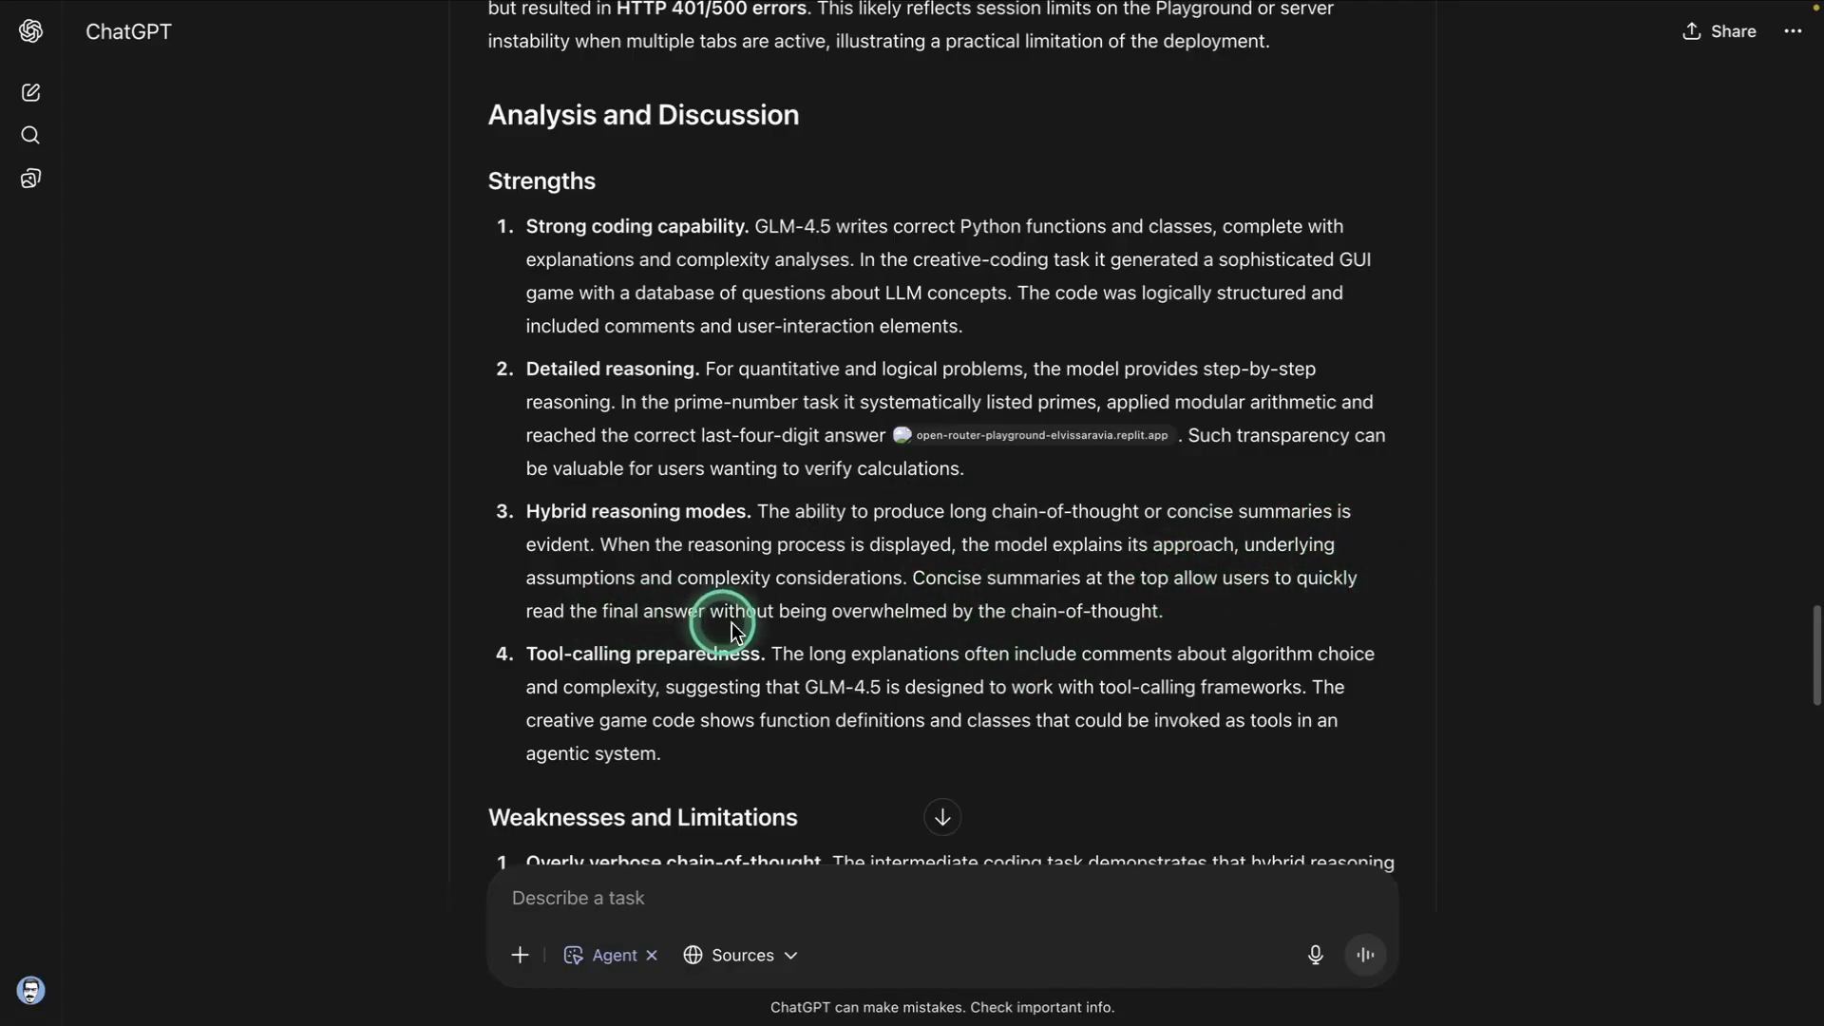
pyautogui.scroll(-3)
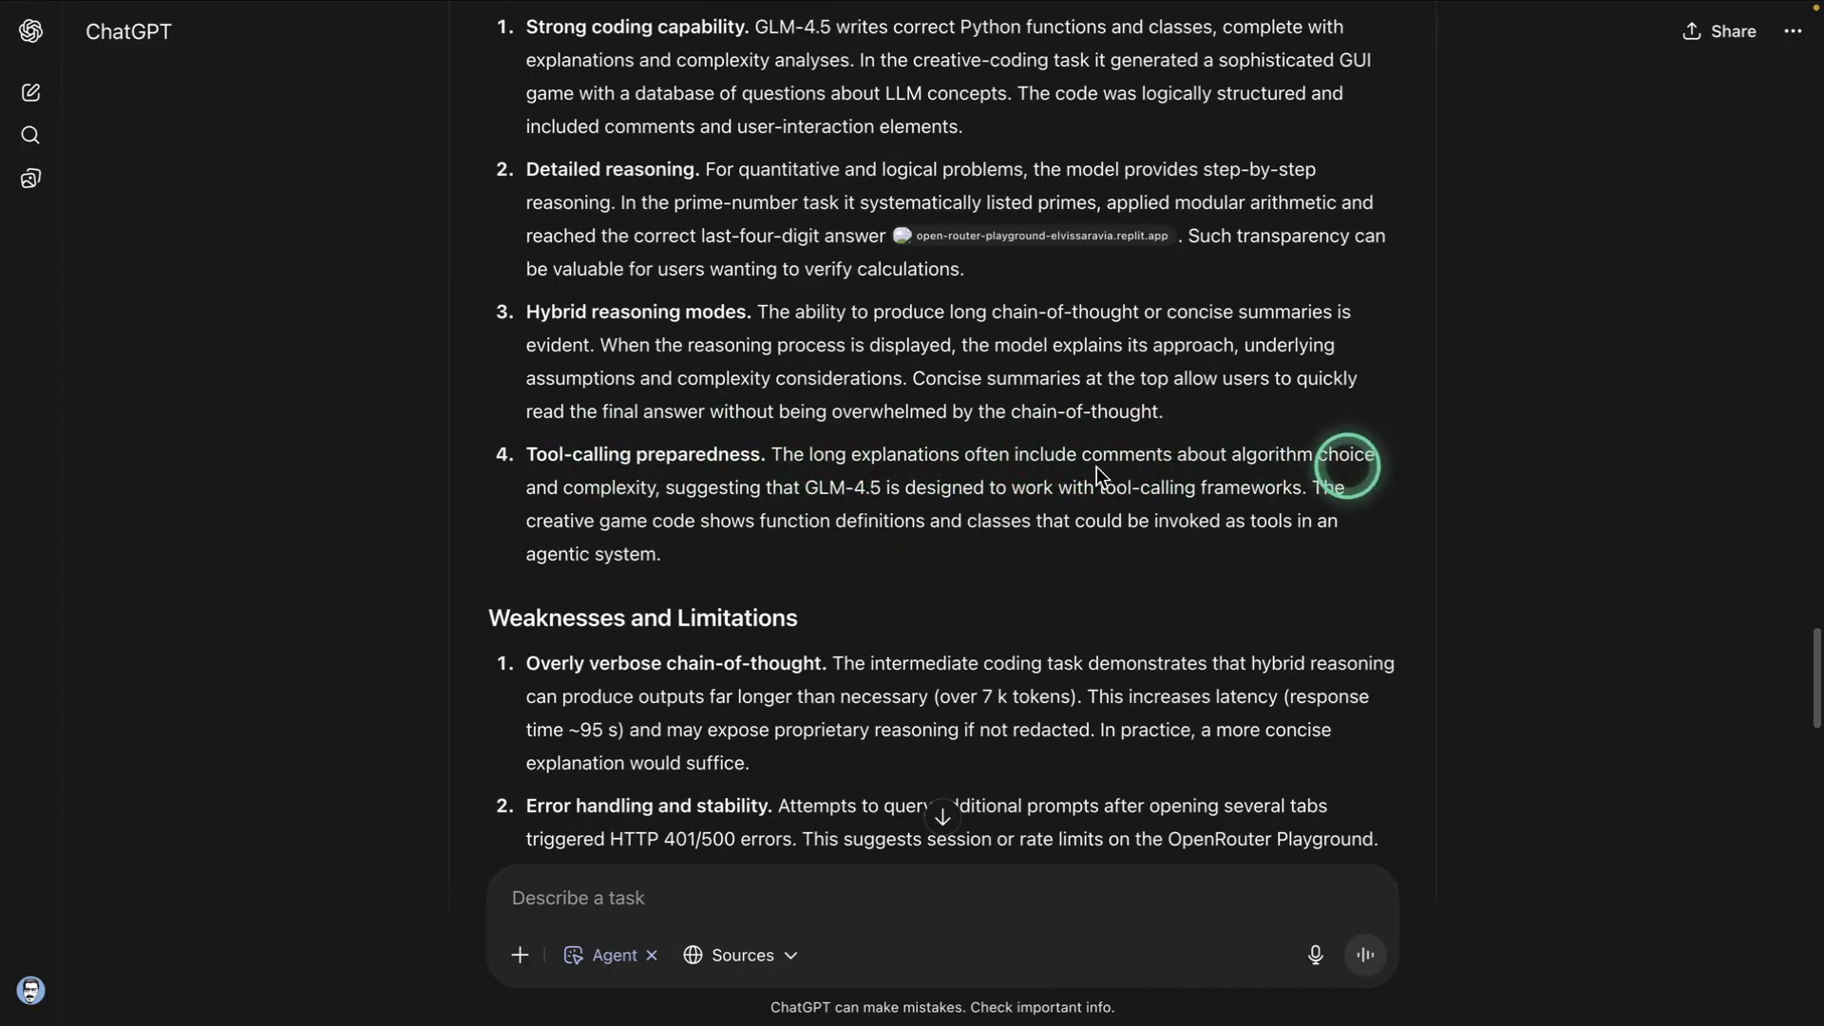
pyautogui.moveTo(851, 504)
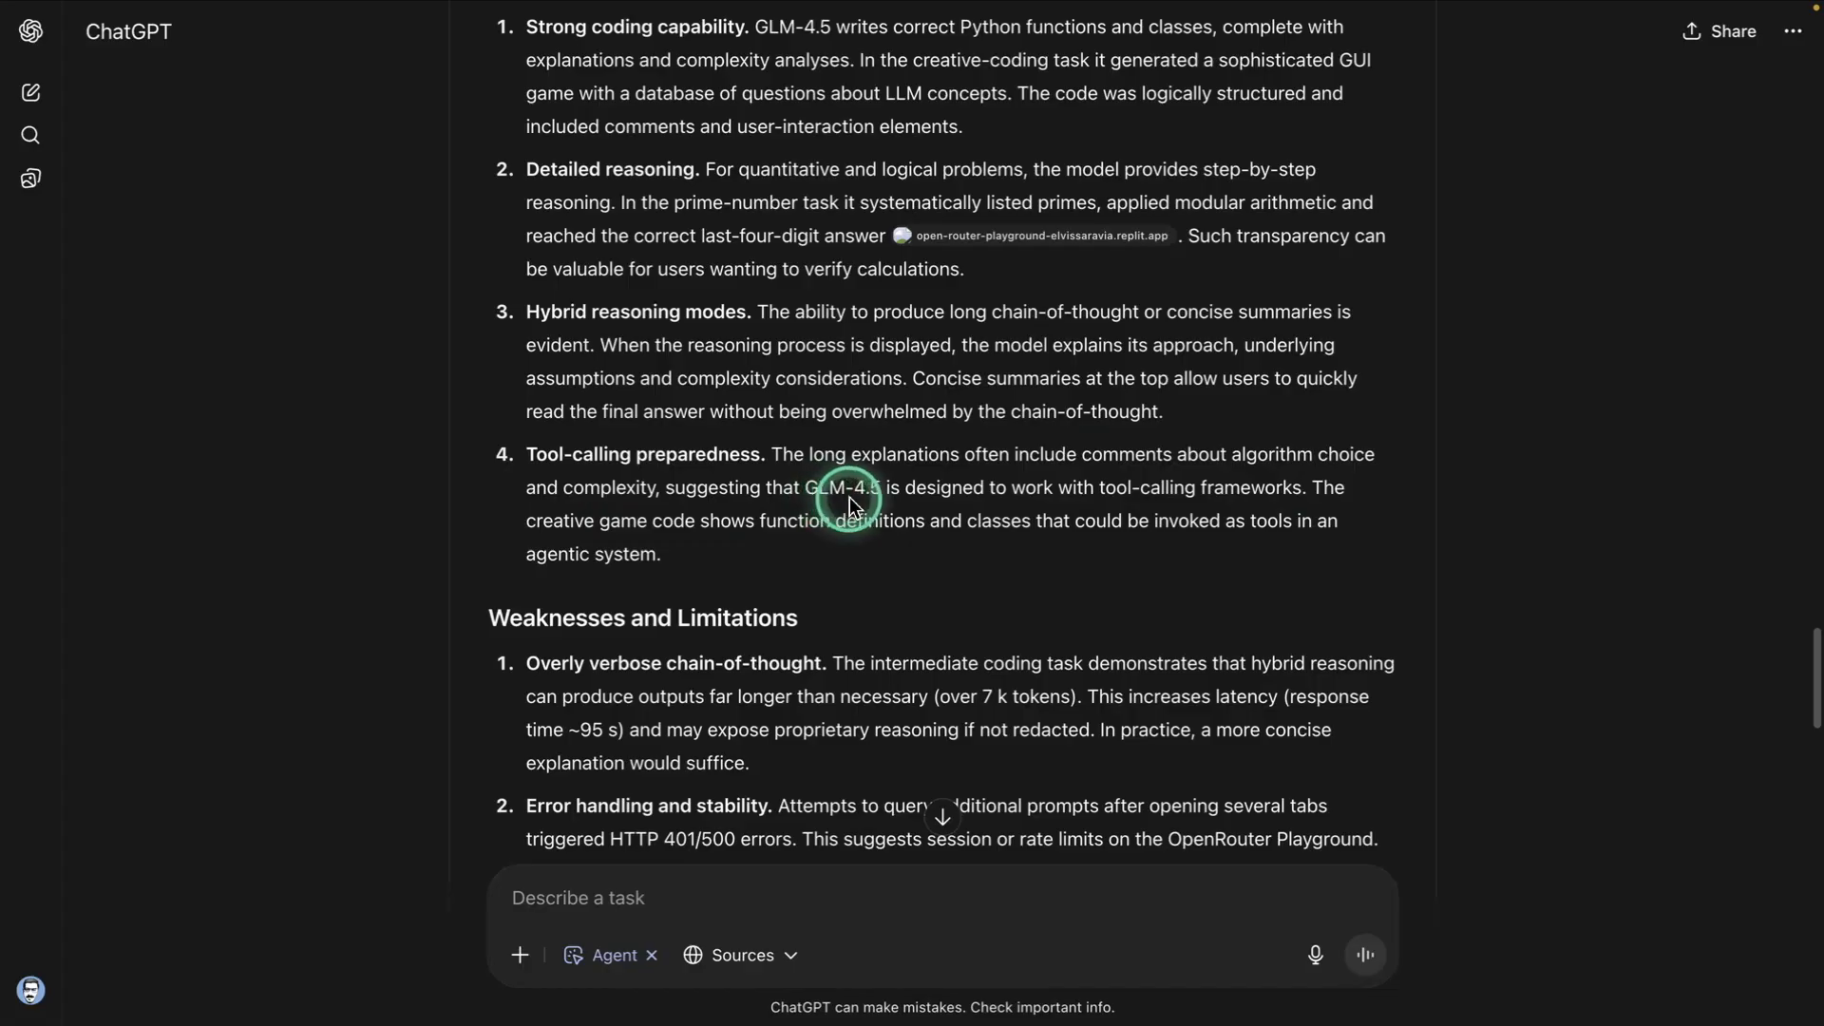
pyautogui.moveTo(1185, 503)
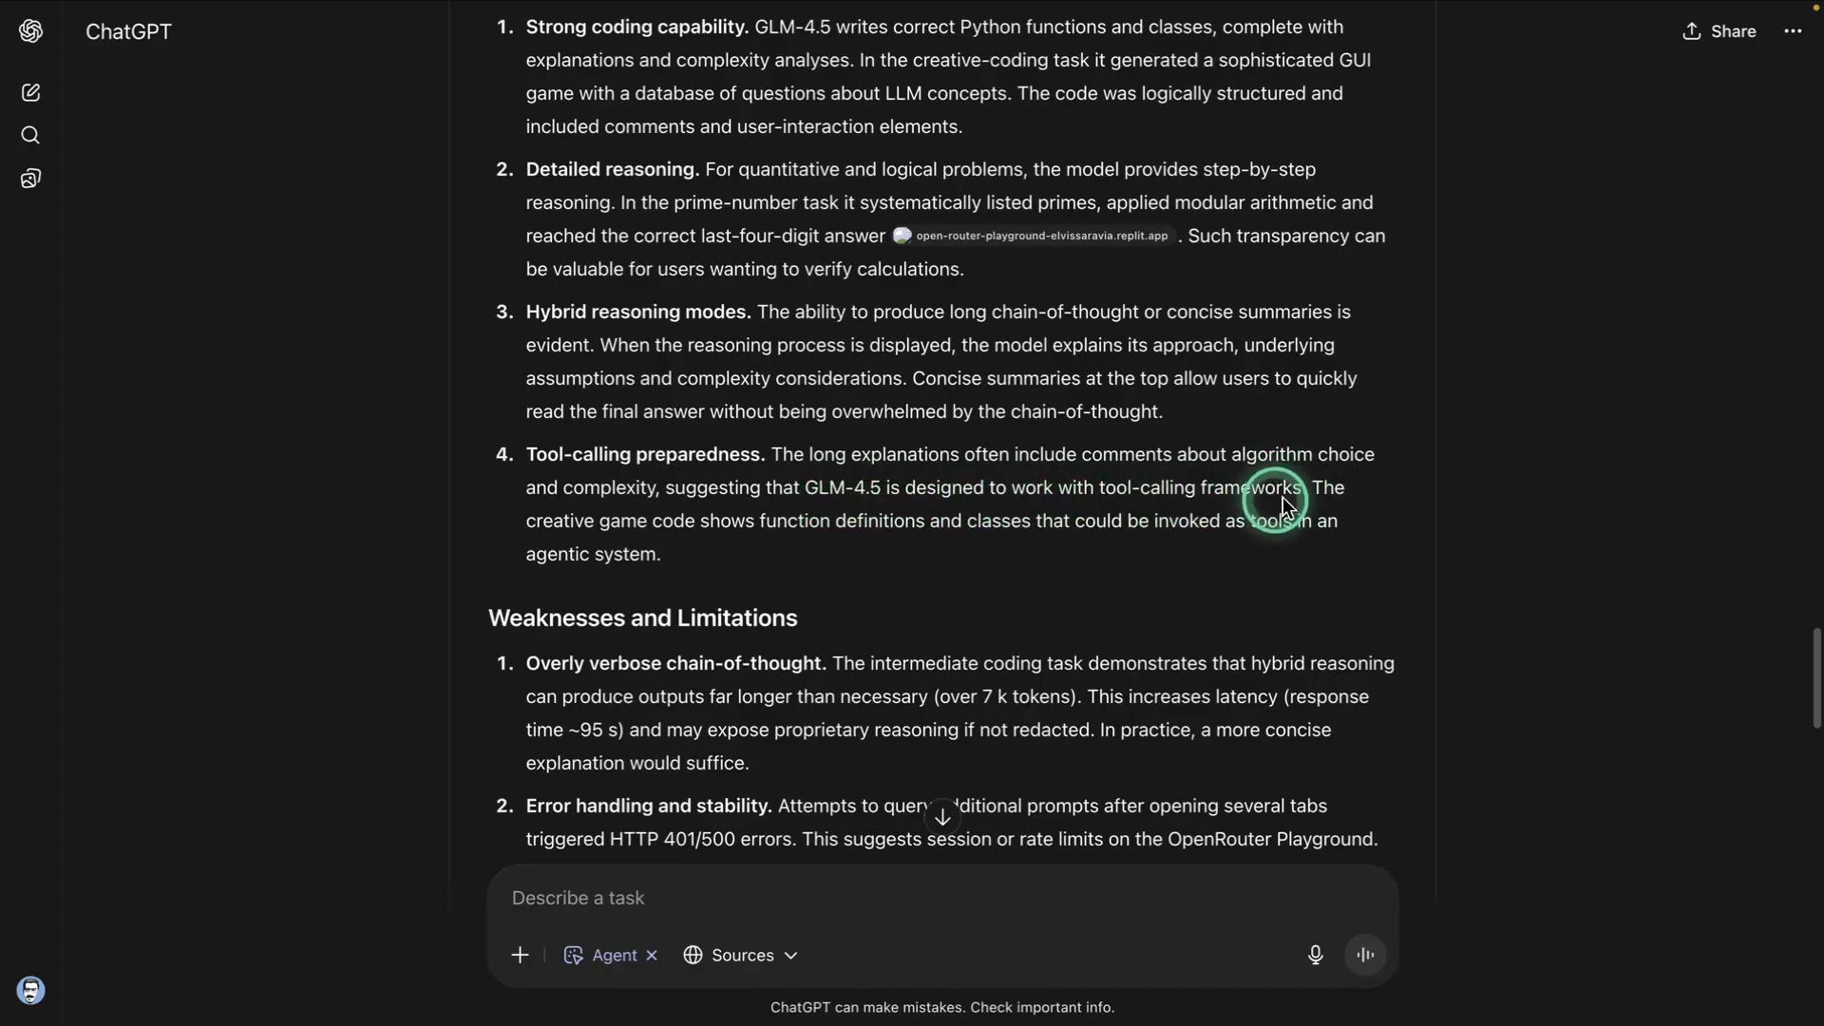
pyautogui.moveTo(931, 459)
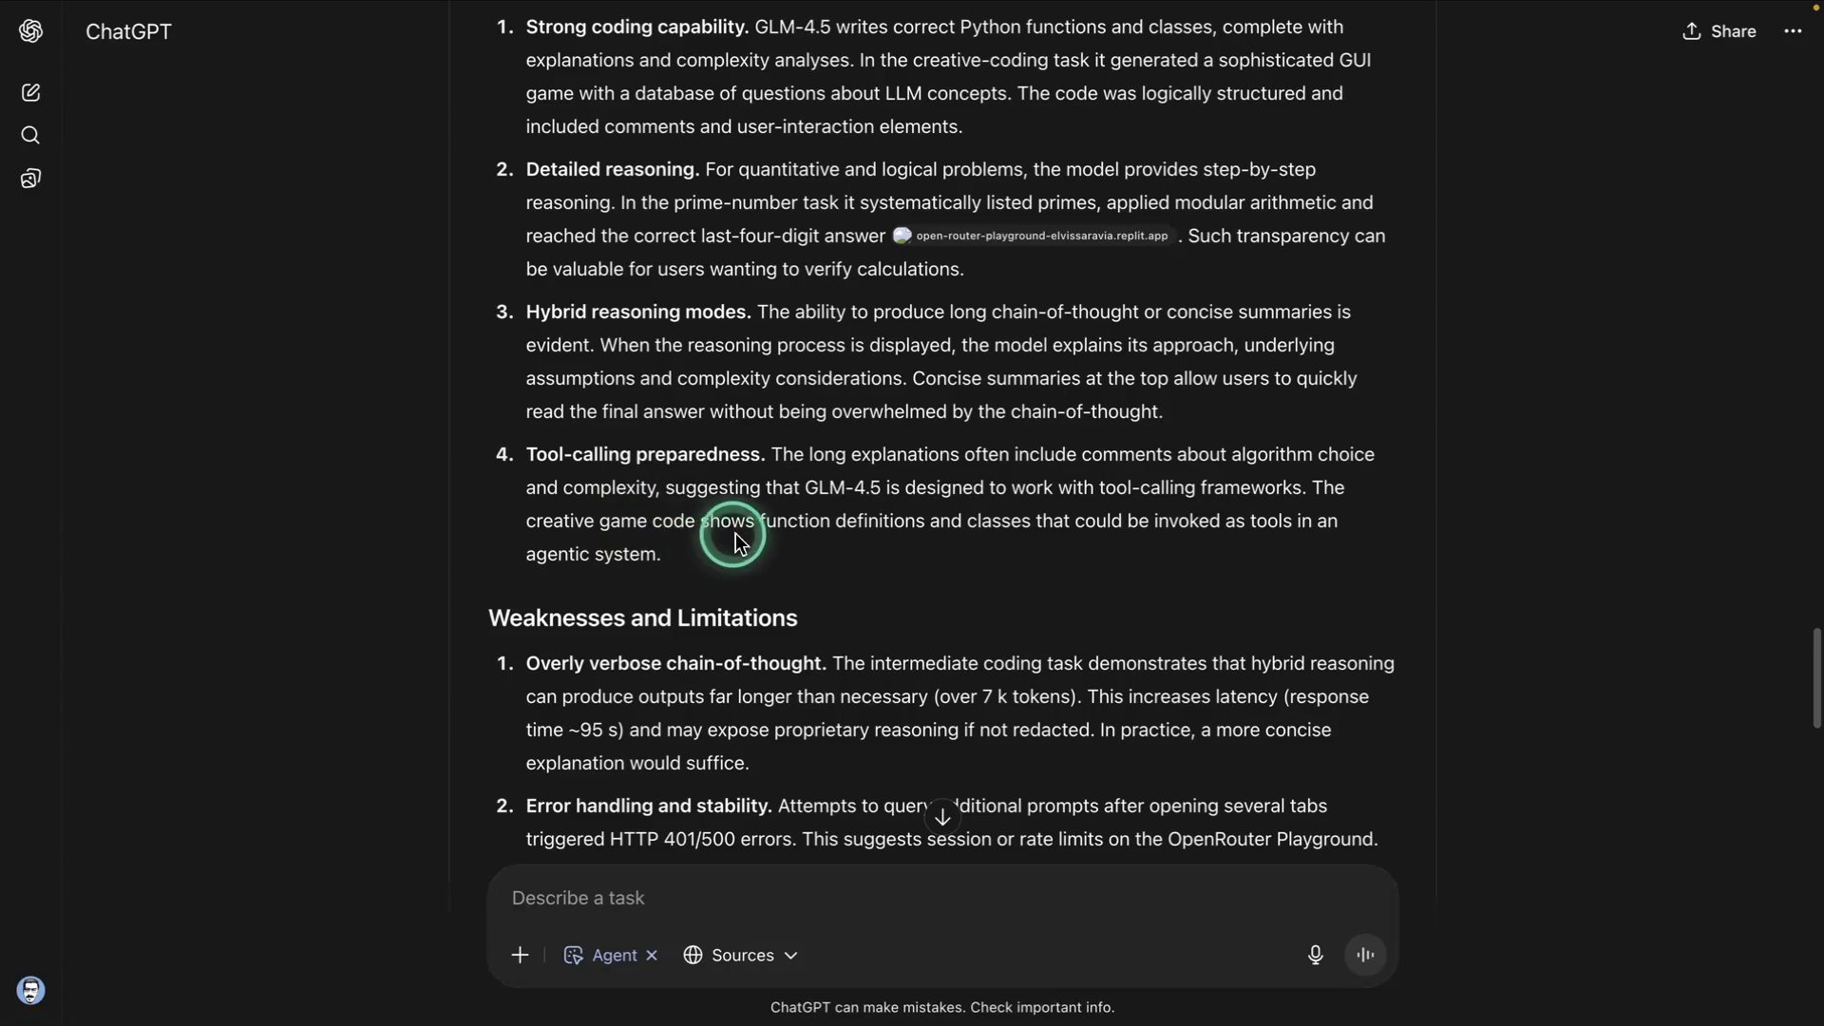
pyautogui.moveTo(1252, 536)
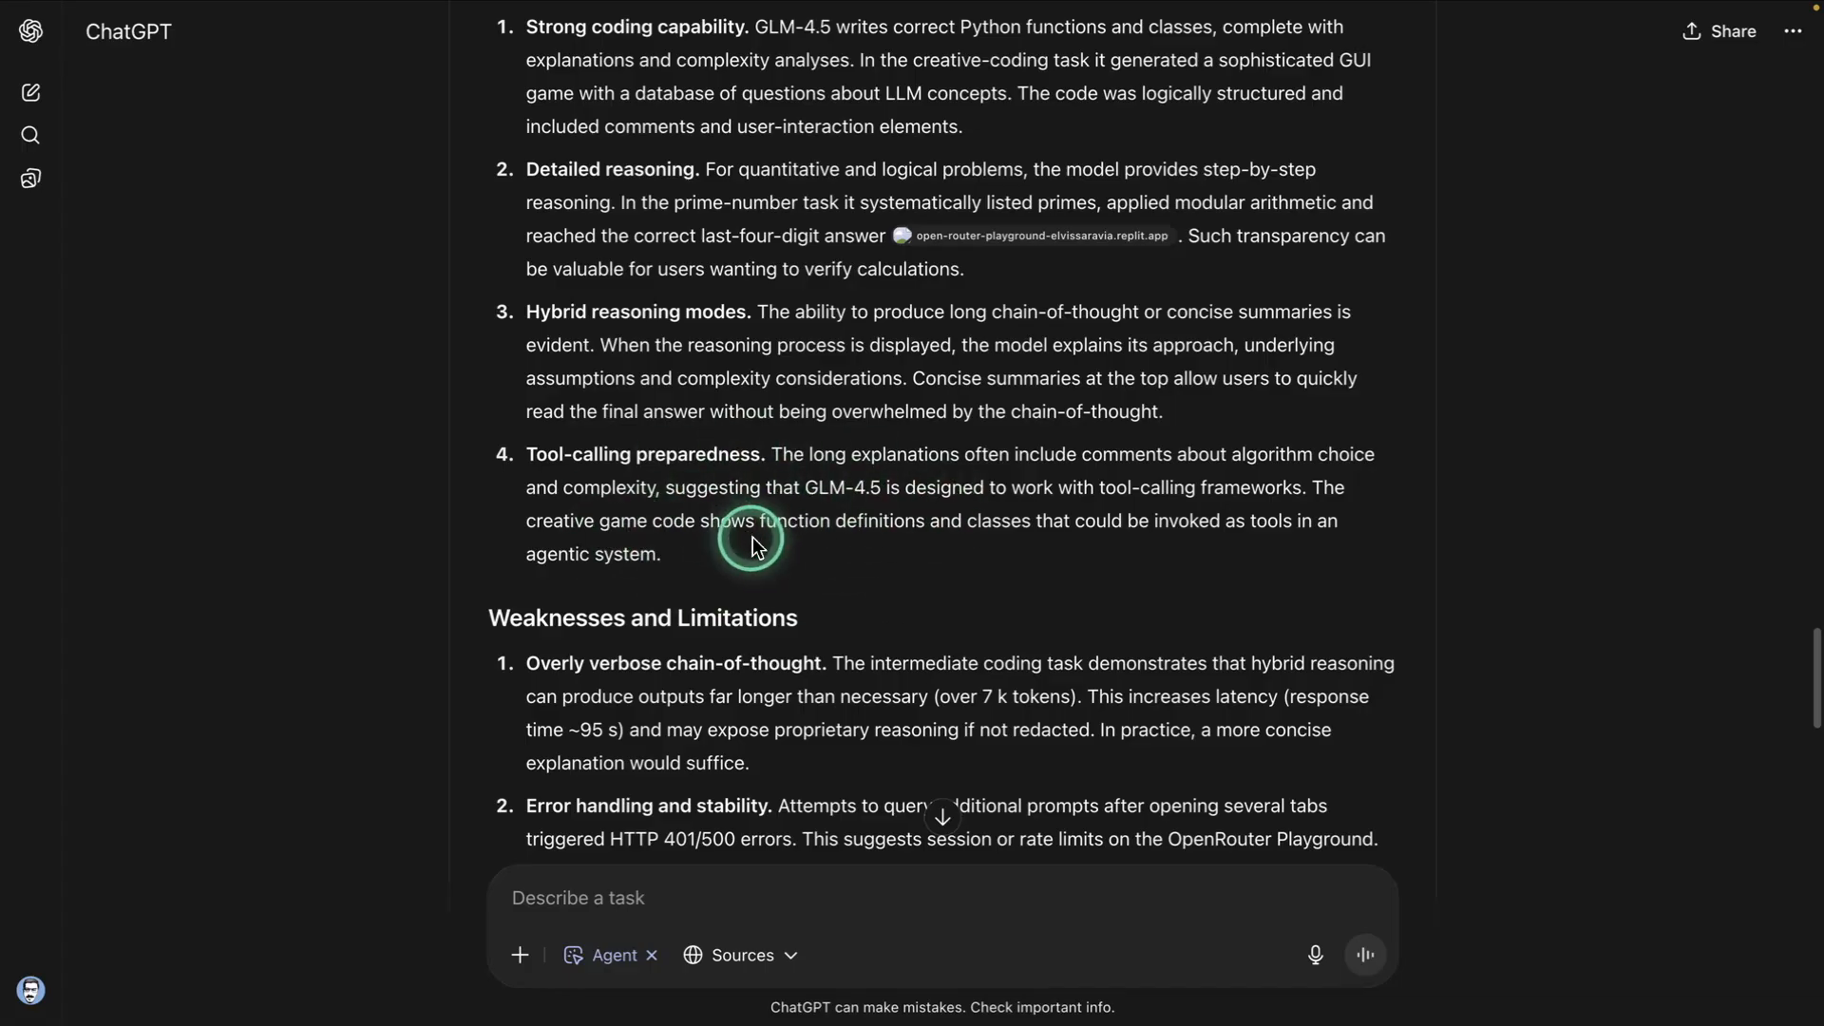
pyautogui.scroll(-3)
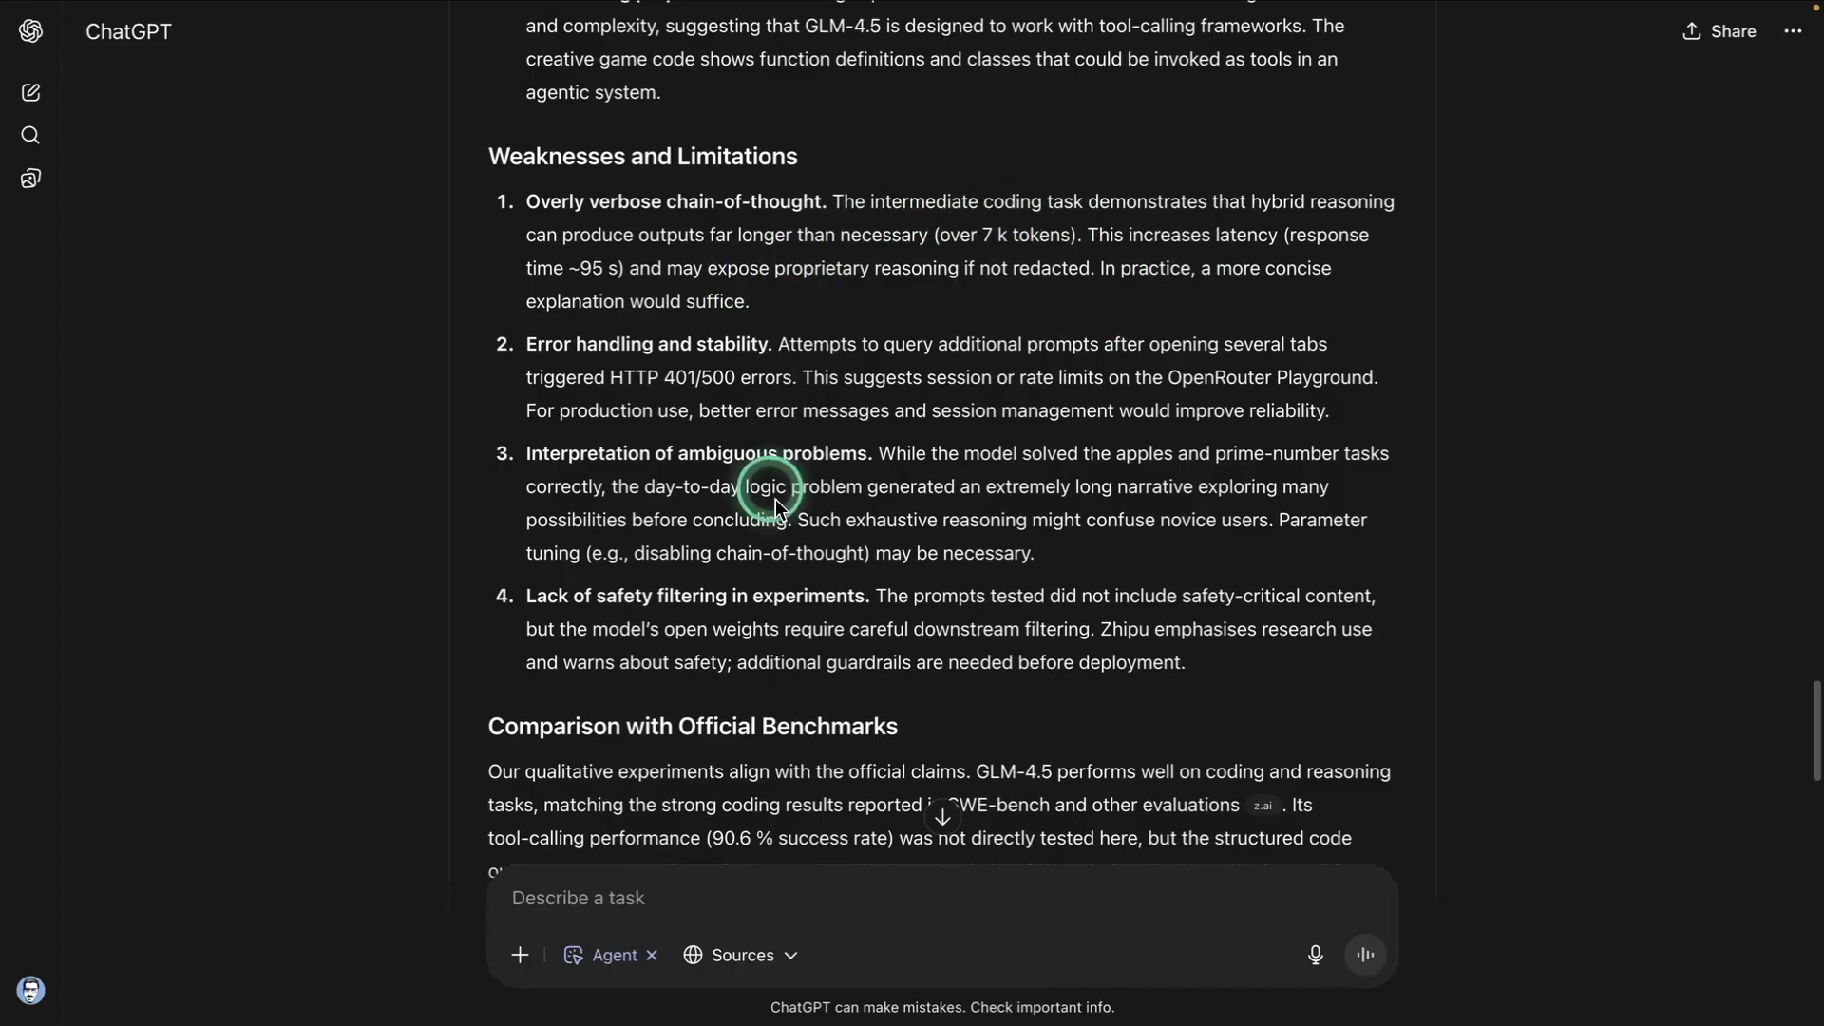
pyautogui.moveTo(815, 361)
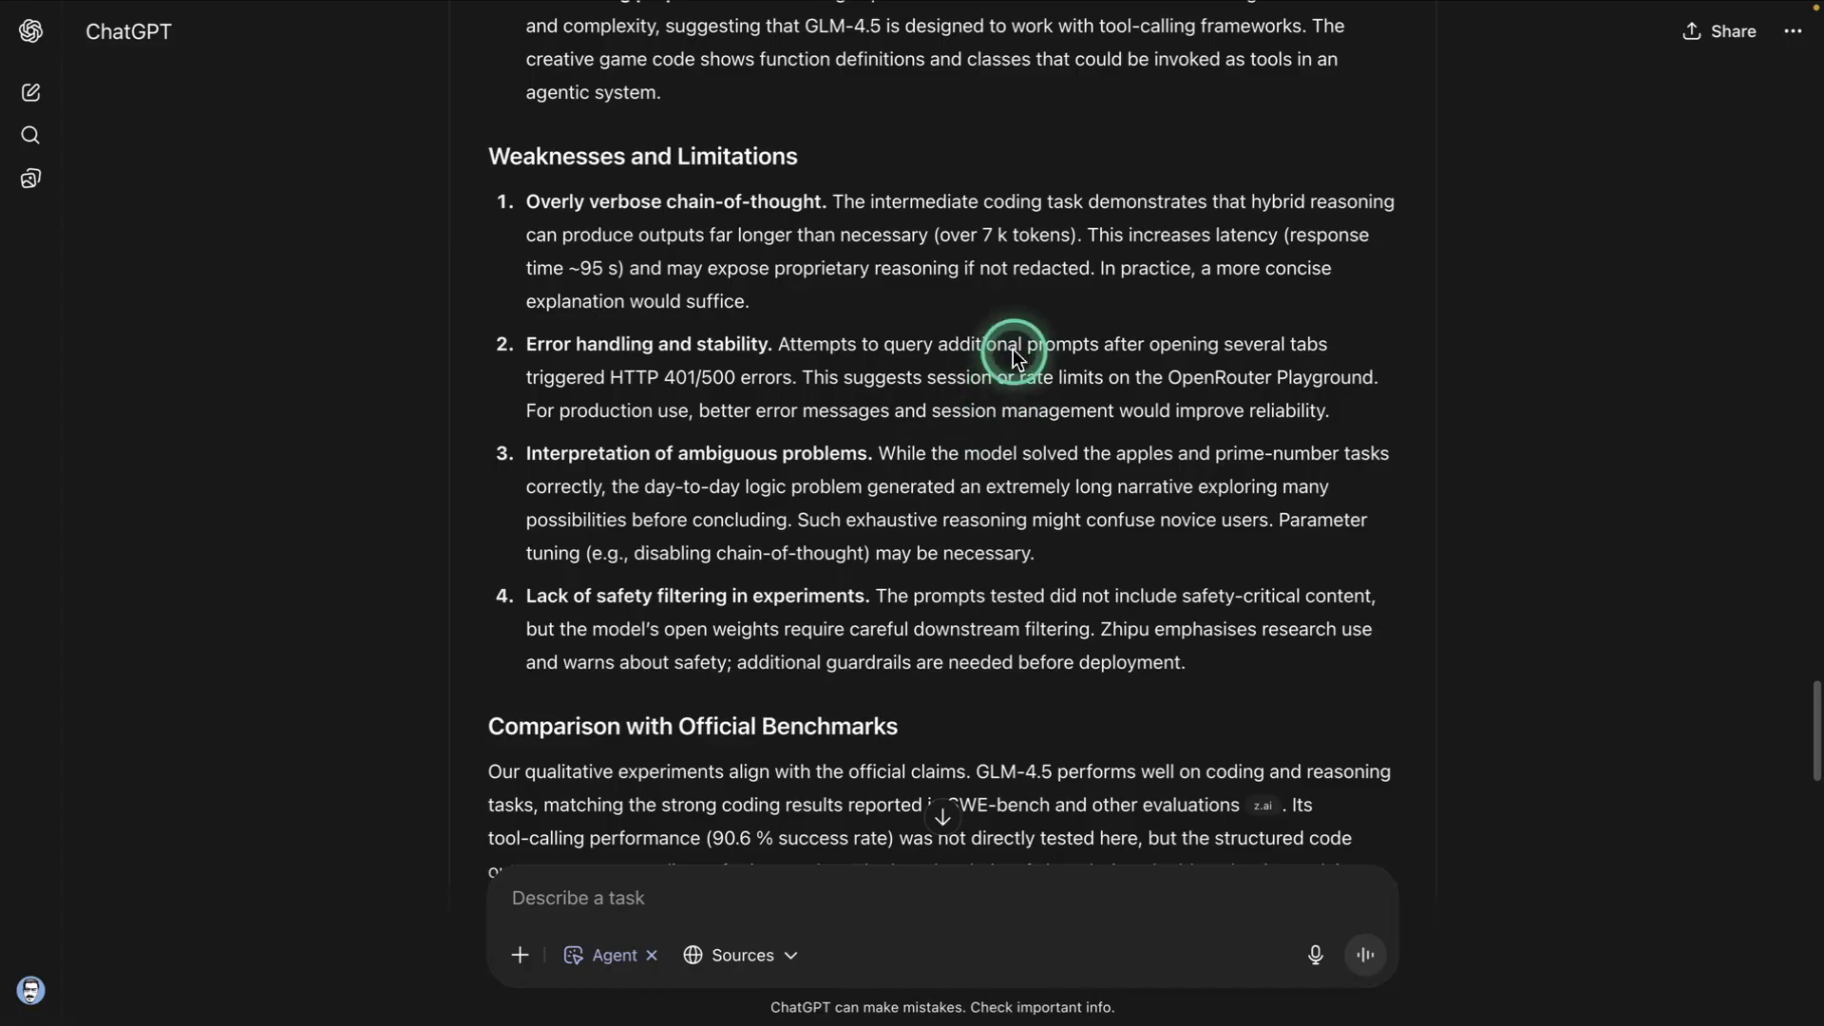
pyautogui.scroll(-3)
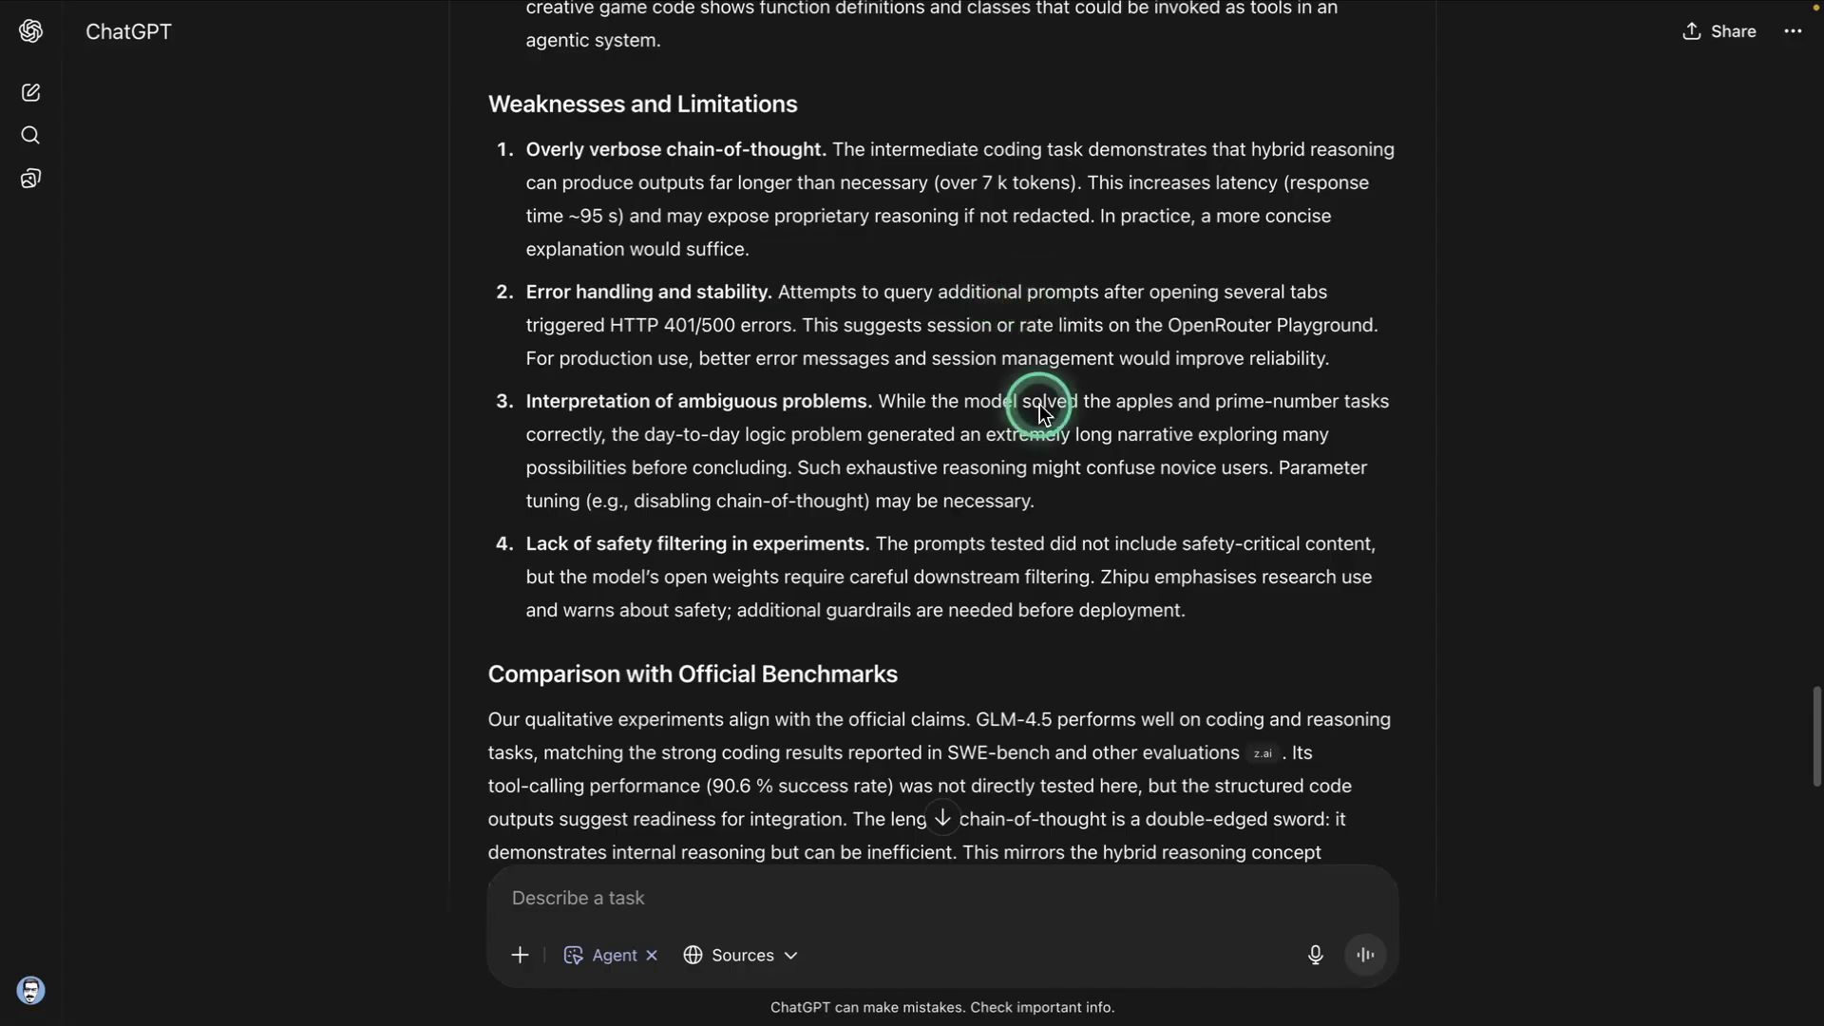
pyautogui.moveTo(1313, 249)
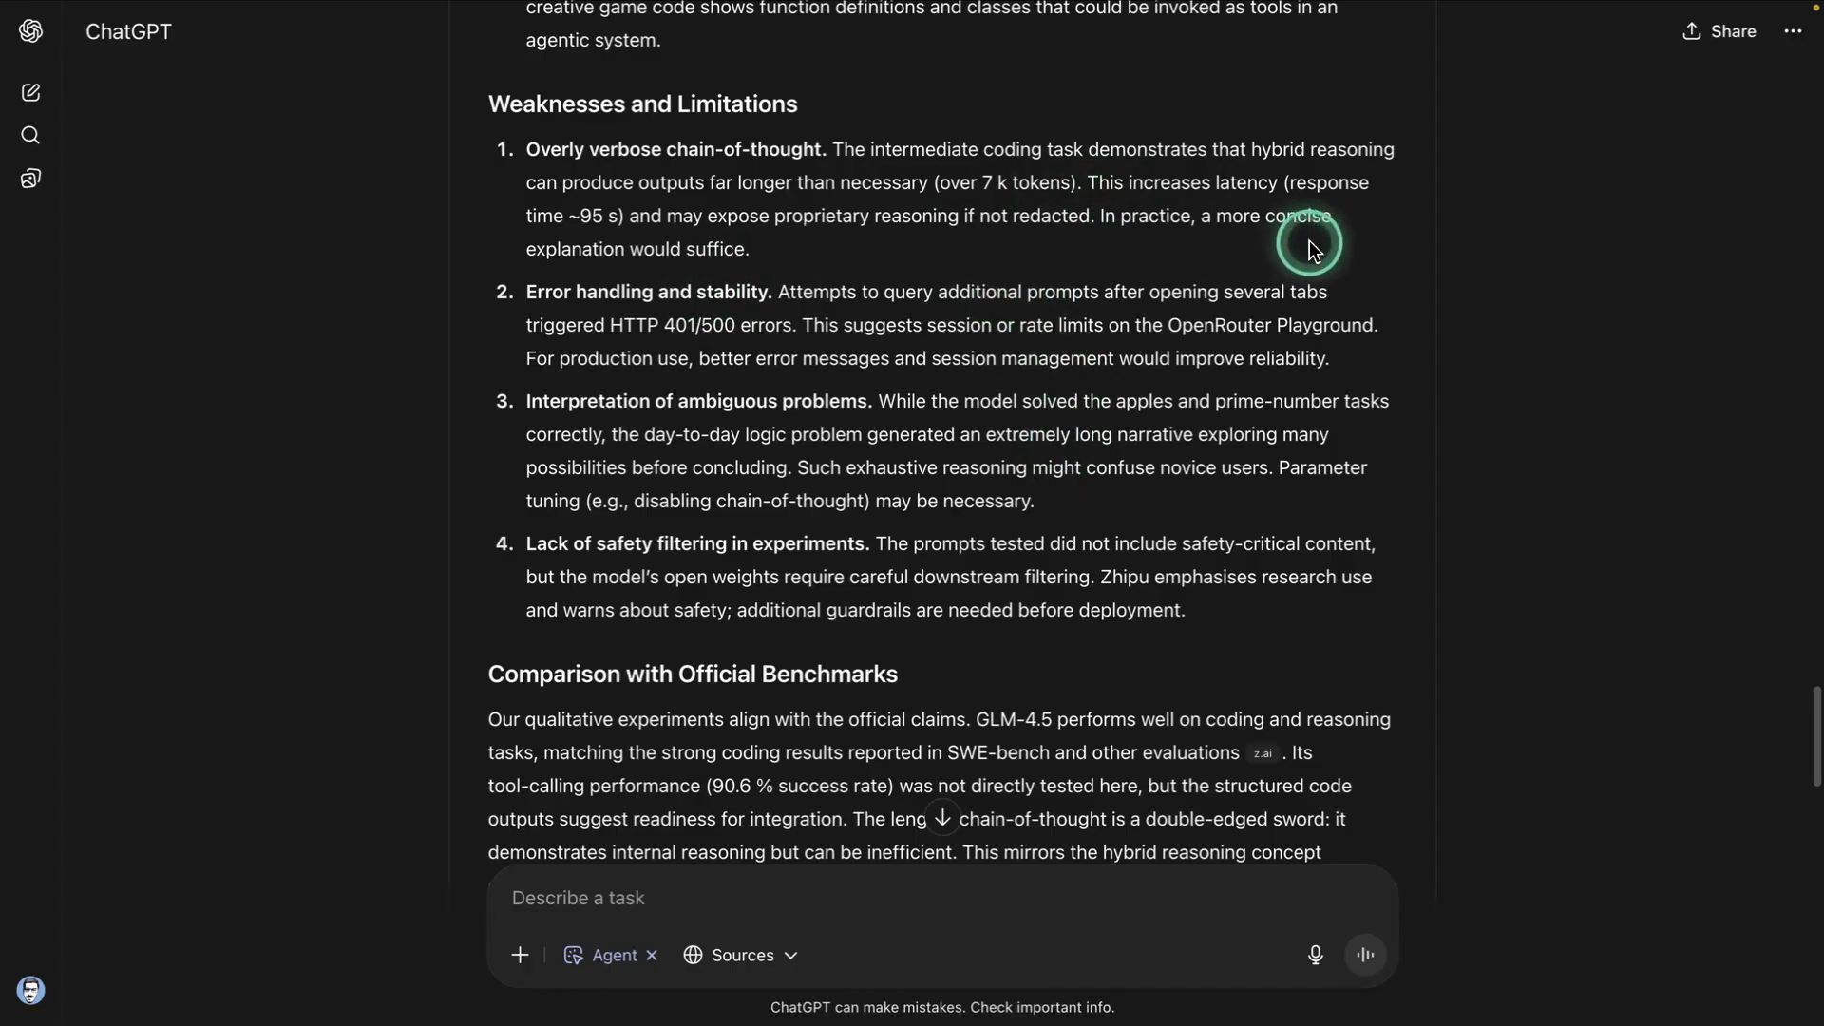
pyautogui.moveTo(781, 310)
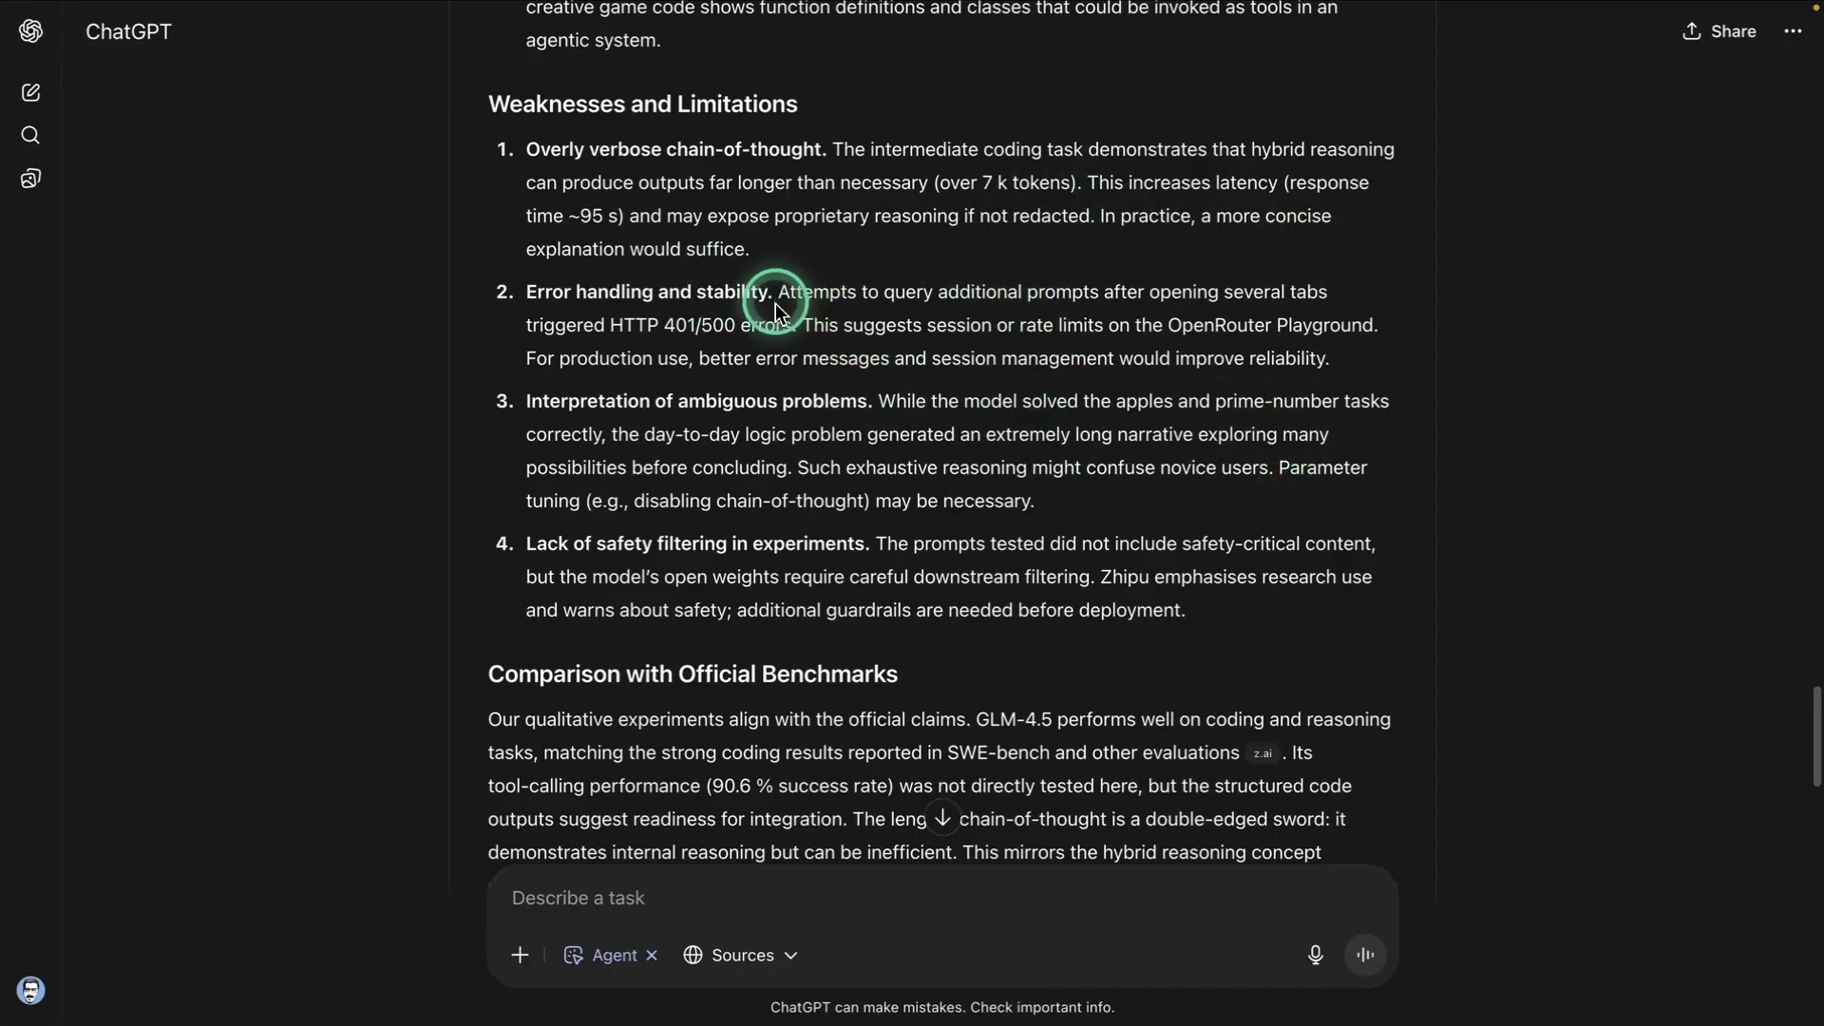
pyautogui.moveTo(1402, 382)
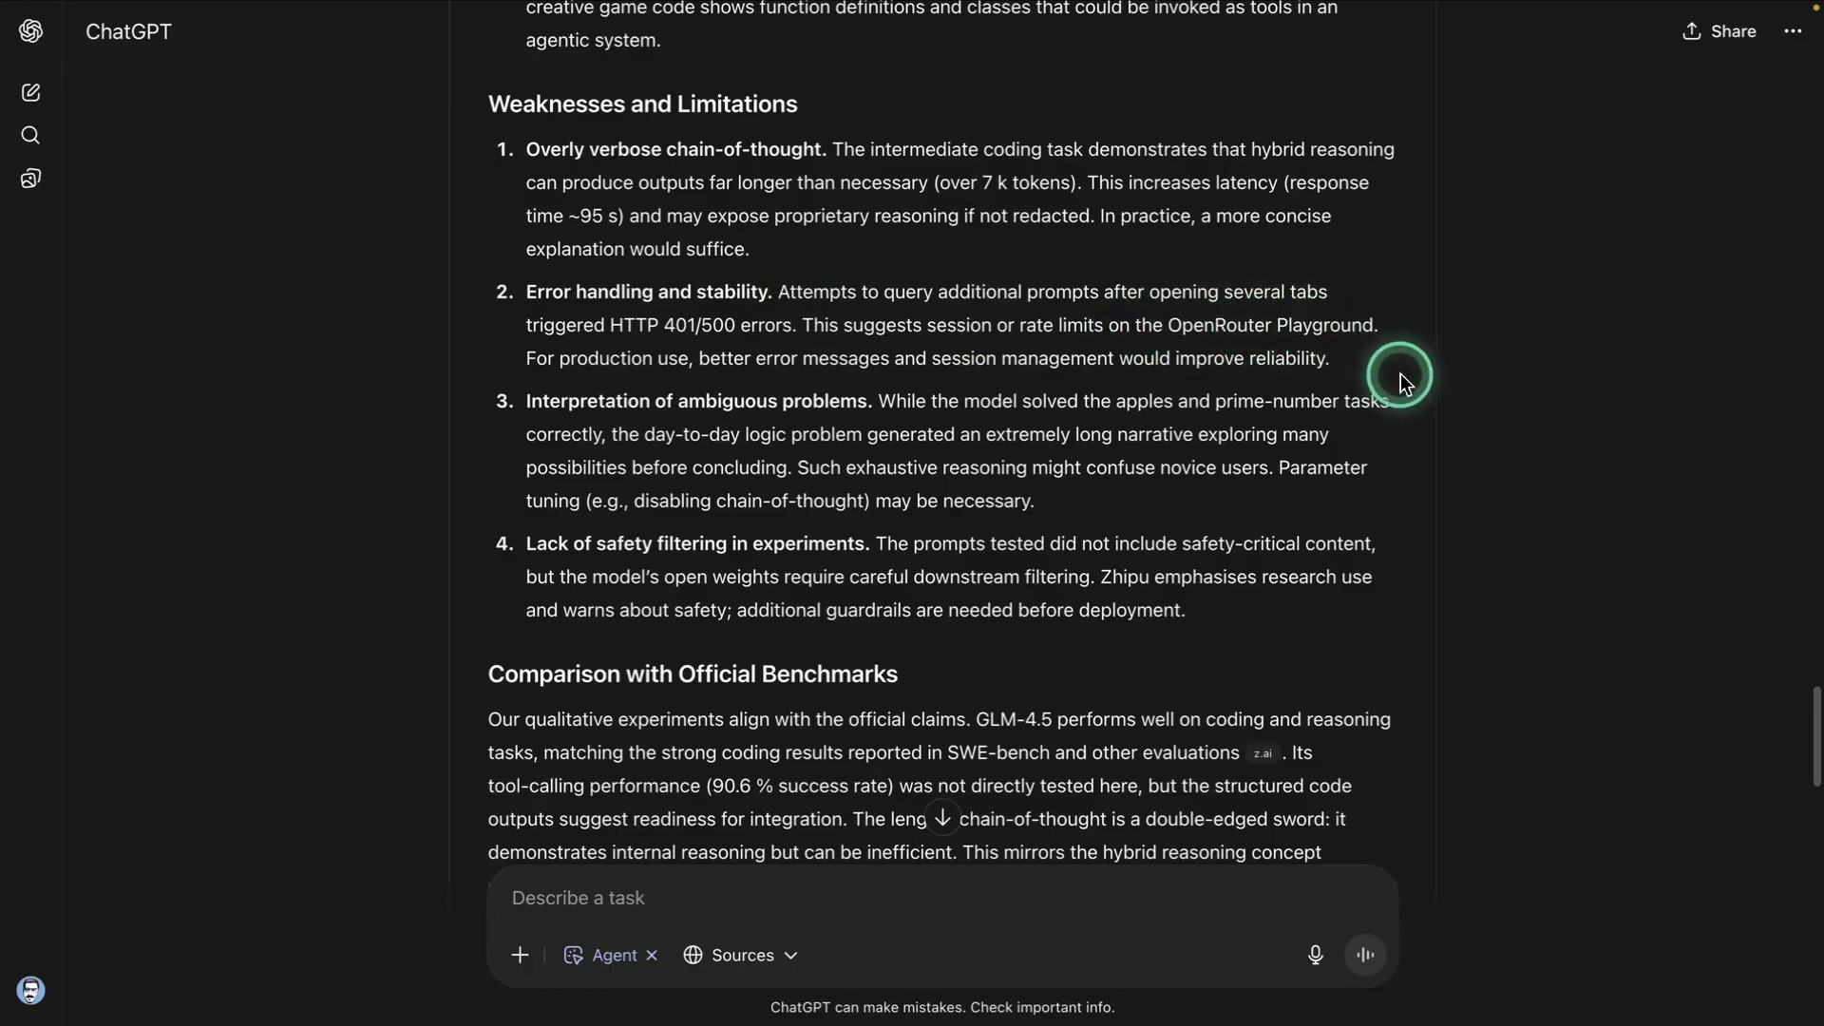
pyautogui.scroll(-3)
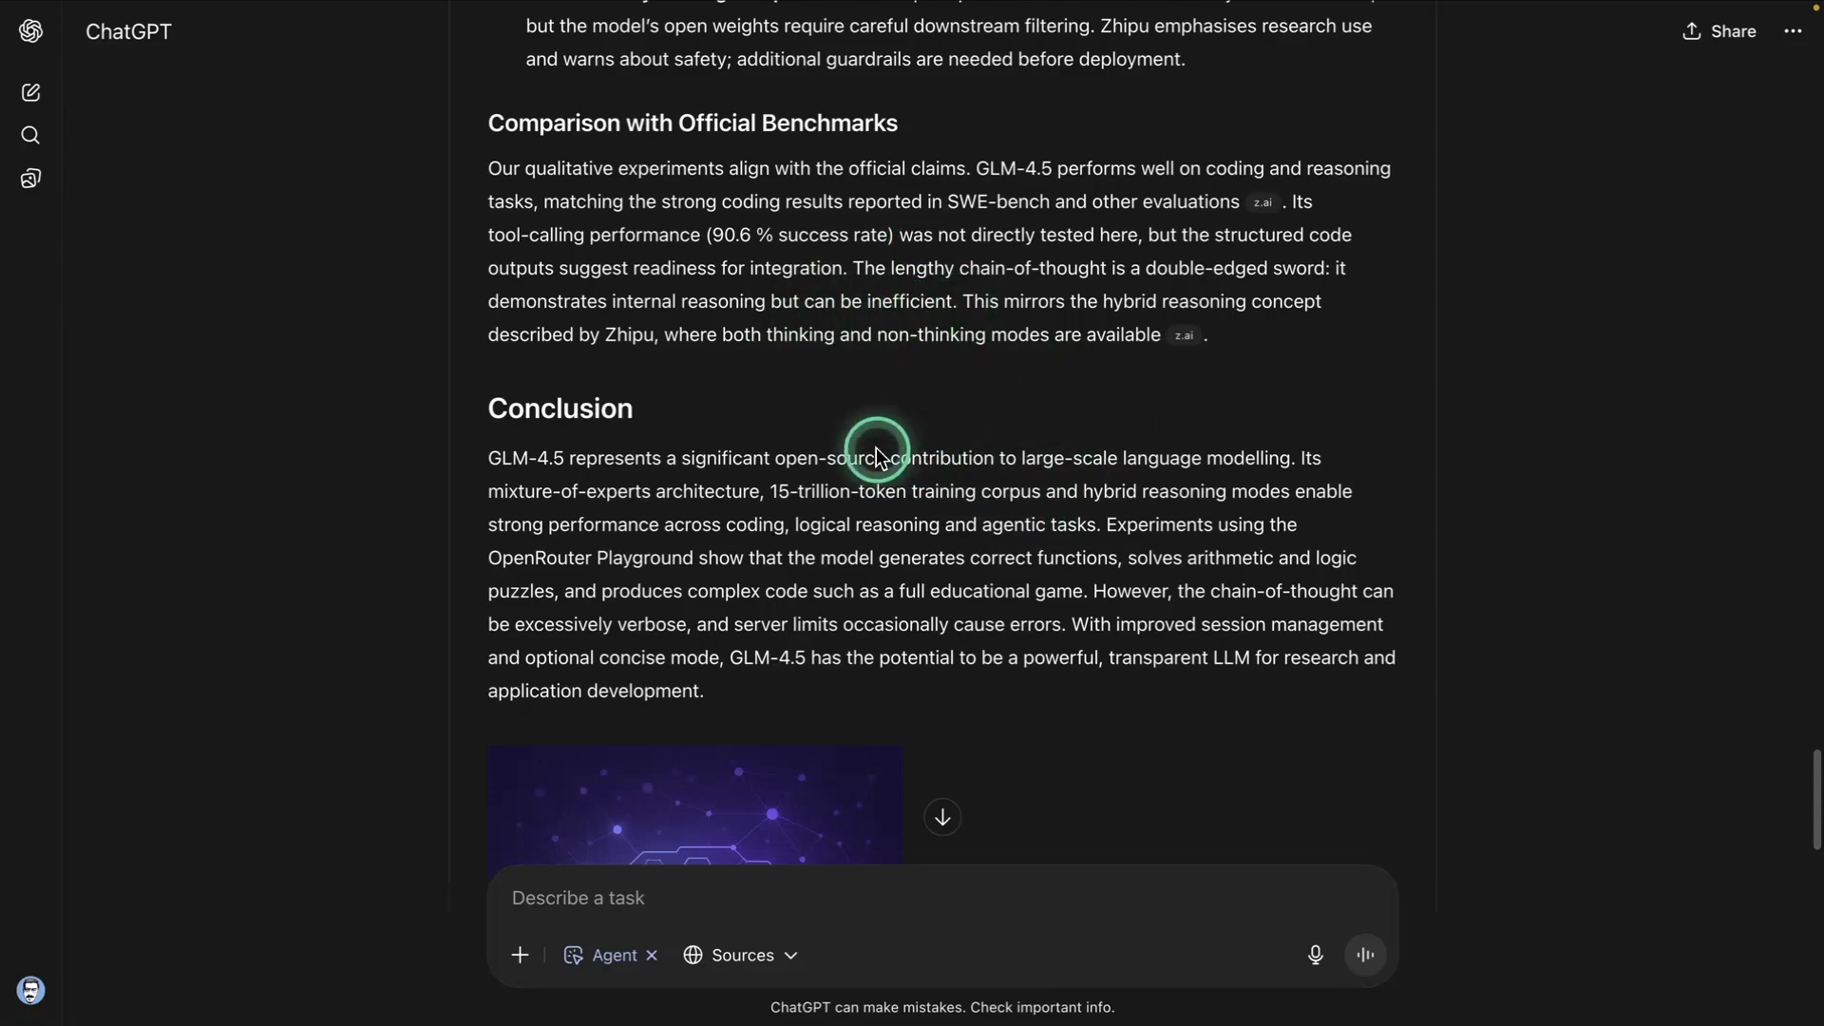
pyautogui.scroll(-3)
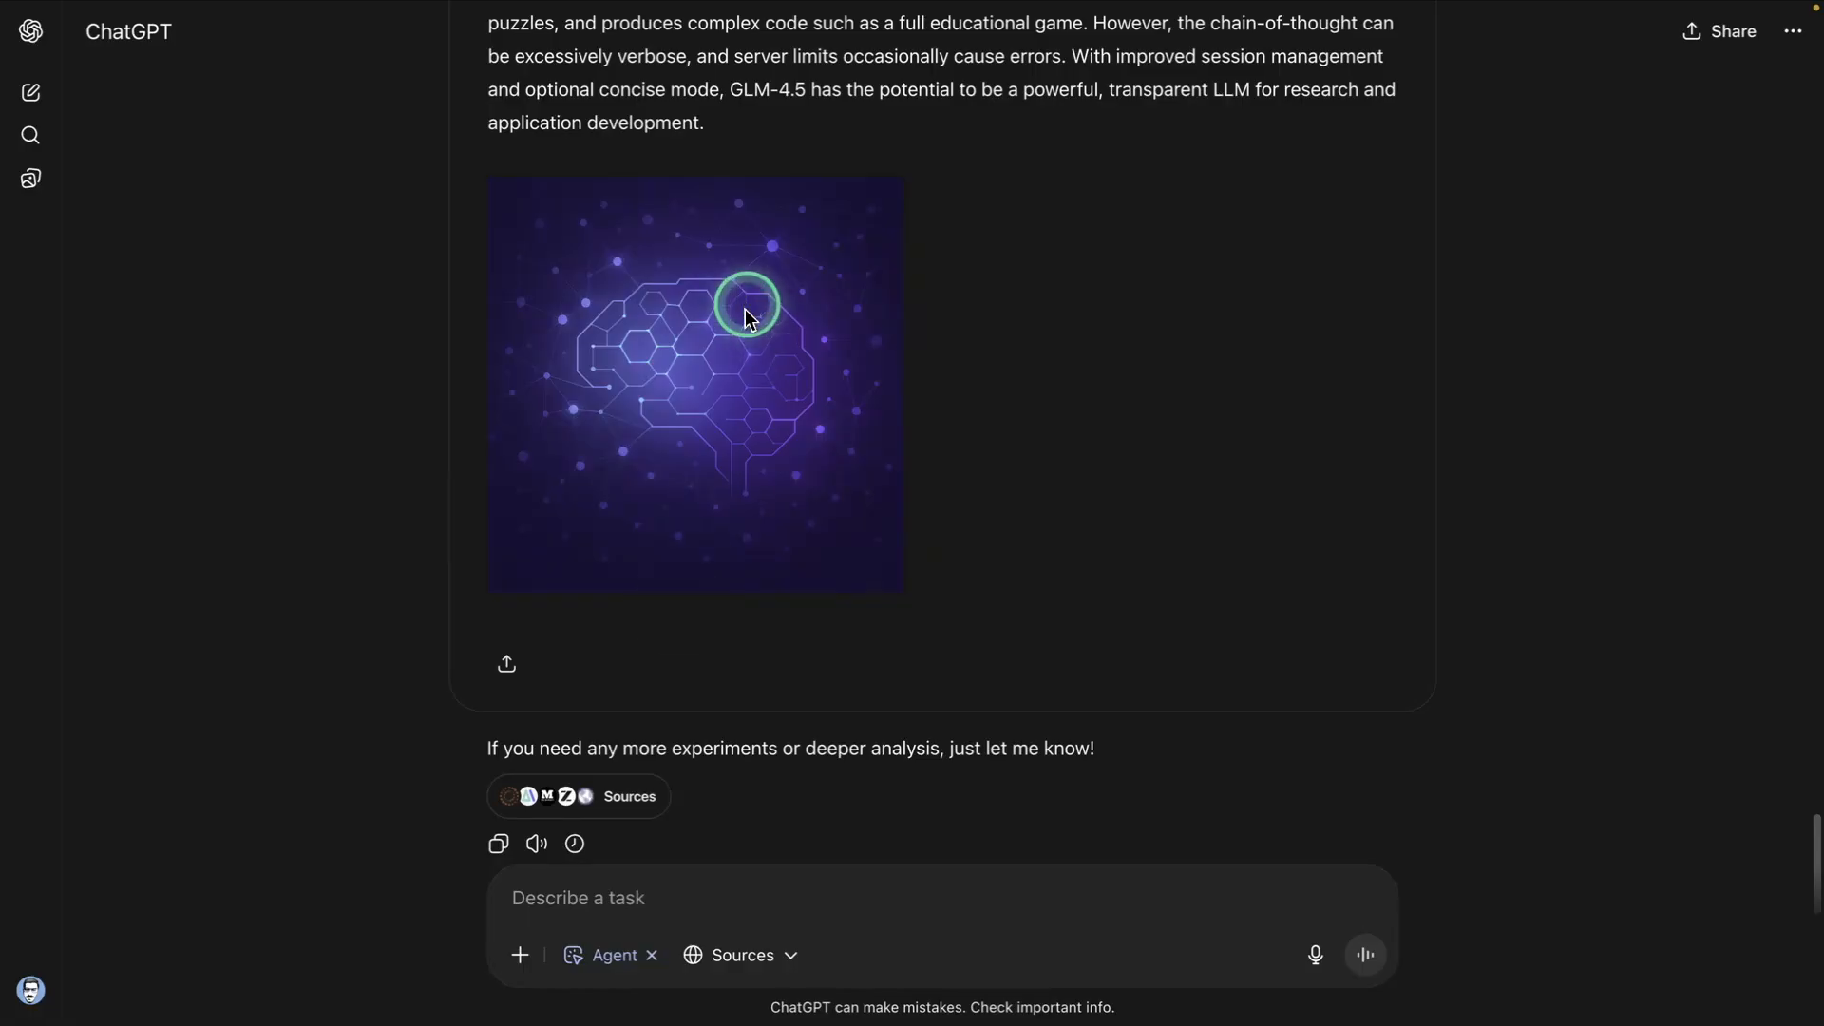
pyautogui.scroll(-3)
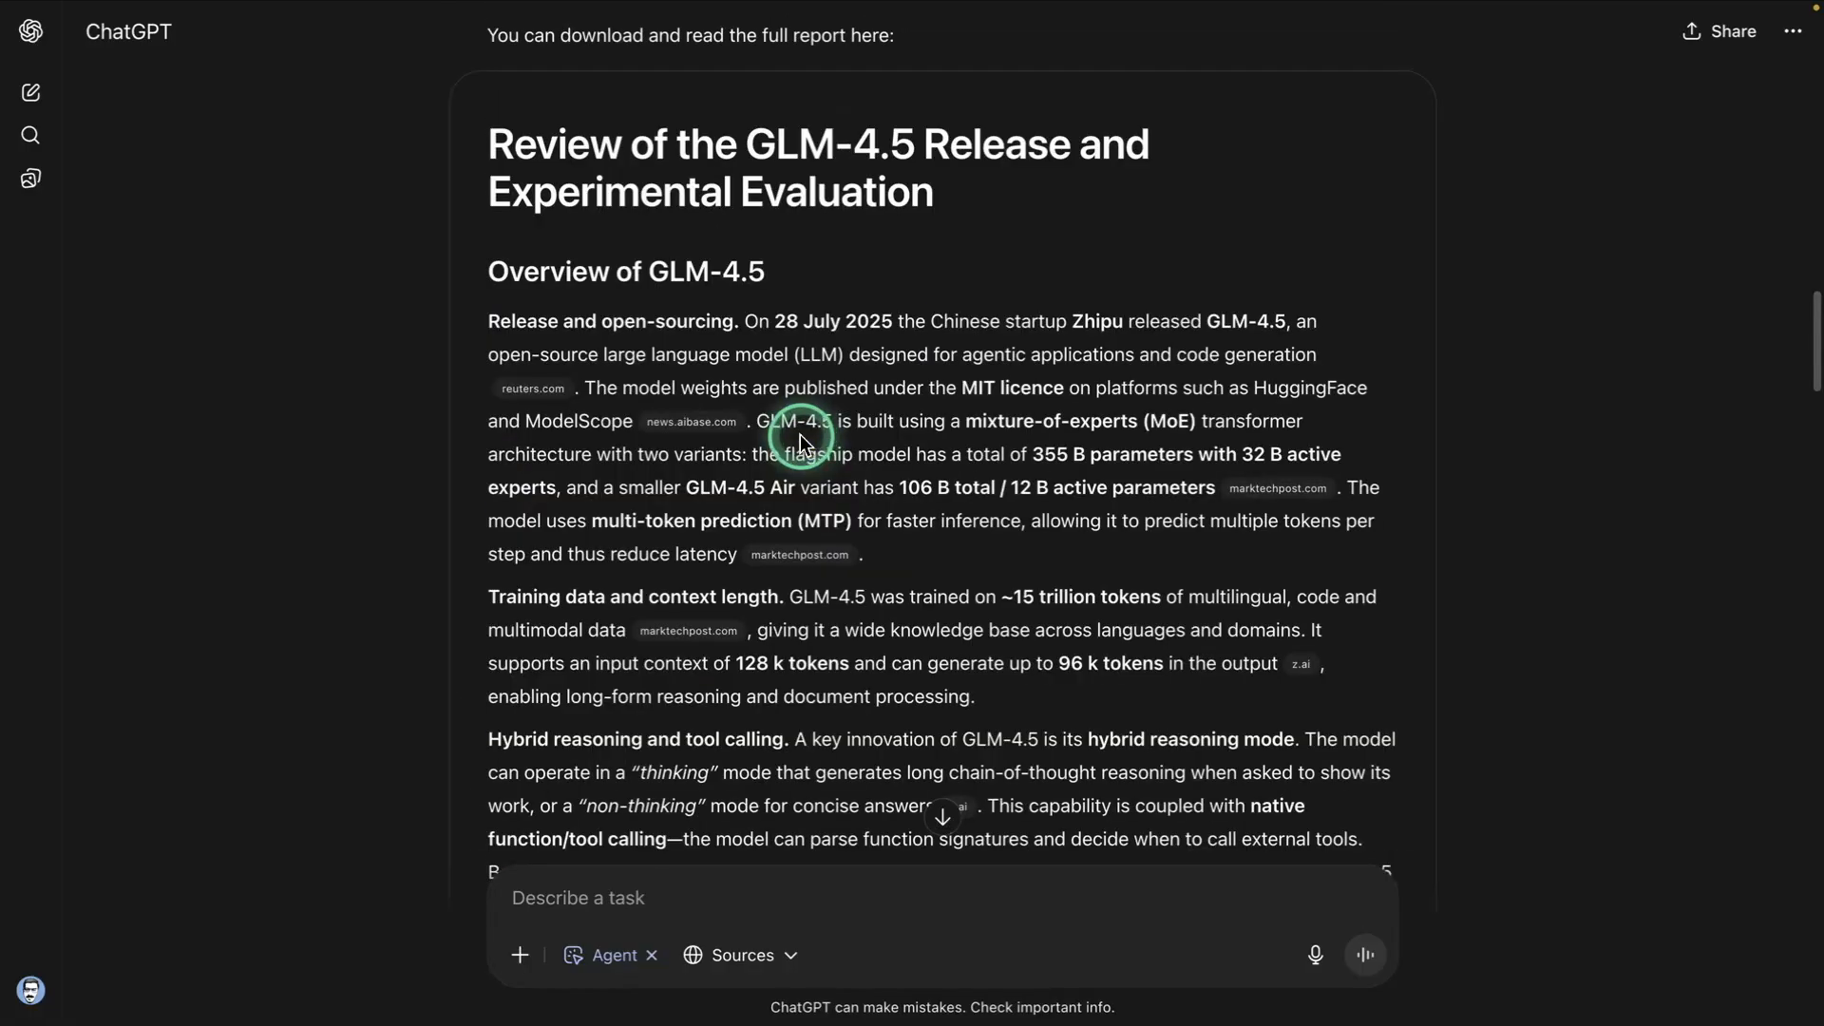
pyautogui.moveTo(1098, 452)
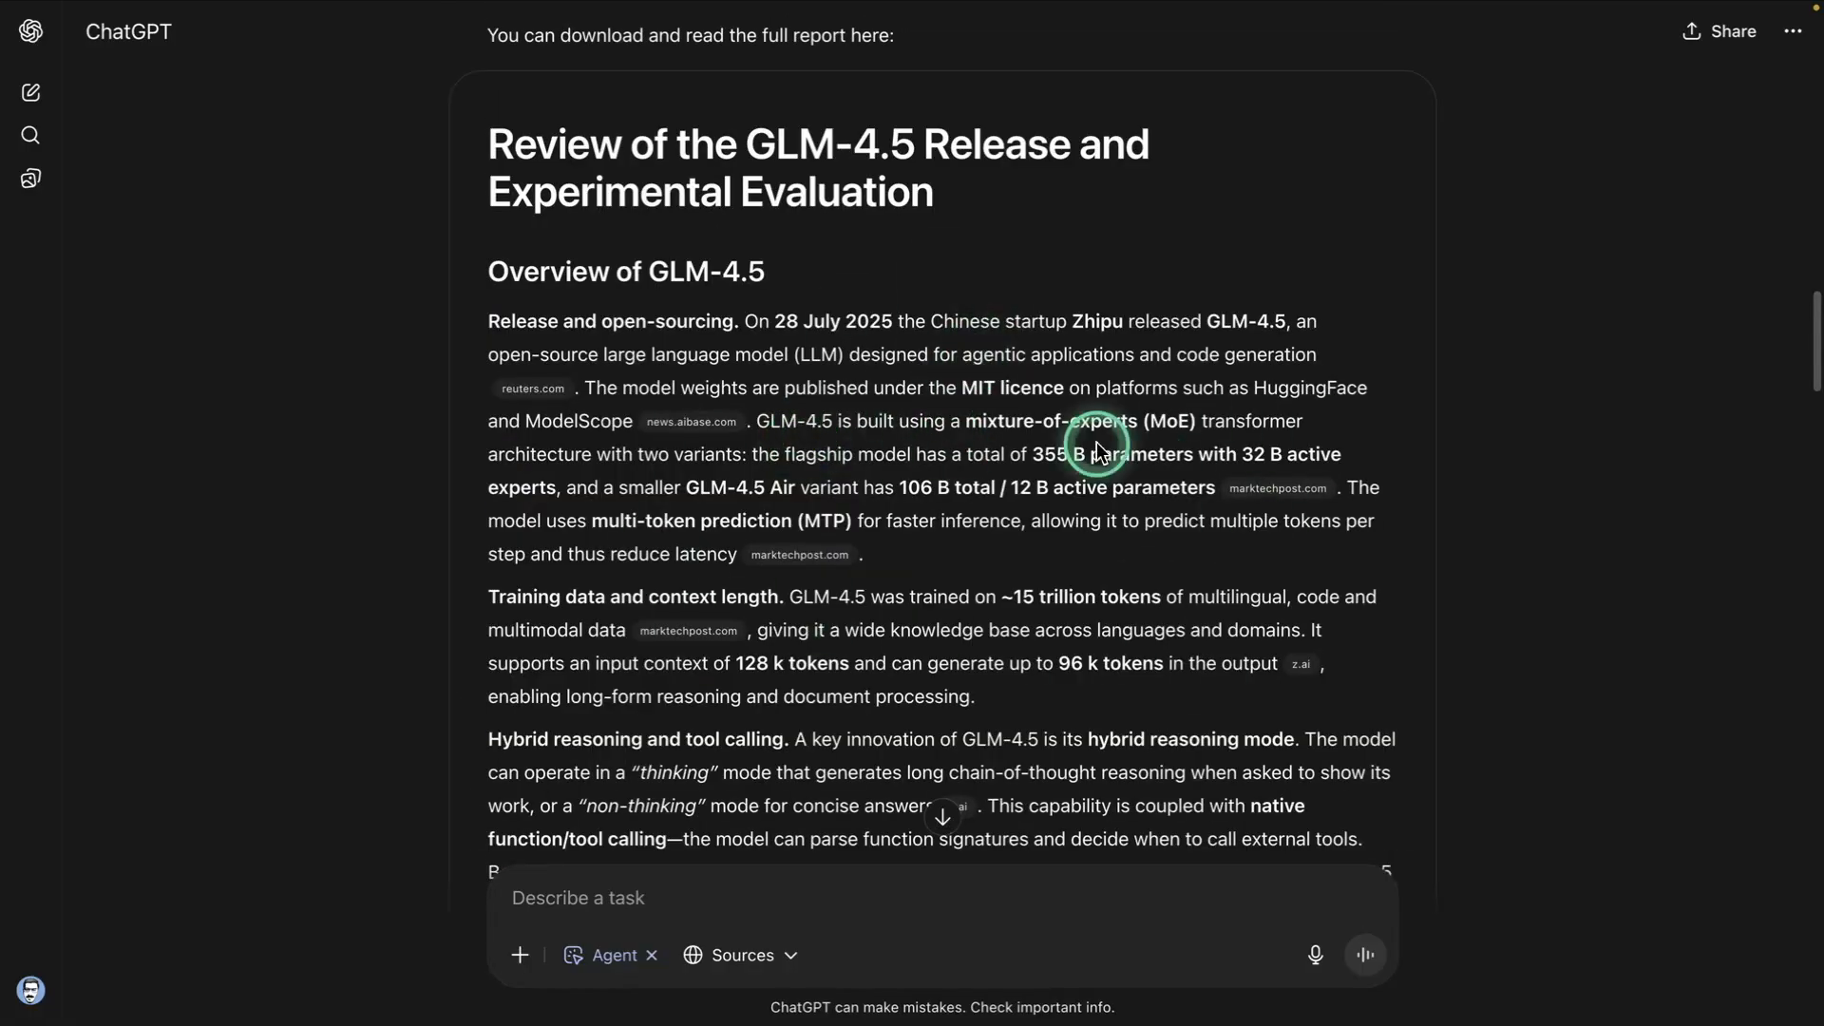